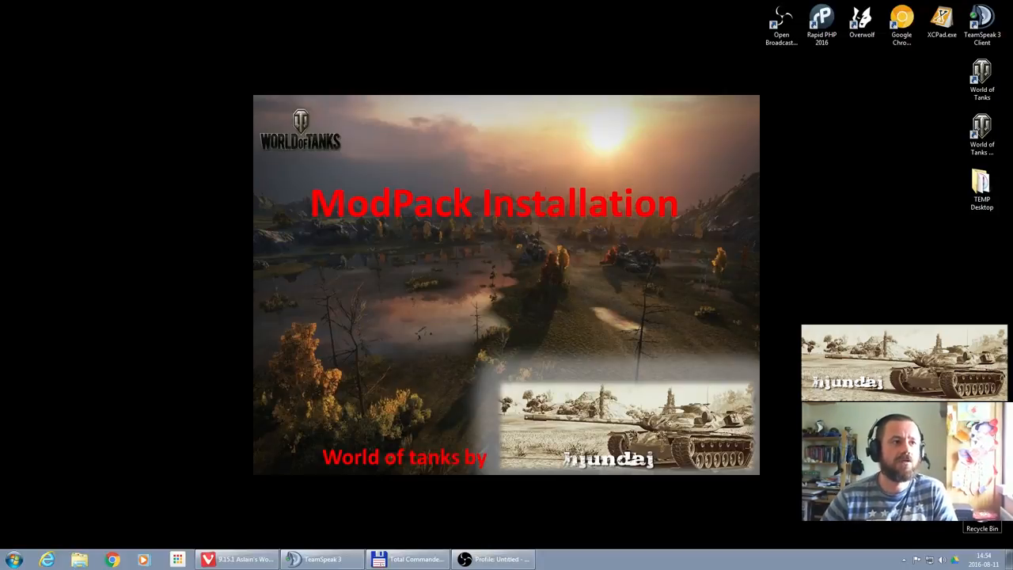
pyautogui.moveTo(529, 307)
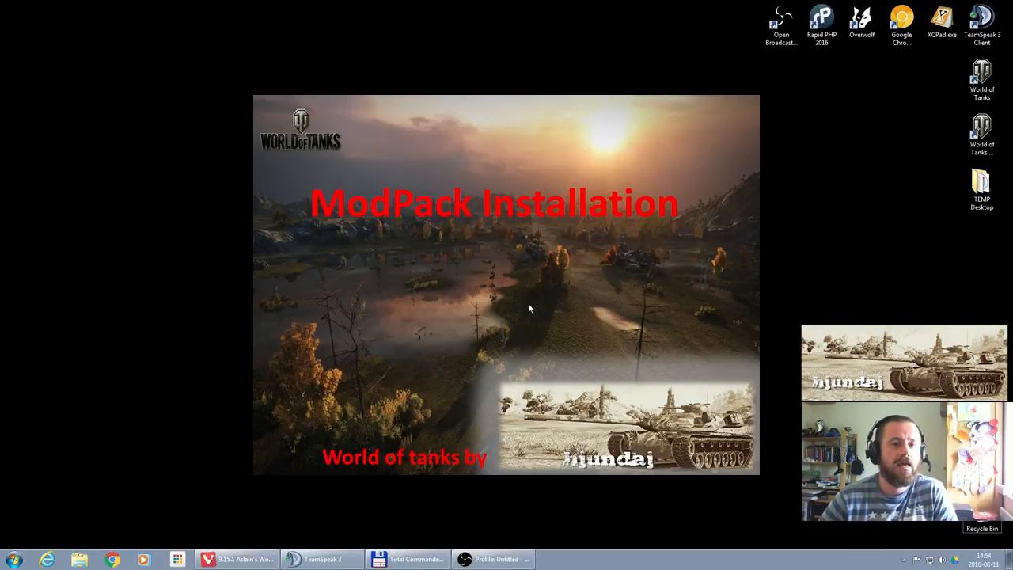
pyautogui.moveTo(595, 377)
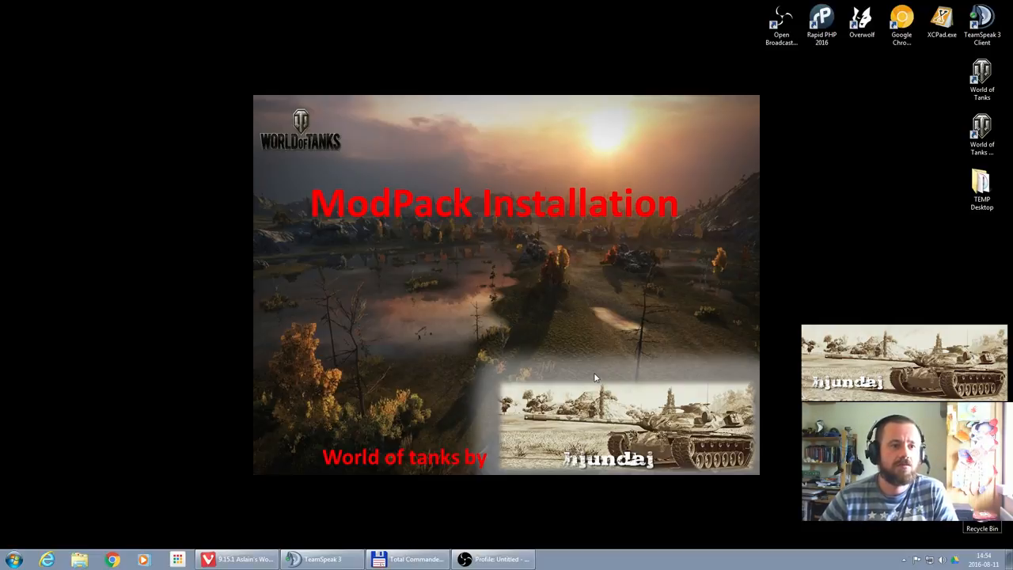
pyautogui.moveTo(597, 377)
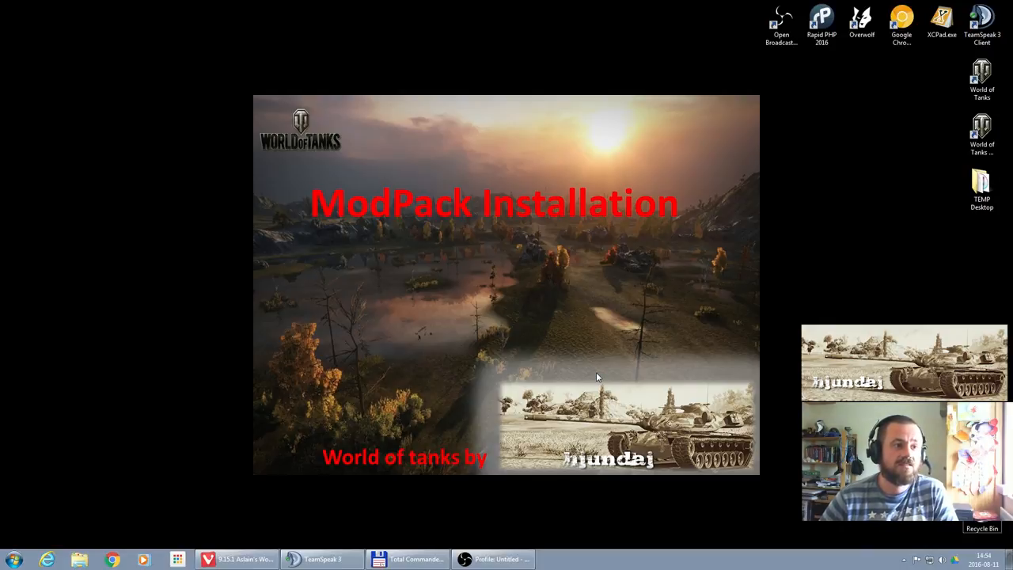
pyautogui.moveTo(426, 510)
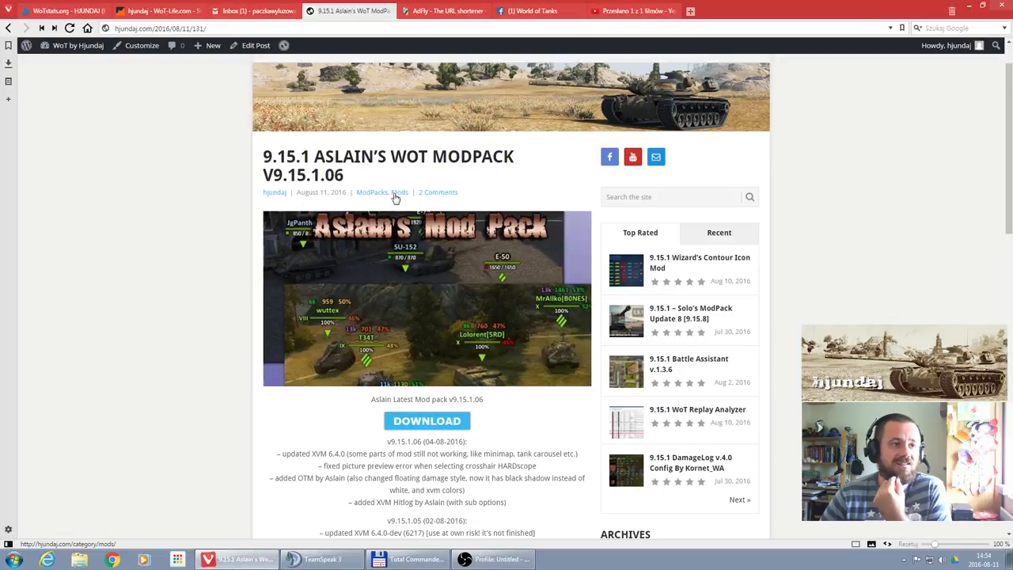
pyautogui.moveTo(522, 309)
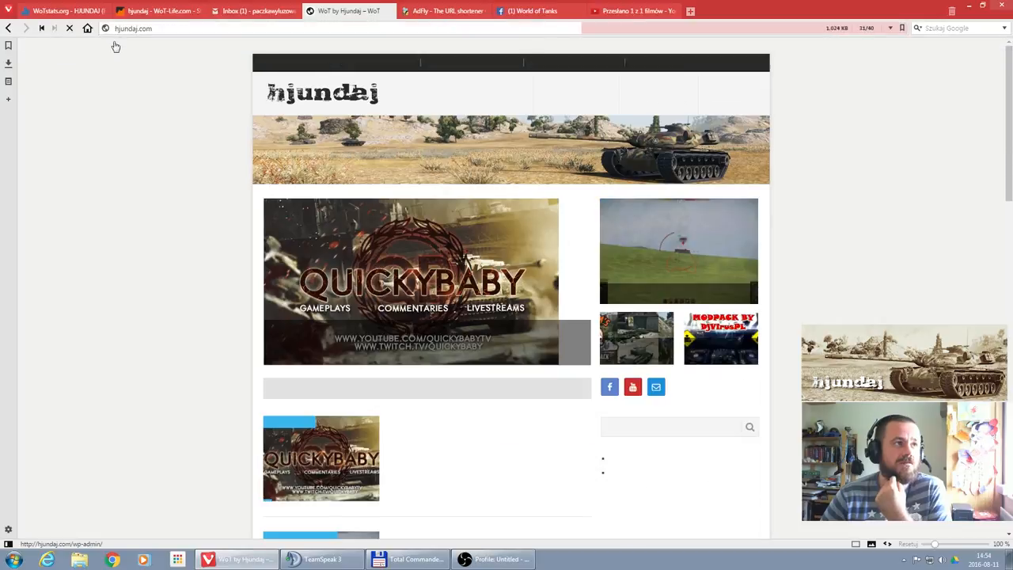
# - Browse to the ModPacks category from the hjundaj Mods menu
pyautogui.click(557, 86)
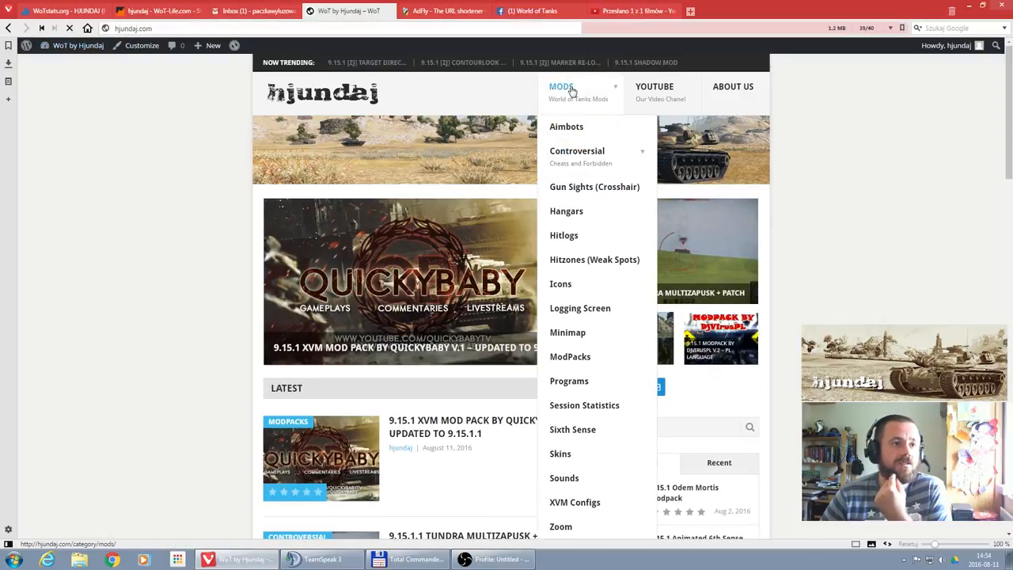
pyautogui.moveTo(570, 356)
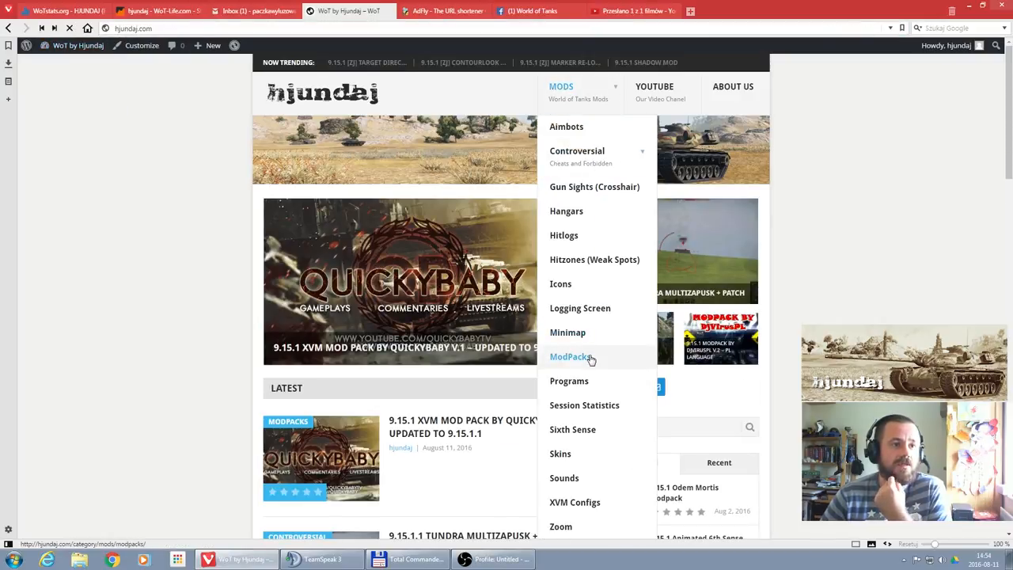
pyautogui.click(569, 357)
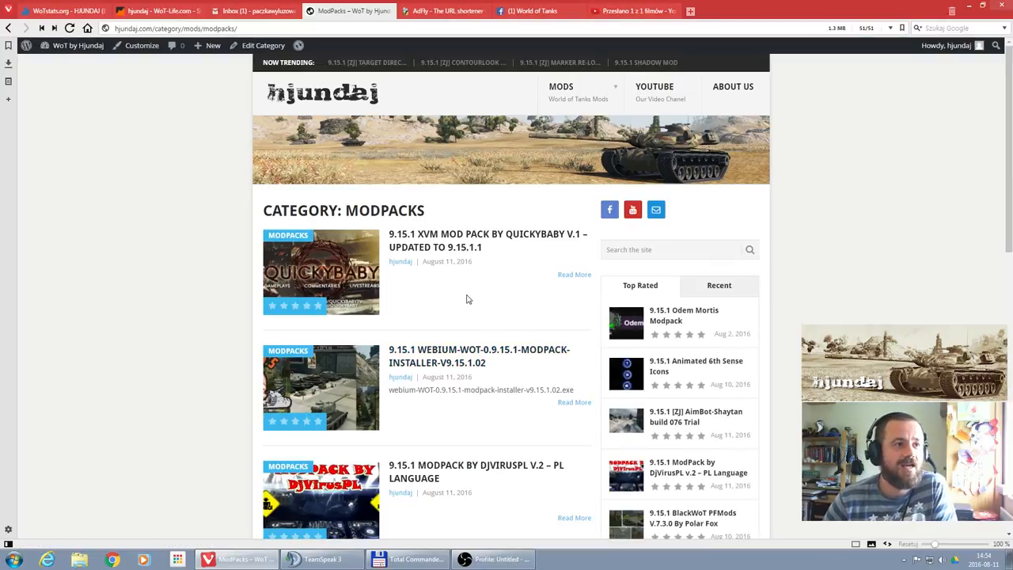
pyautogui.scroll(-3)
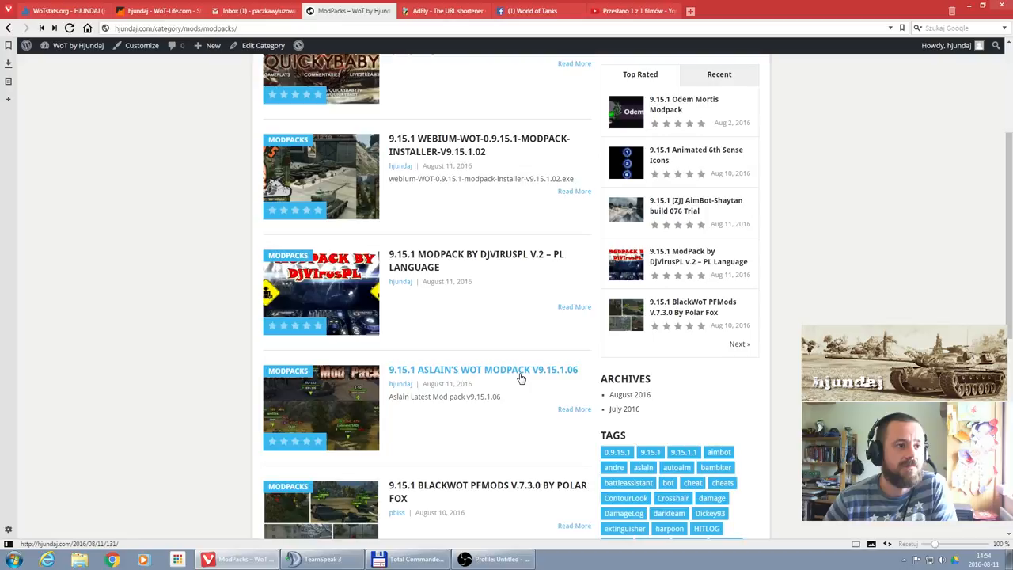
# - Open the Aslain's WoT Modpack V9.15.1.06 post, review the changelog, and follow DOWNLOAD
pyautogui.click(481, 370)
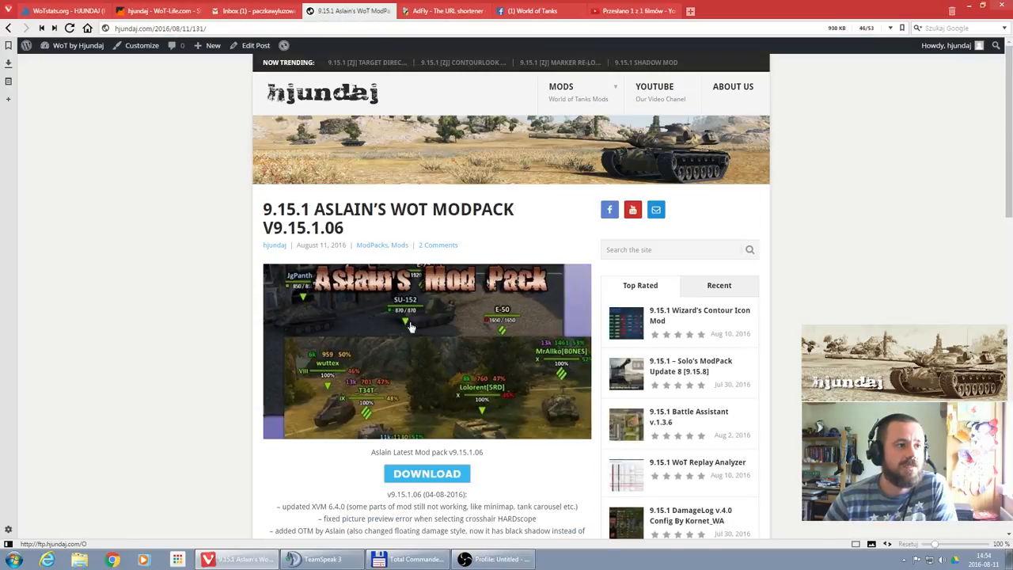
pyautogui.scroll(-3)
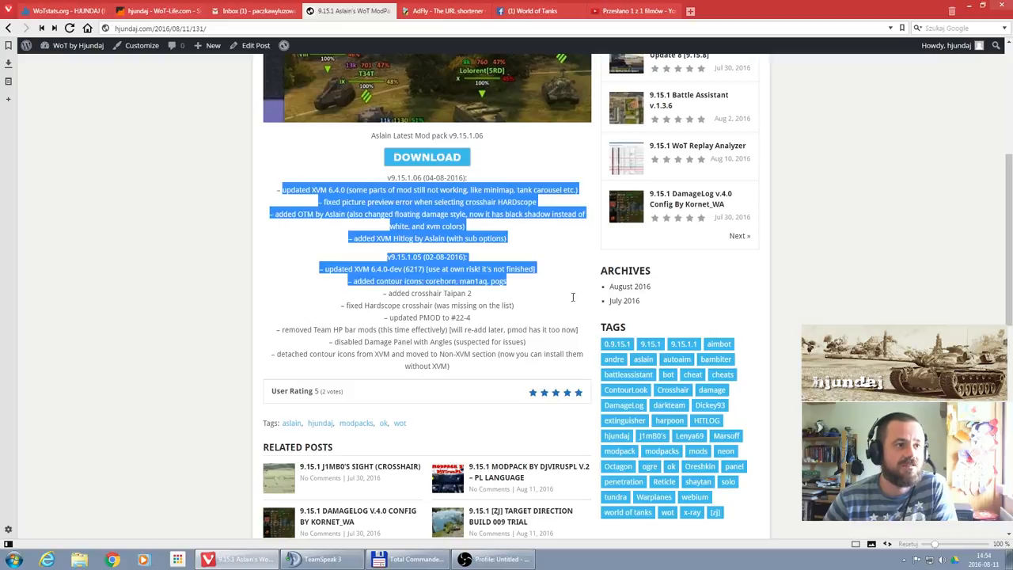
pyautogui.scroll(3)
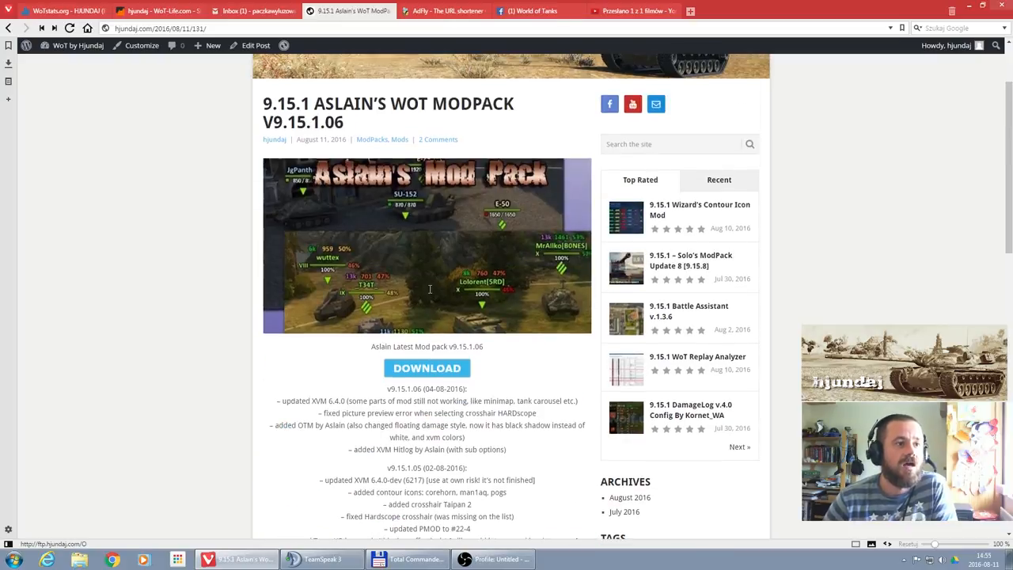
pyautogui.scroll(-3)
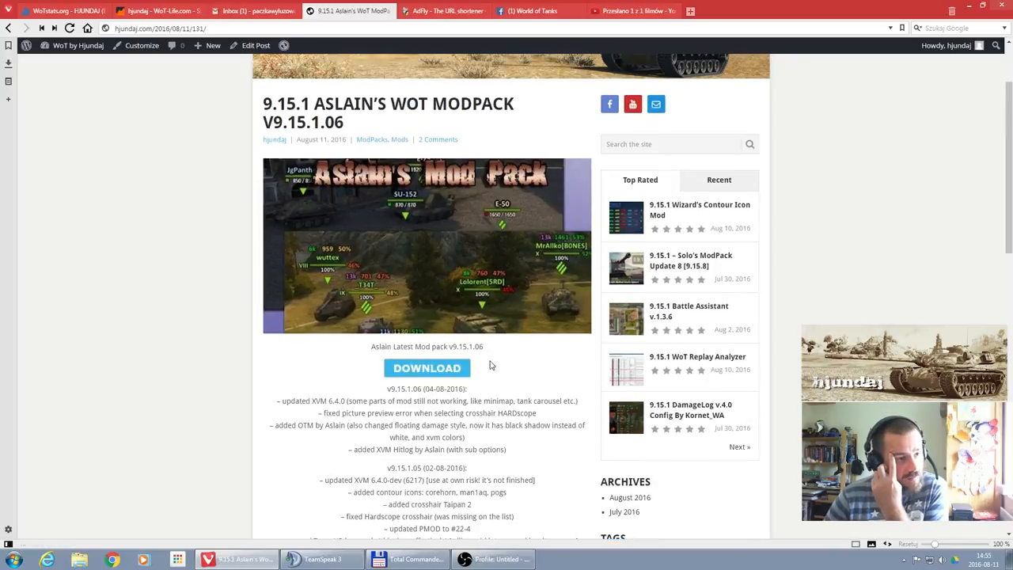
pyautogui.click(427, 368)
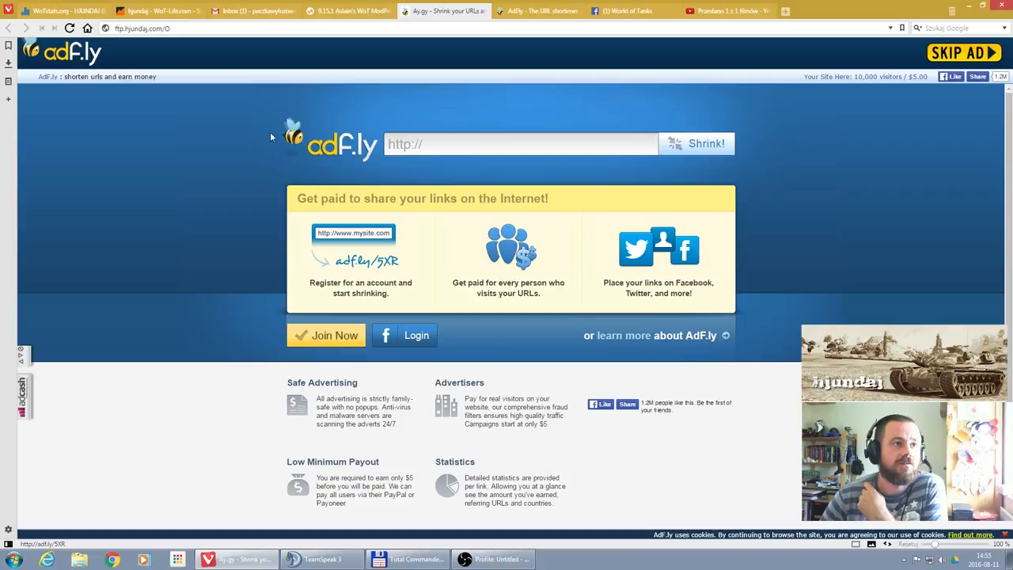
pyautogui.moveTo(590, 163)
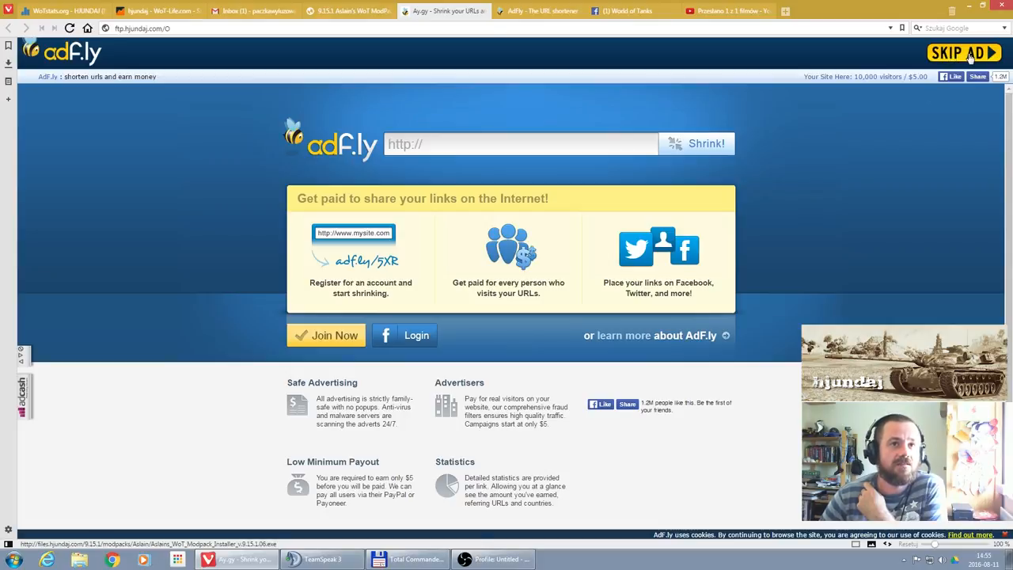
# - Skip the adf.ly ad to start the installer download and close the ad tab
pyautogui.click(964, 52)
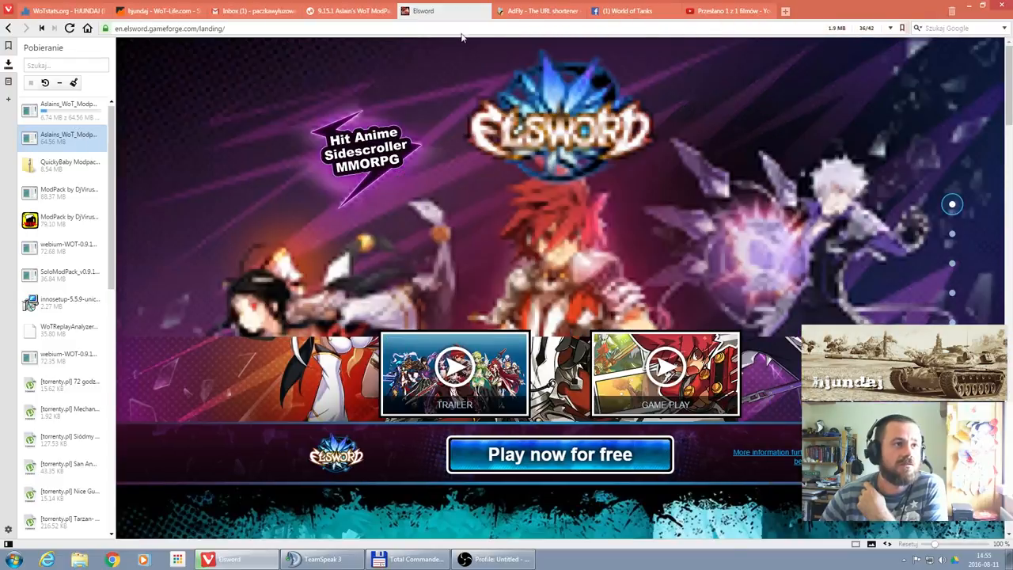
pyautogui.click(352, 11)
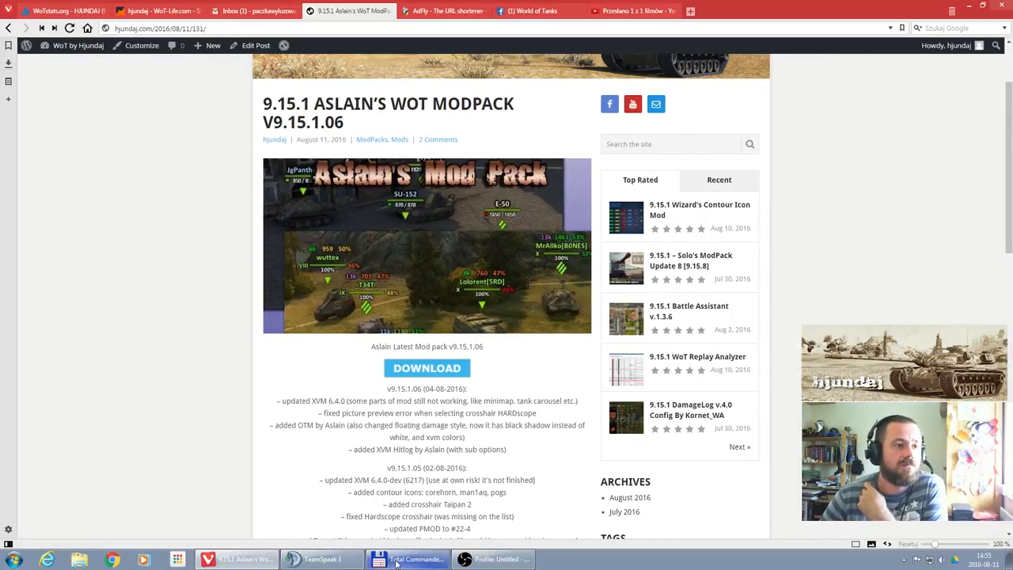
# - Bring up Total Commander with C:\Games\World_of_Tanks and H:\Mods side by side
pyautogui.click(414, 559)
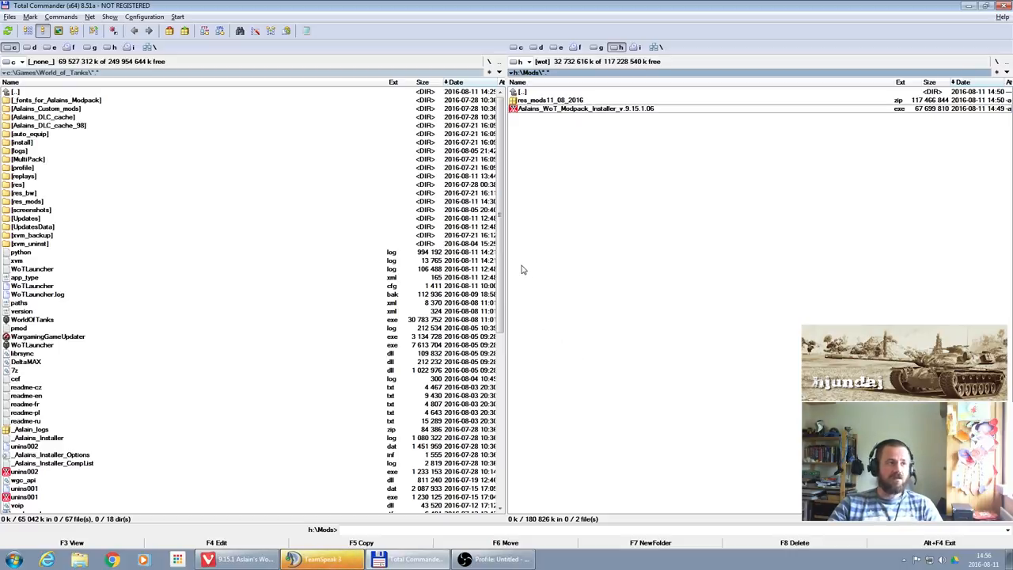
pyautogui.moveTo(512, 244)
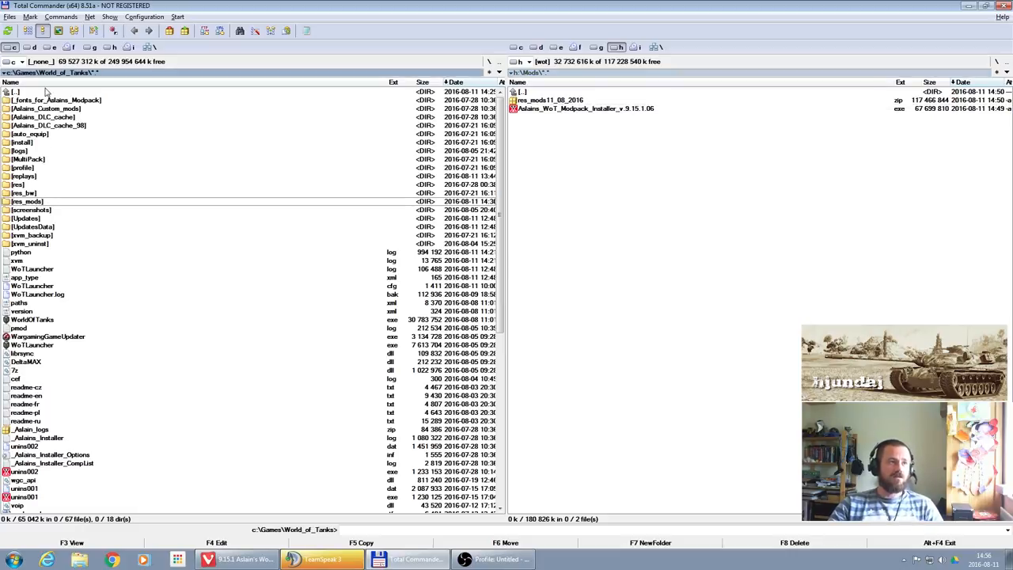
pyautogui.moveTo(547, 118)
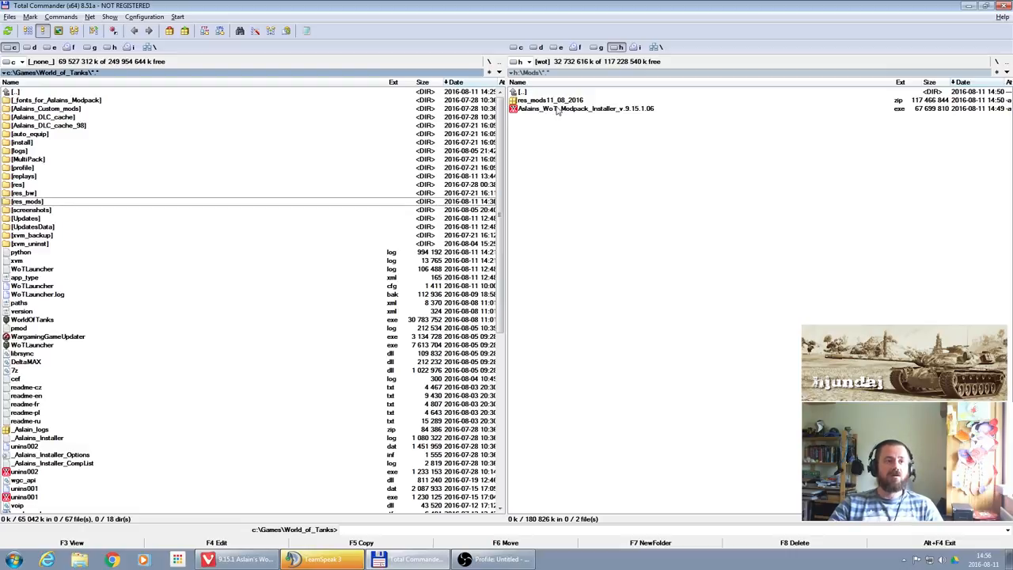
pyautogui.moveTo(561, 132)
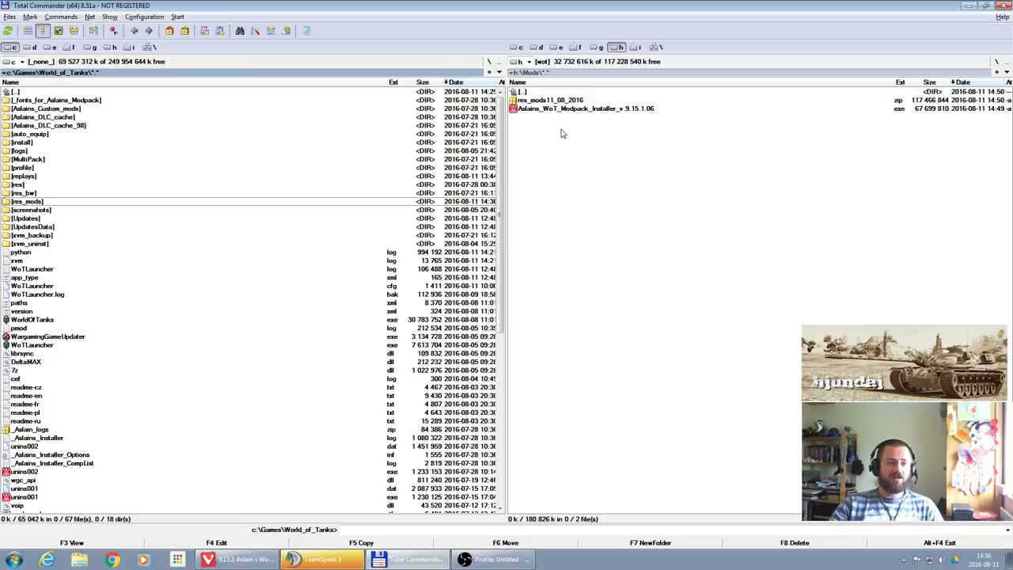
pyautogui.moveTo(567, 119)
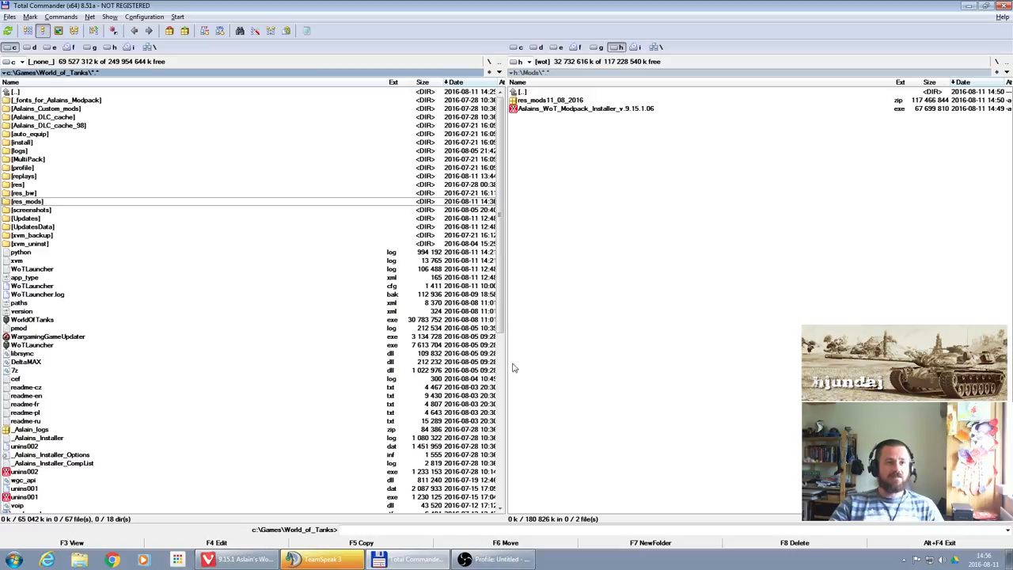
# - Launch Aslains_WoT_Modpack_Installer_v.9.15.1.06 and allow it through the Security Warning
pyautogui.doubleClick(580, 108)
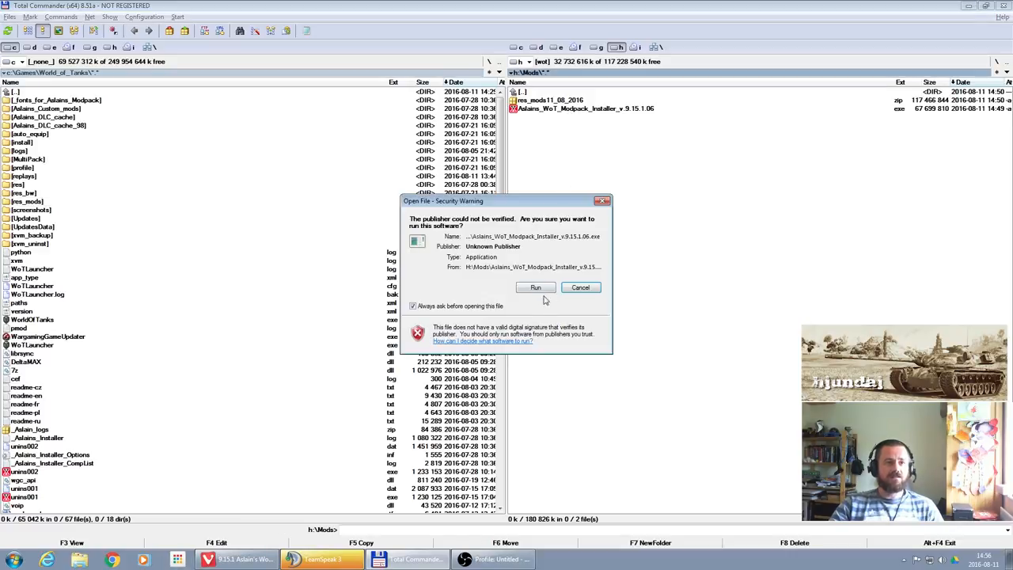
pyautogui.click(535, 287)
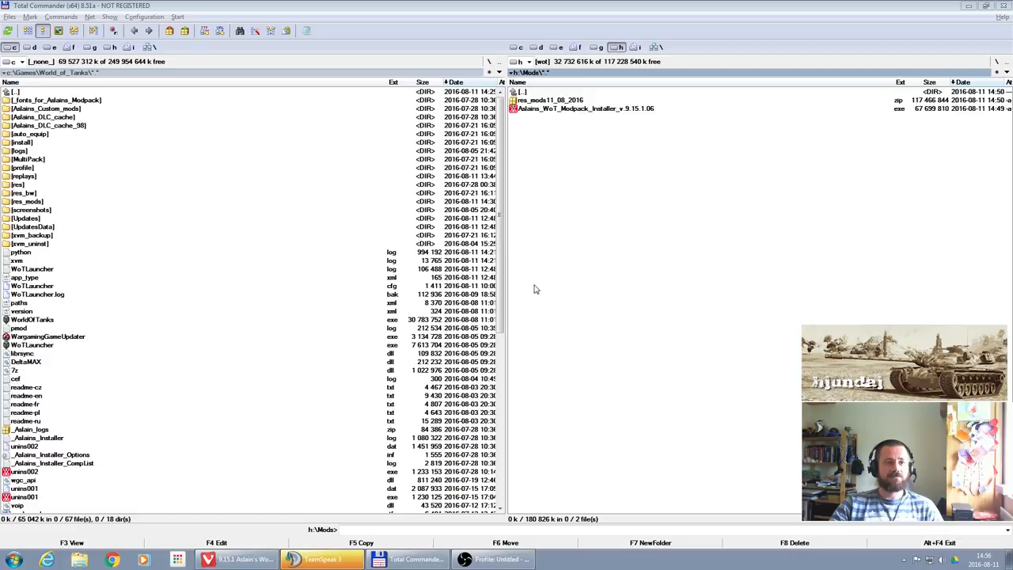
pyautogui.doubleClick(586, 108)
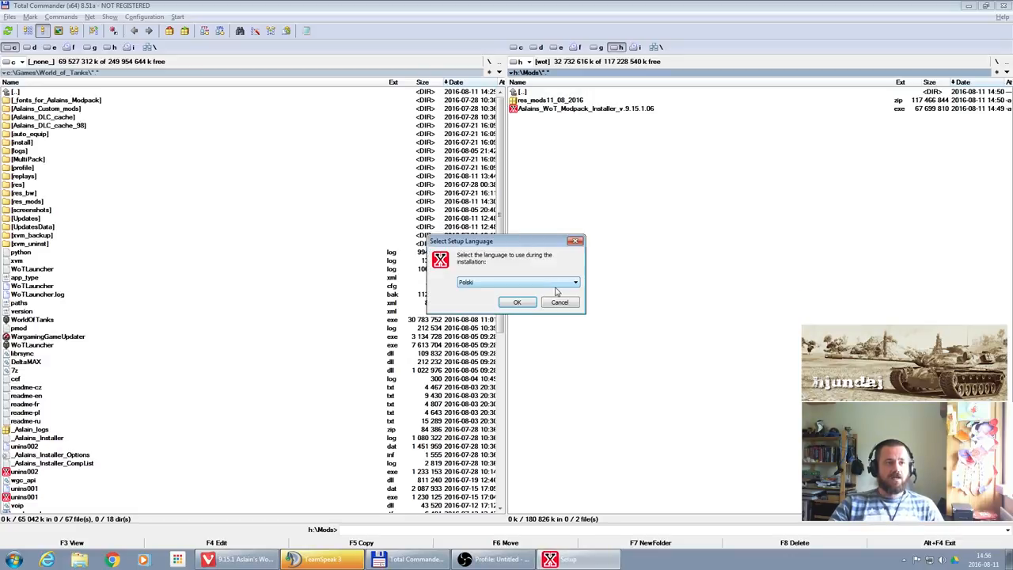
pyautogui.click(575, 281)
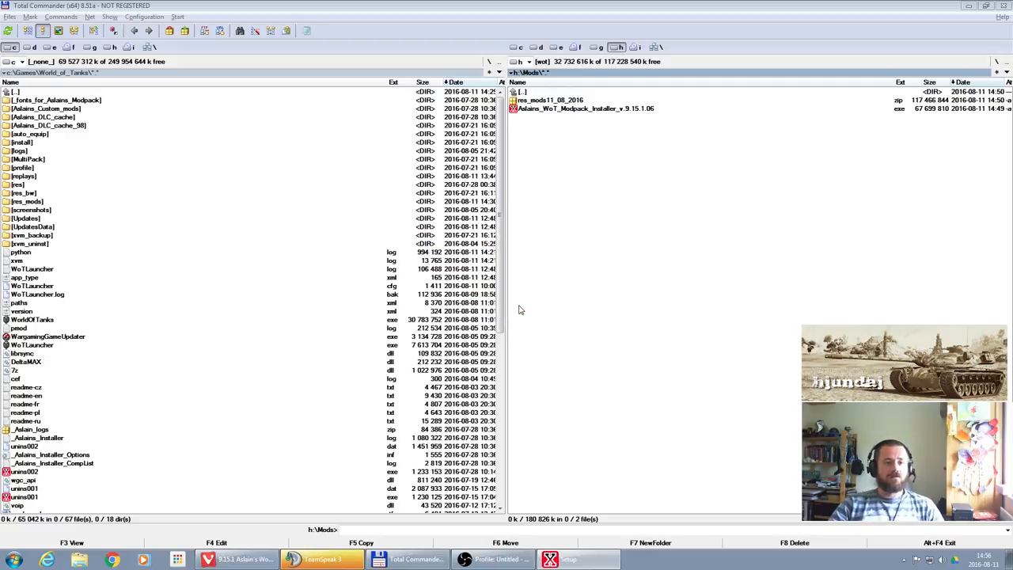
pyautogui.doubleClick(586, 108)
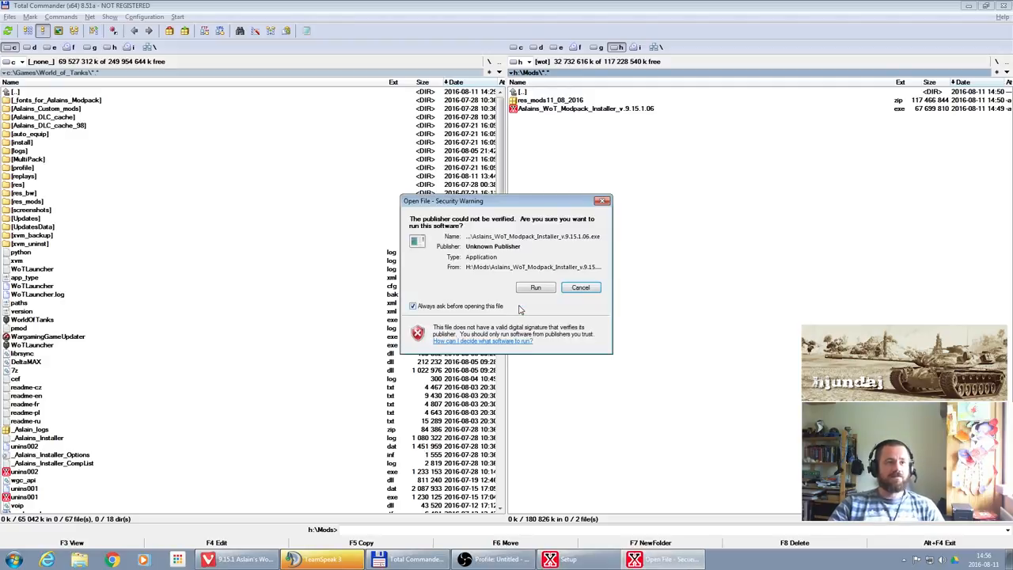
pyautogui.click(535, 287)
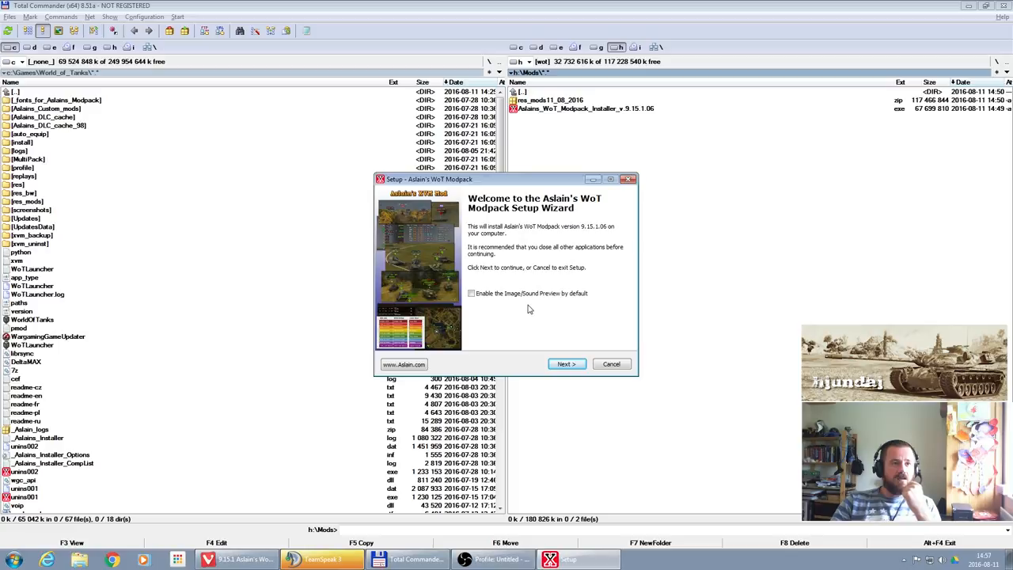
# - Enable 'Image/Sound Preview by default' and continue to the License Agreement
pyautogui.click(471, 294)
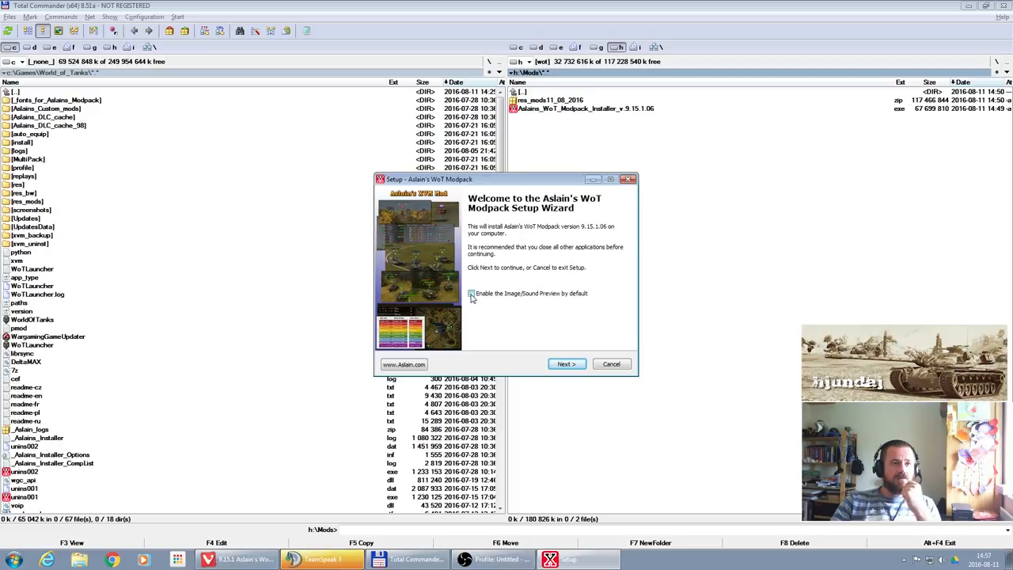
pyautogui.click(470, 293)
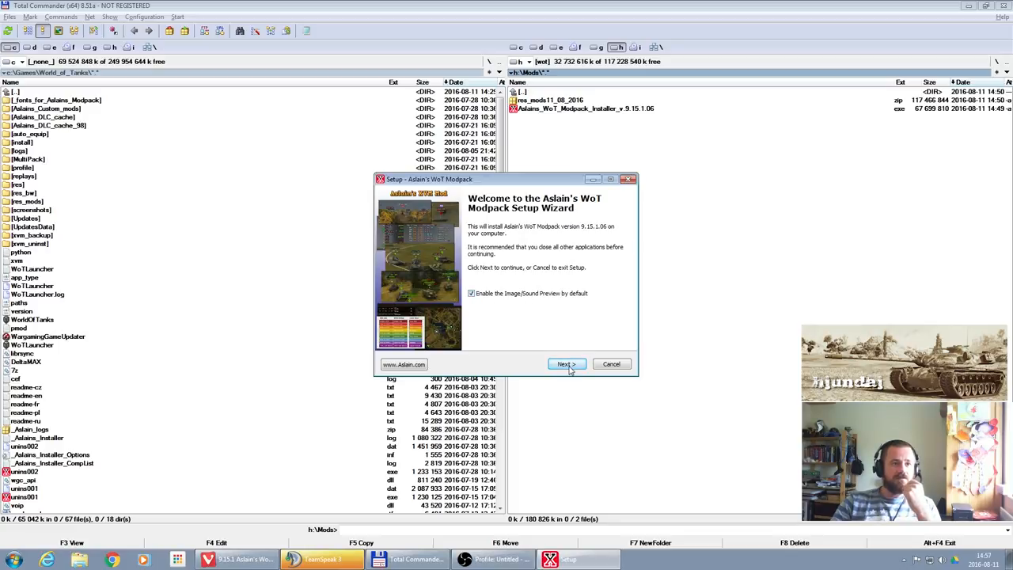
pyautogui.click(566, 364)
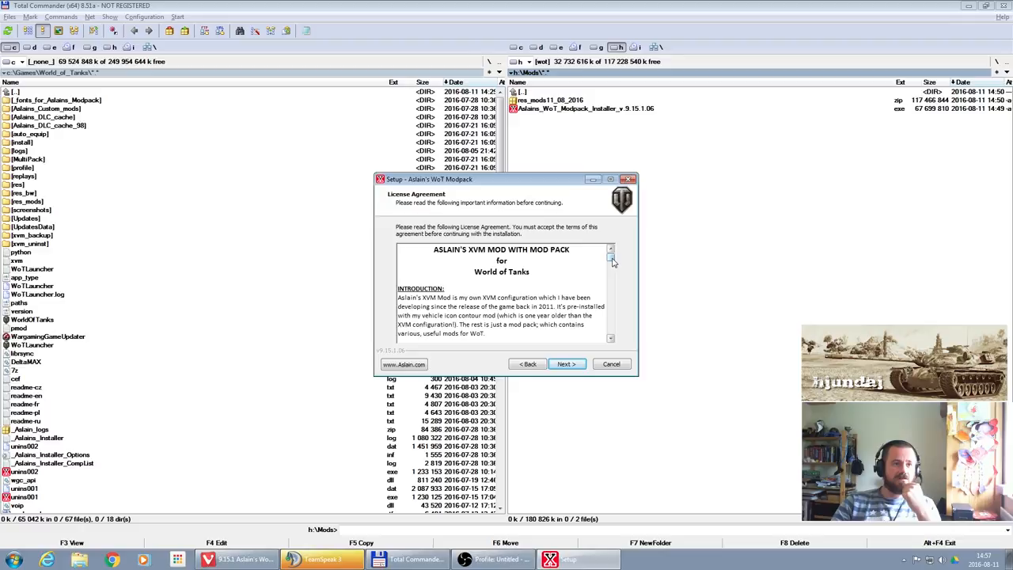
# - Accept the License Agreement and continue past the Information page
pyautogui.click(610, 286)
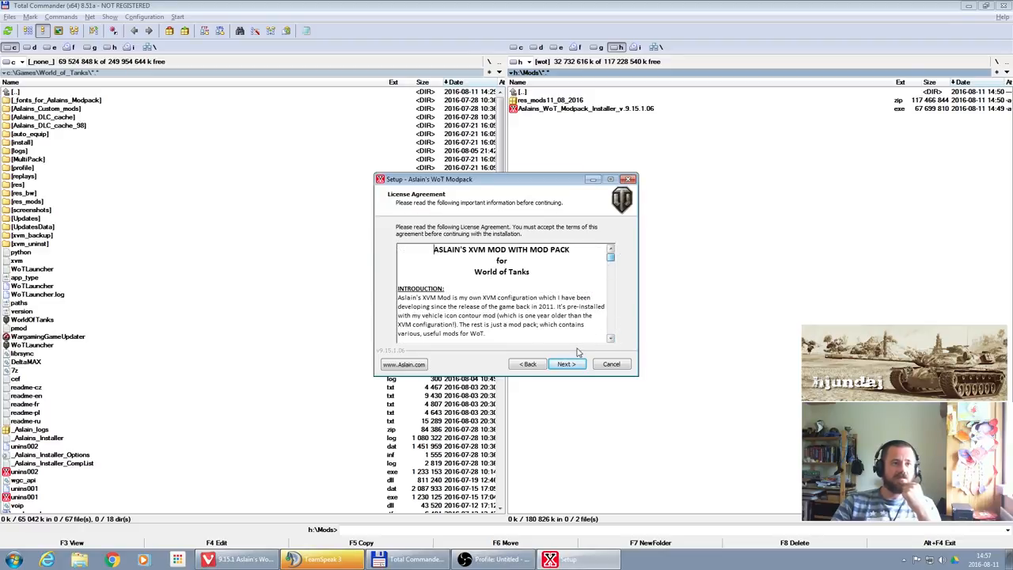
pyautogui.click(566, 363)
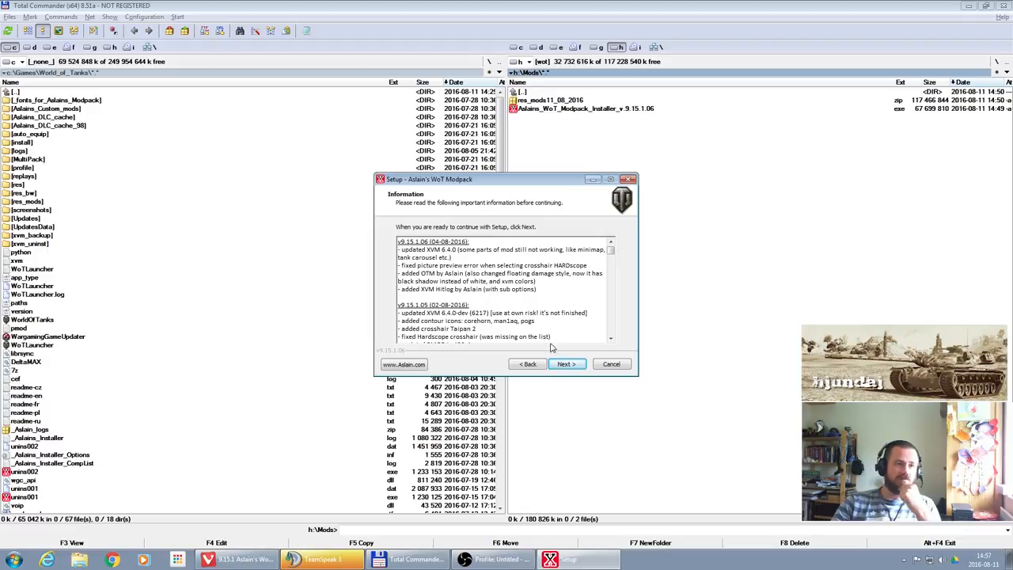
pyautogui.click(566, 363)
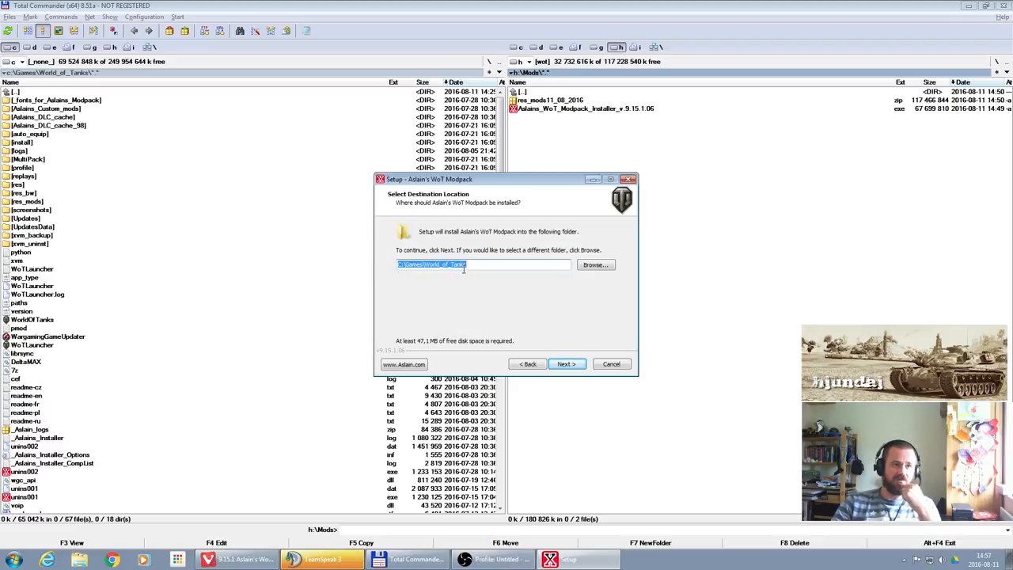
pyautogui.moveTo(480, 277)
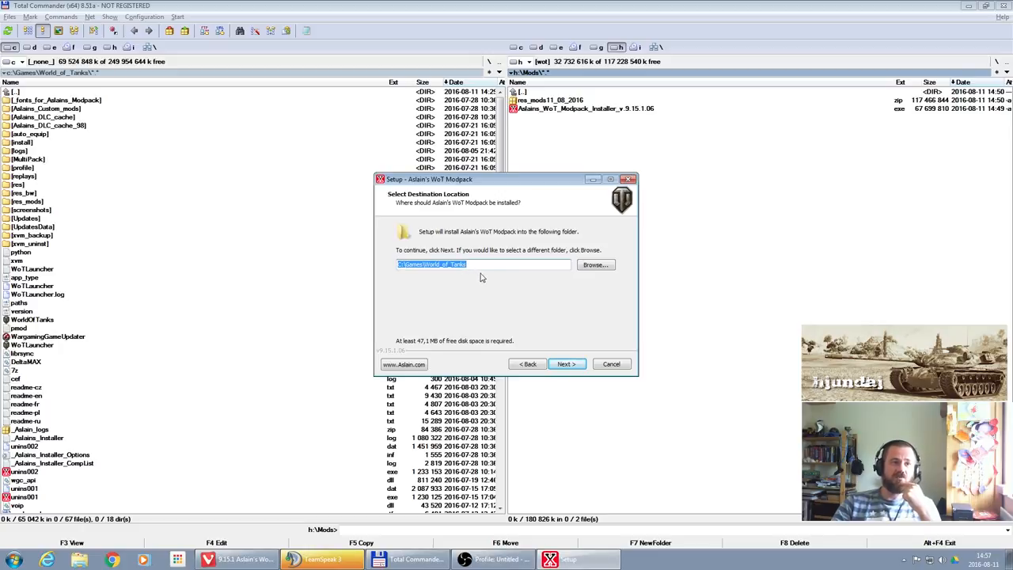
pyautogui.moveTo(596, 266)
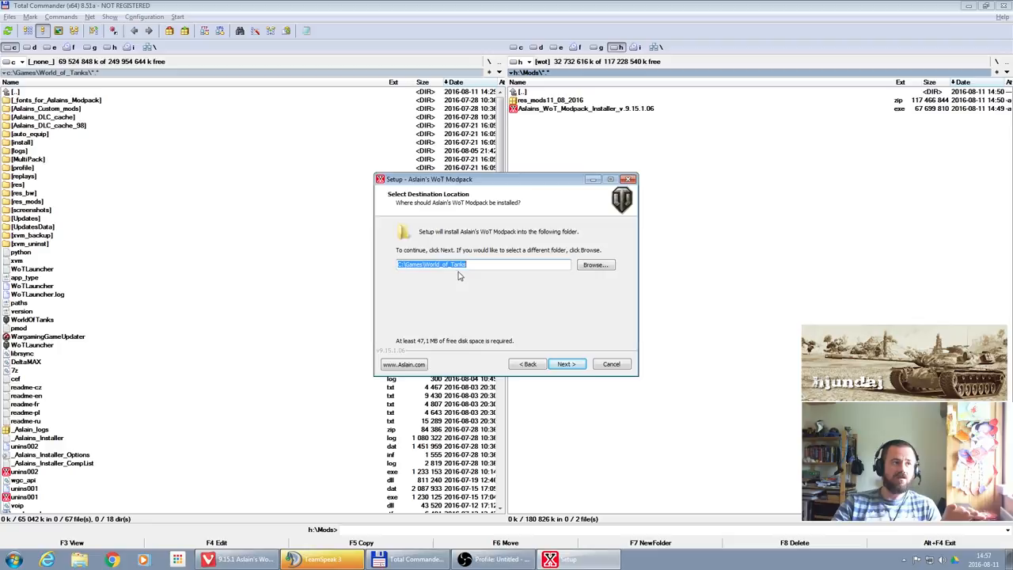
pyautogui.moveTo(478, 286)
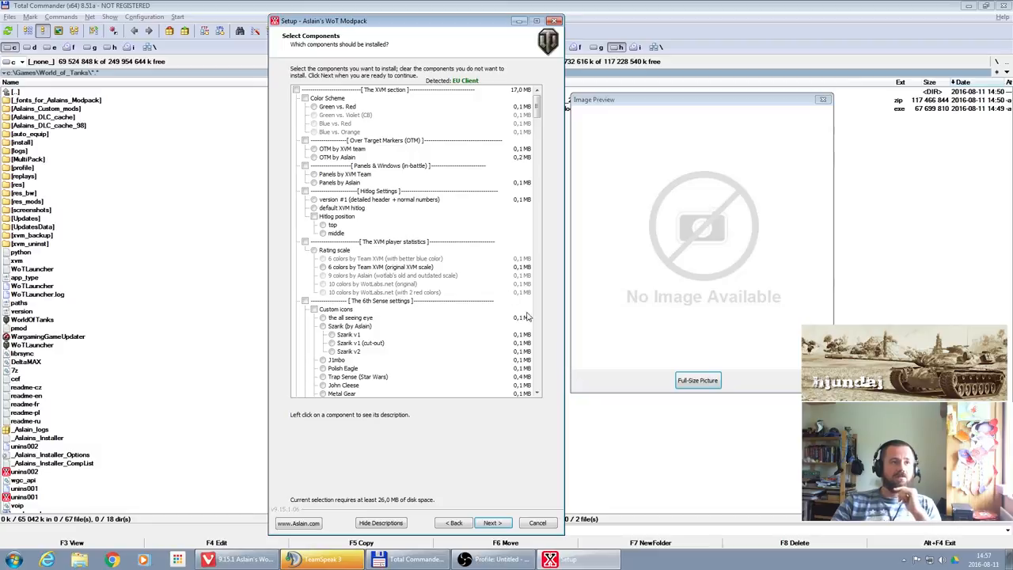
# - Scroll down the component list and tick the Color Scheme component
pyautogui.scroll(-3)
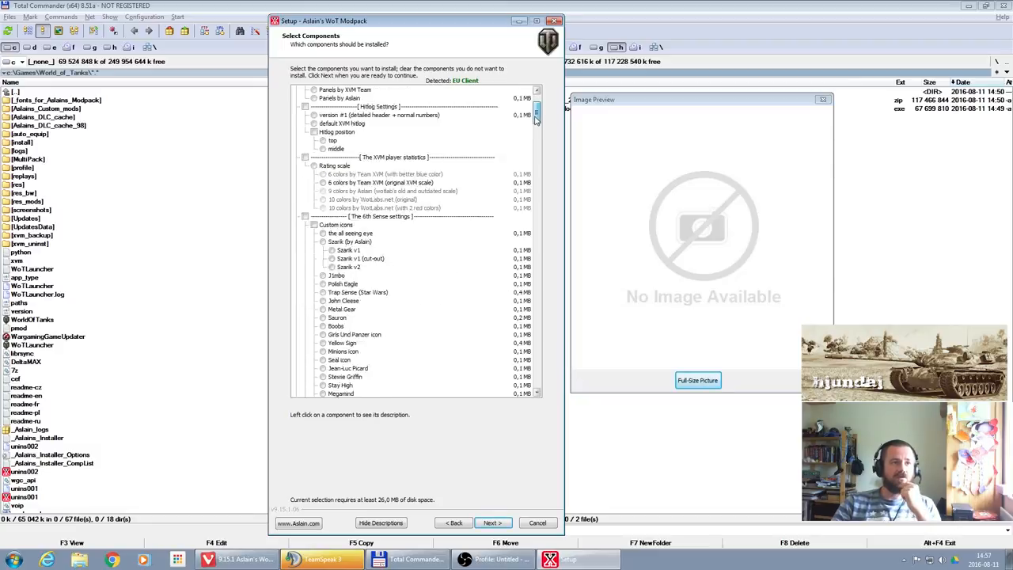
pyautogui.scroll(-3)
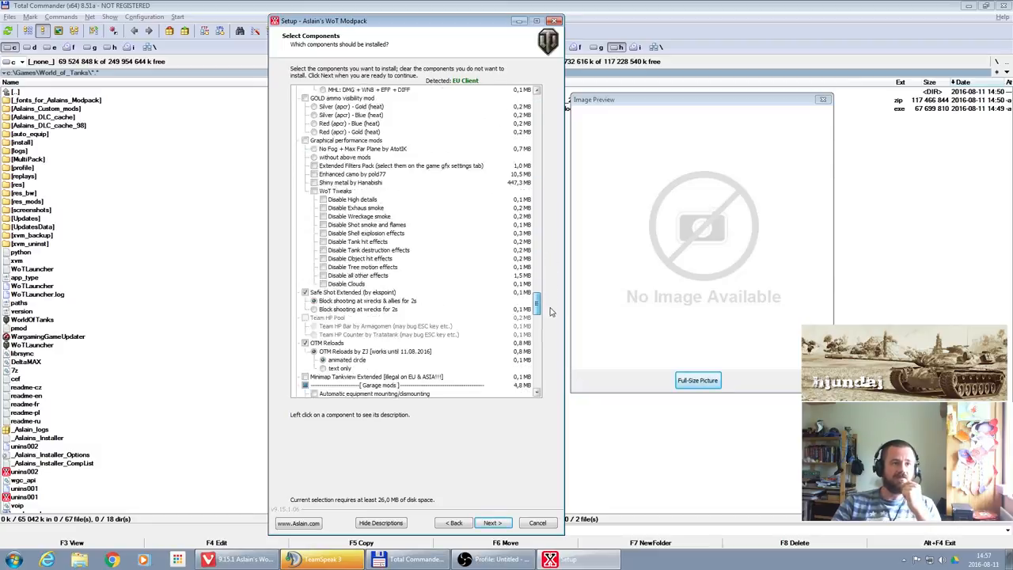
pyautogui.scroll(-3)
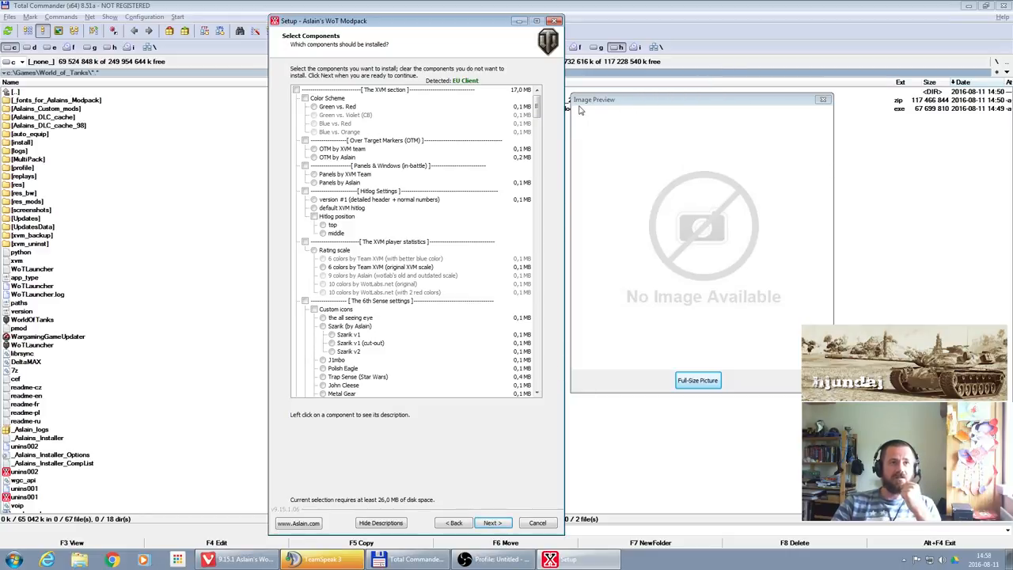
pyautogui.moveTo(625, 118)
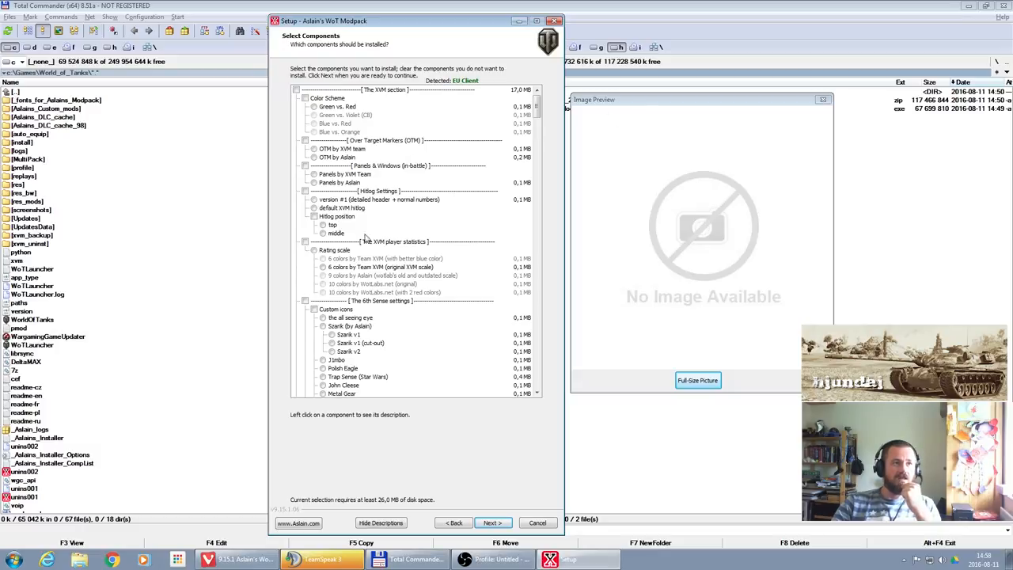
pyautogui.click(345, 106)
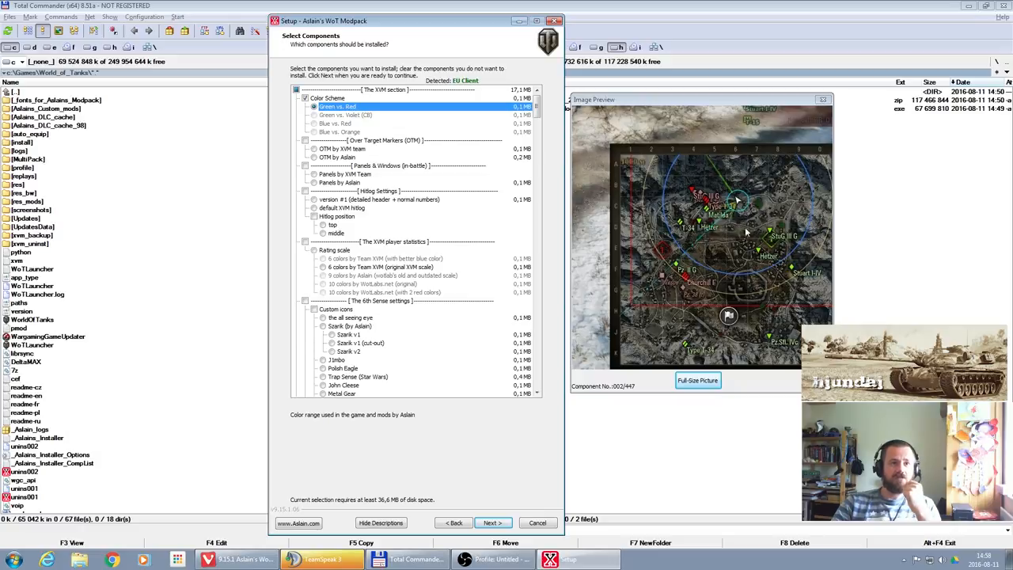
pyautogui.moveTo(406, 156)
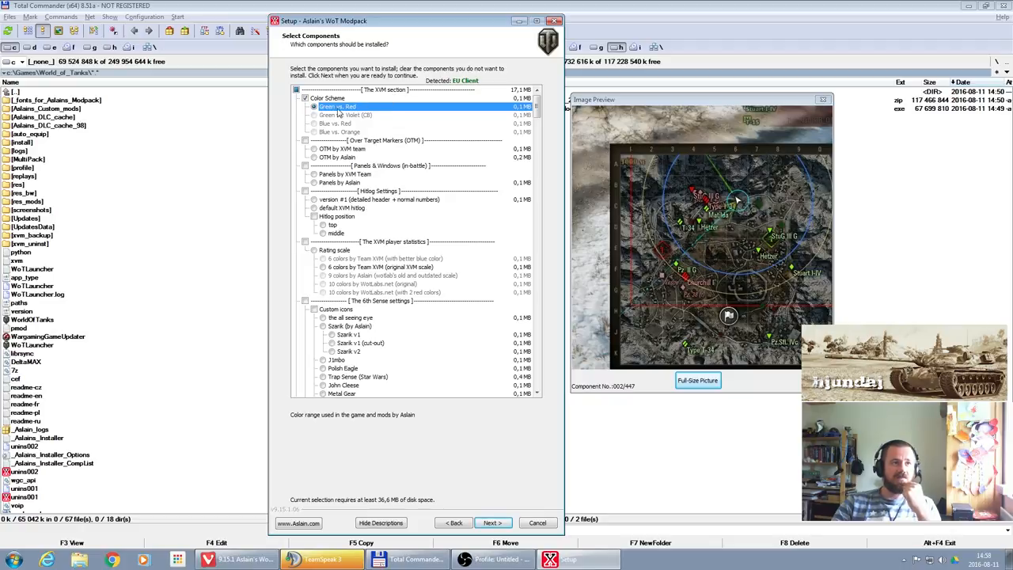
pyautogui.moveTo(388, 117)
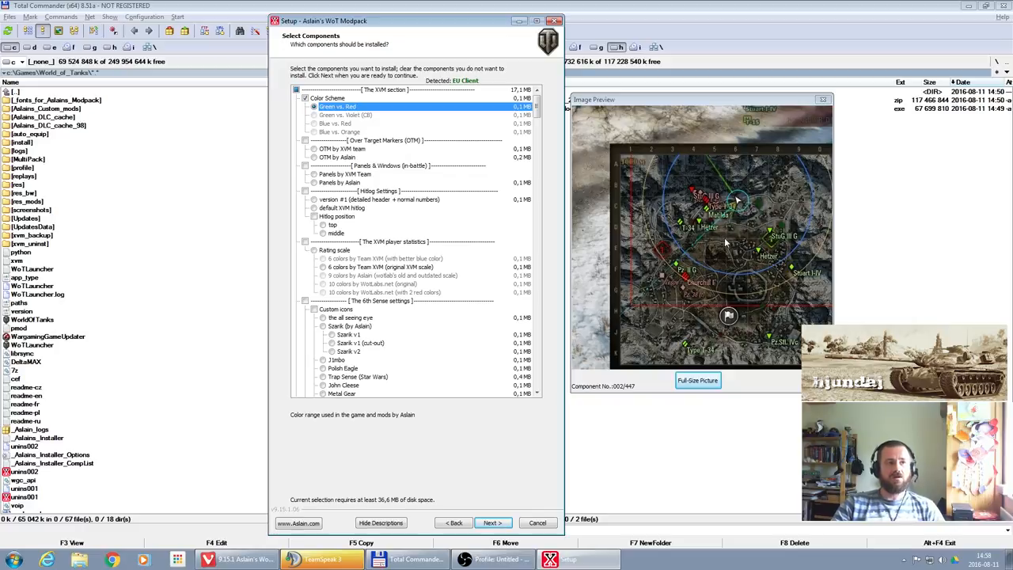
pyautogui.moveTo(690, 282)
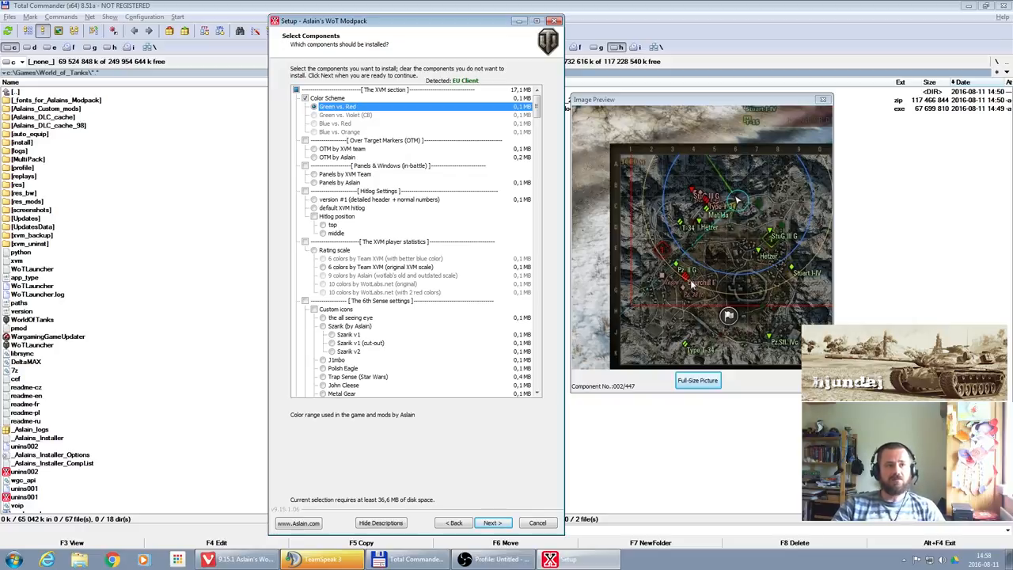
pyautogui.moveTo(340, 140)
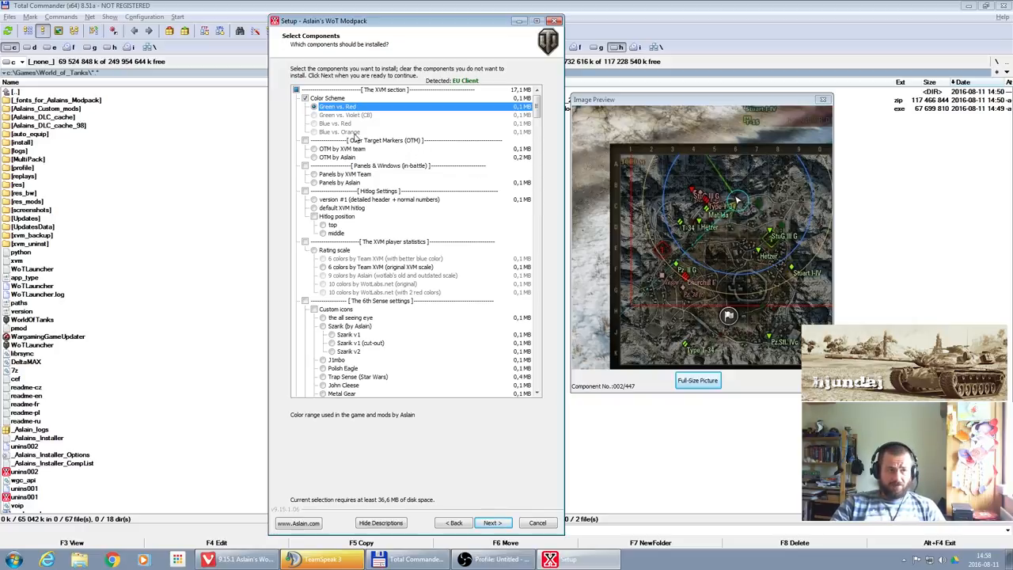
# - Preview Blue vs. Orange and Blue vs. Red, then settle on Green vs. Red
pyautogui.click(339, 131)
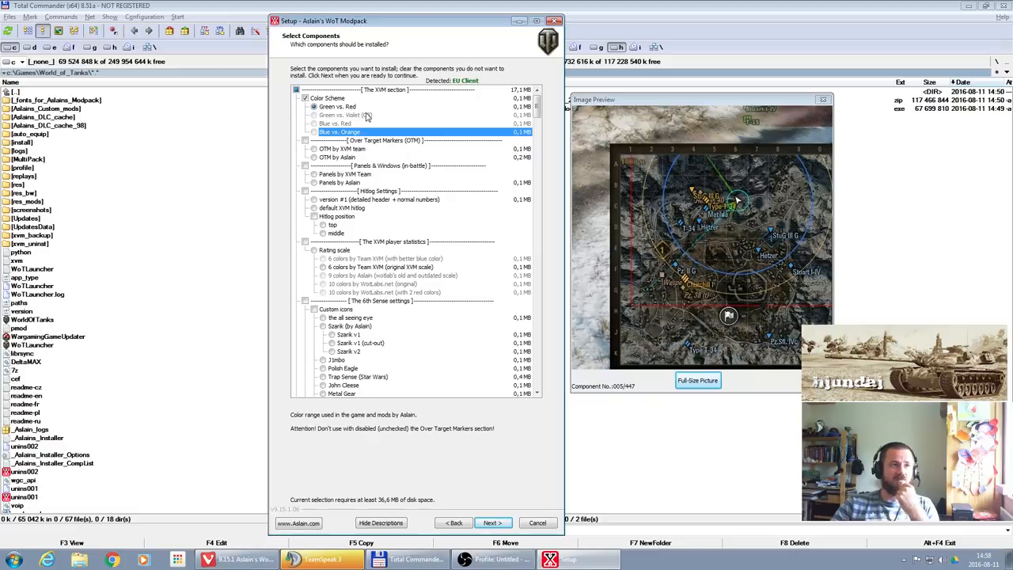
pyautogui.click(336, 124)
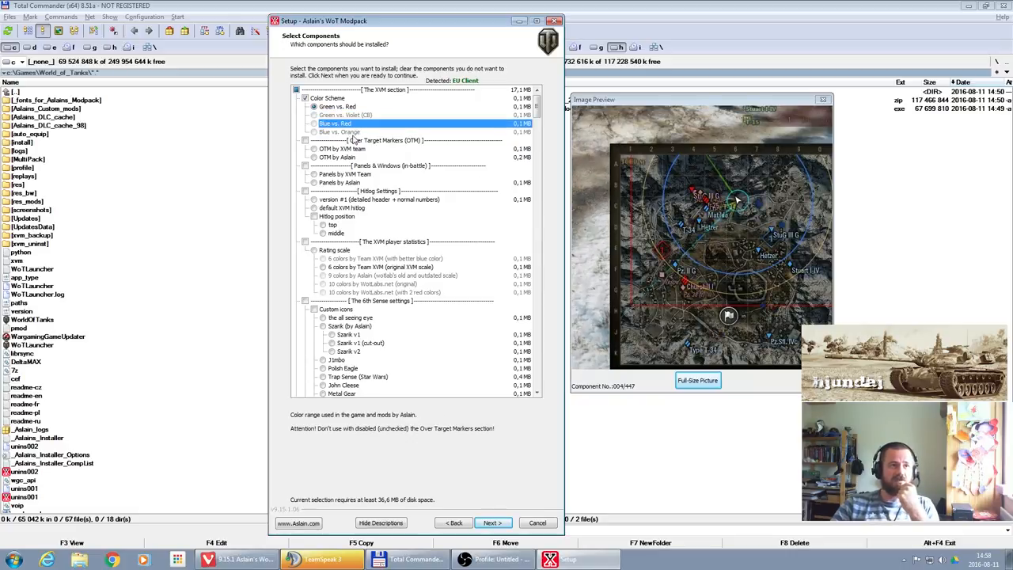
pyautogui.click(340, 131)
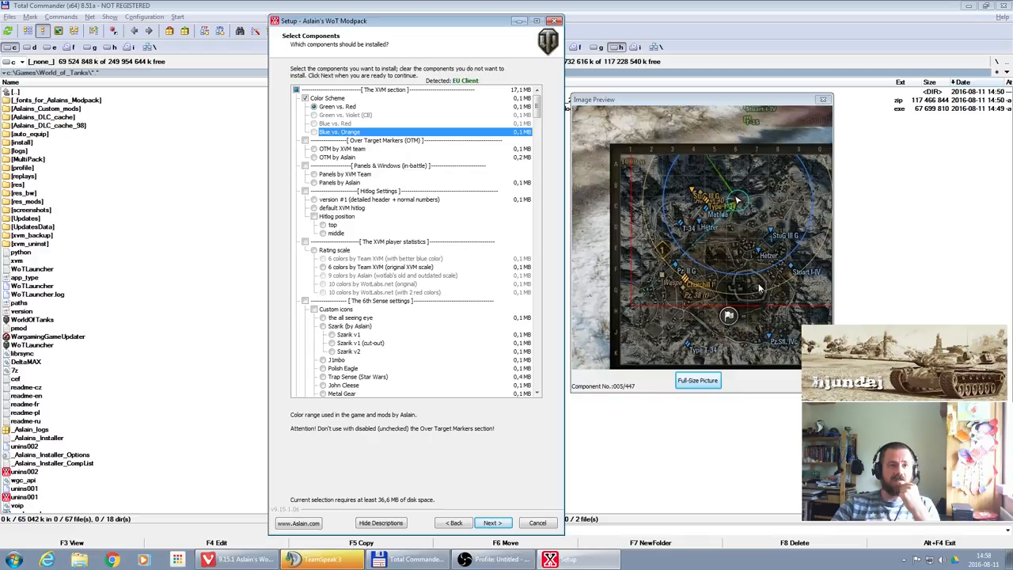
pyautogui.moveTo(756, 245)
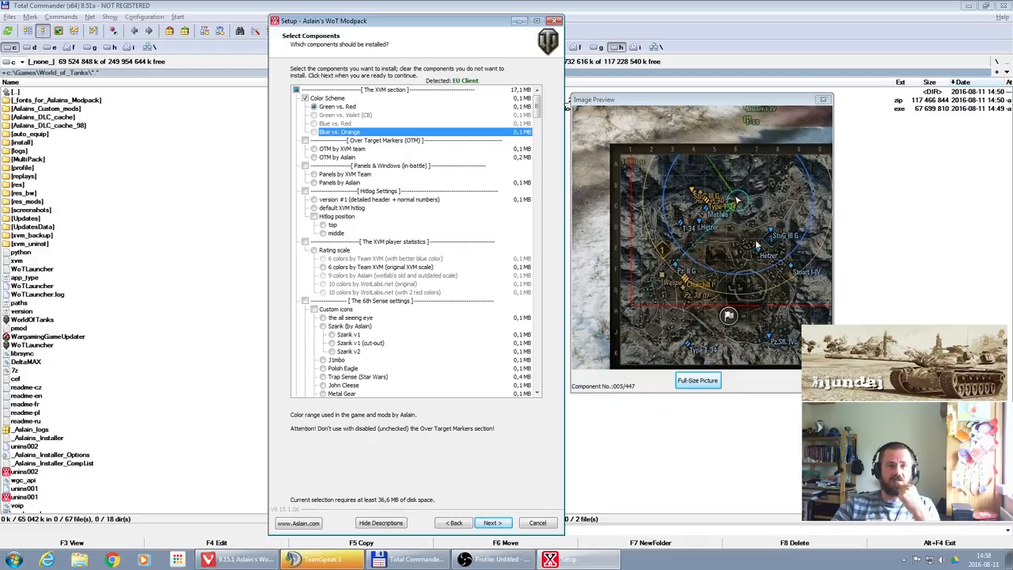
pyautogui.moveTo(691, 232)
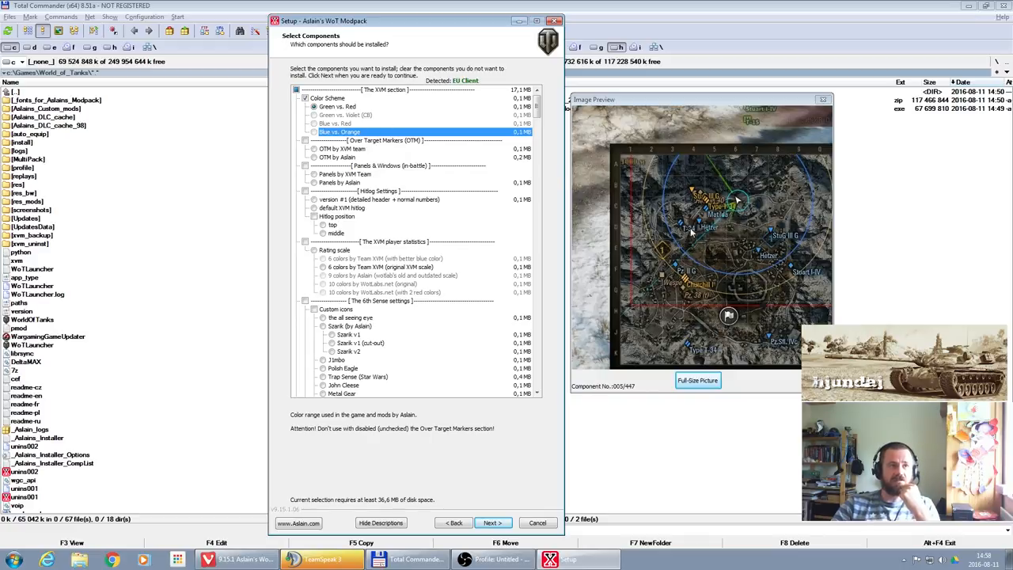
pyautogui.click(340, 106)
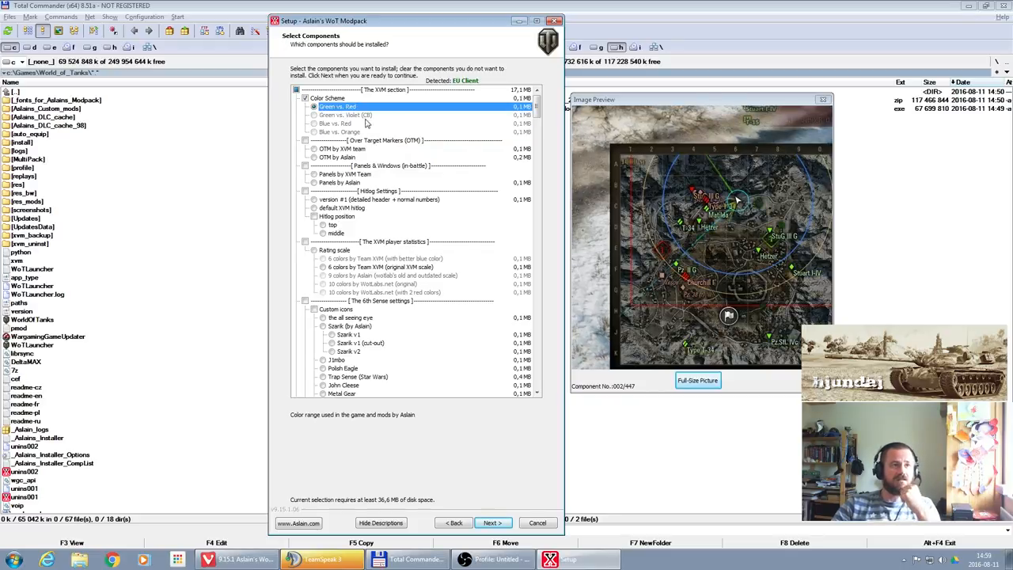
pyautogui.click(344, 115)
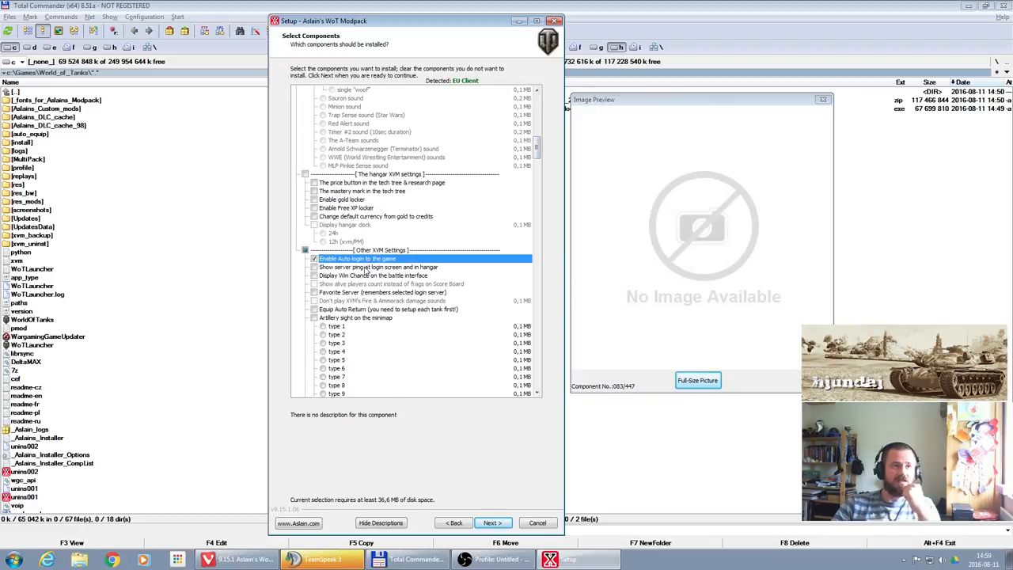
pyautogui.click(315, 267)
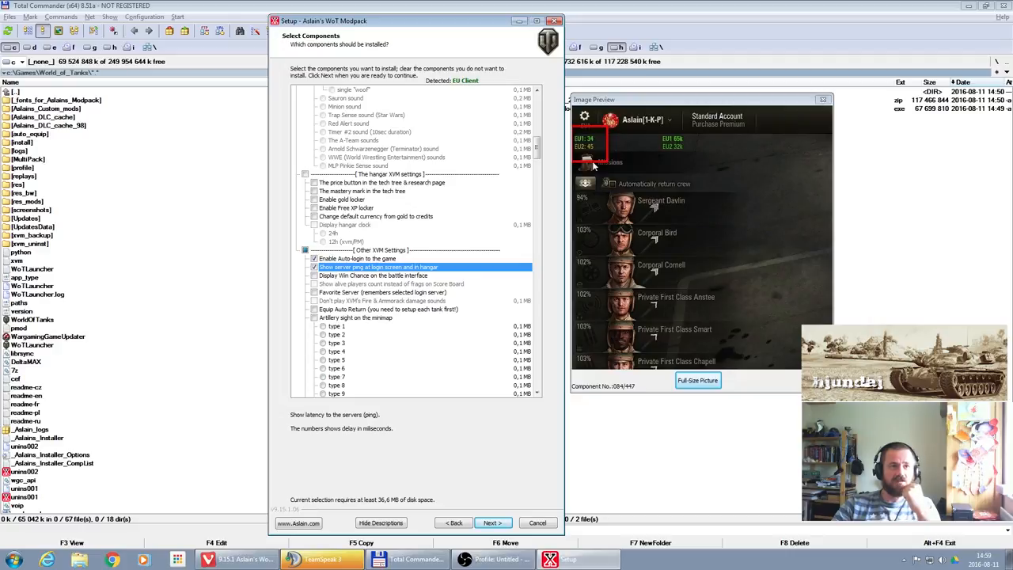
pyautogui.moveTo(550, 185)
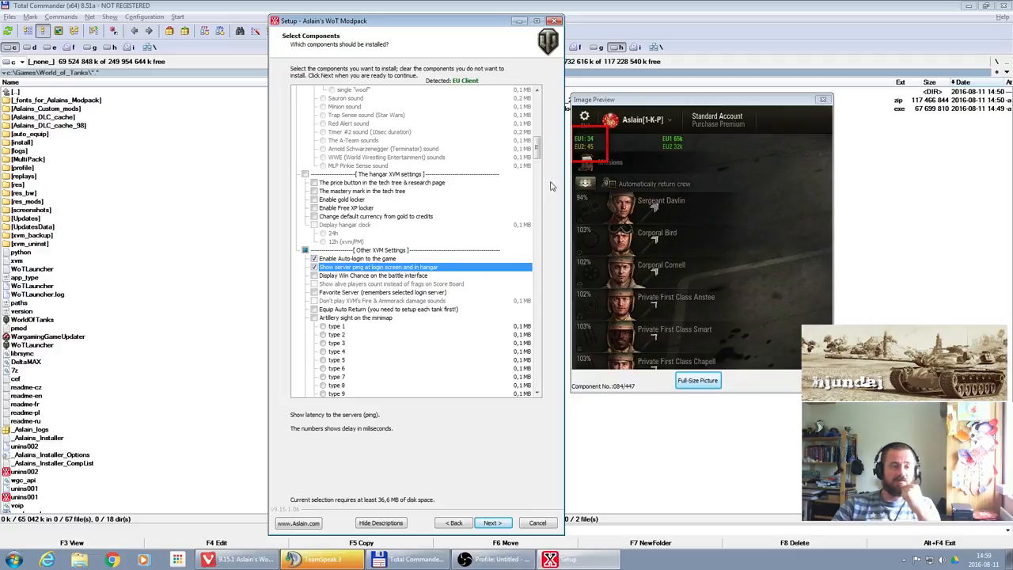
pyautogui.moveTo(546, 167)
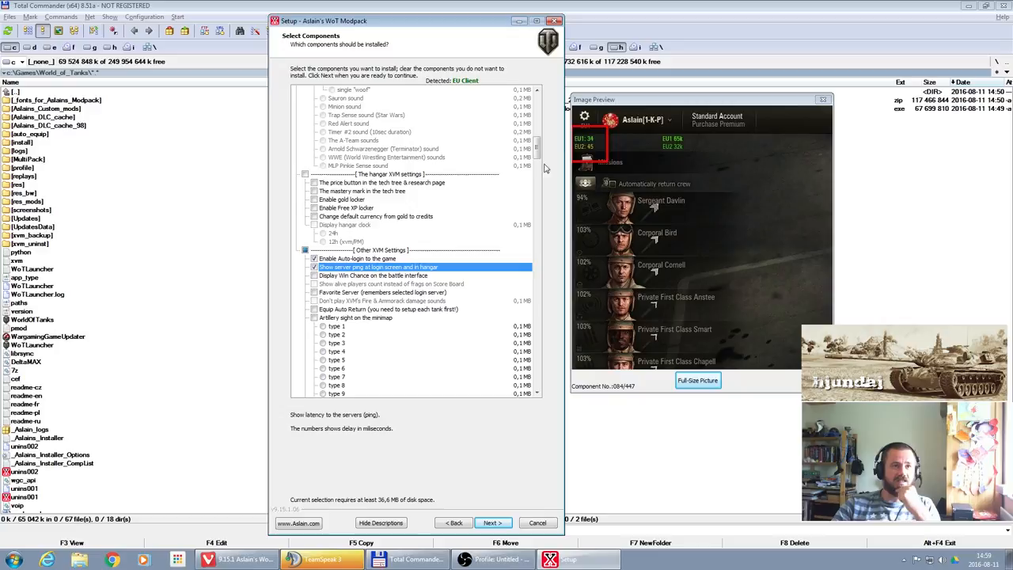
pyautogui.moveTo(603, 172)
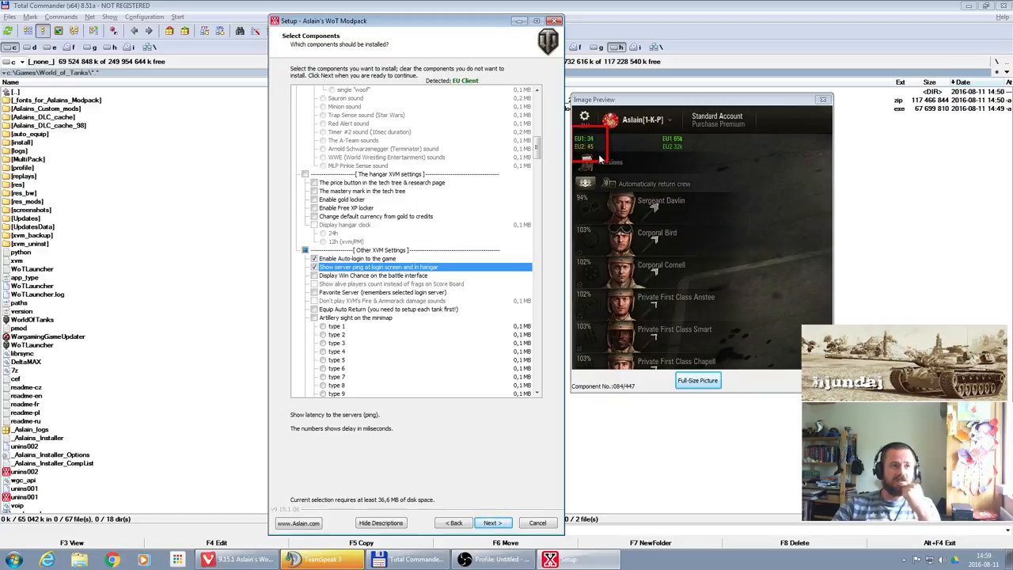
pyautogui.scroll(-3)
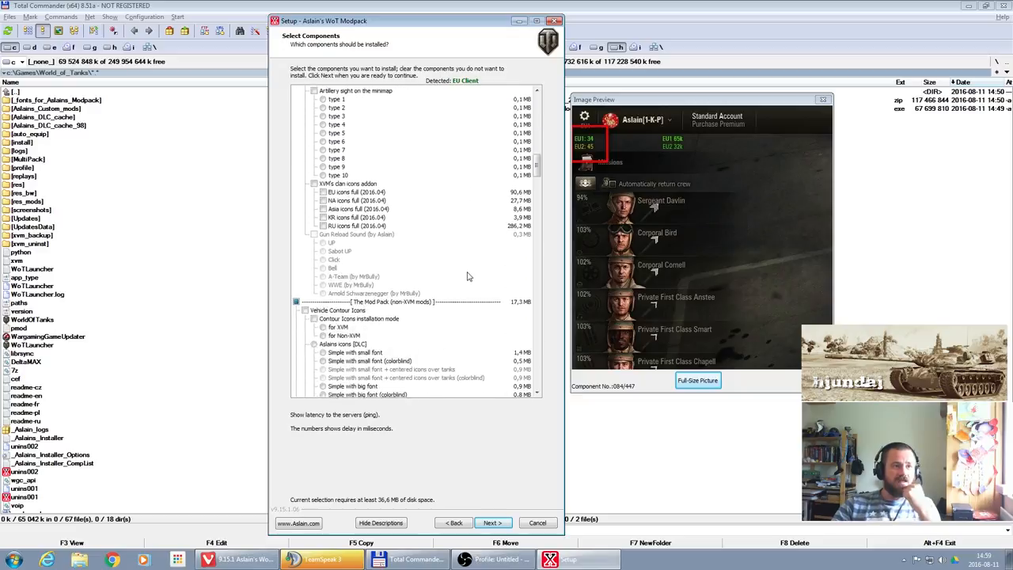
pyautogui.scroll(-3)
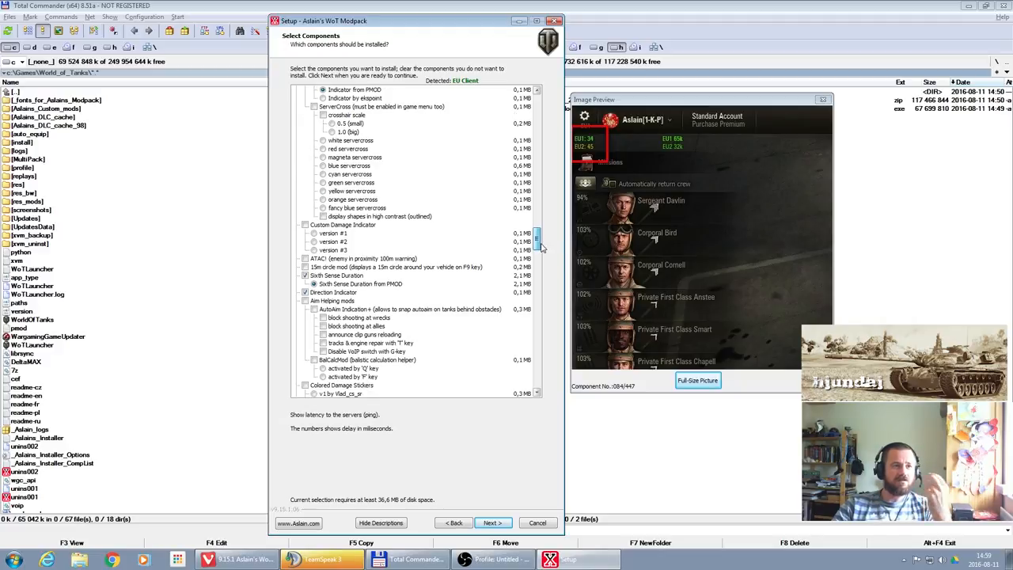
pyautogui.scroll(-3)
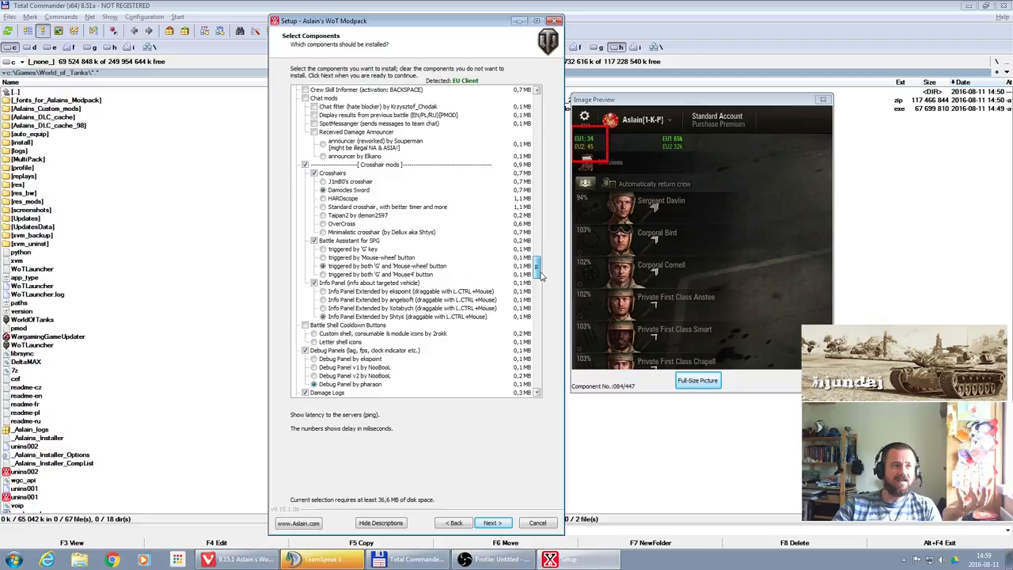
pyautogui.scroll(-3)
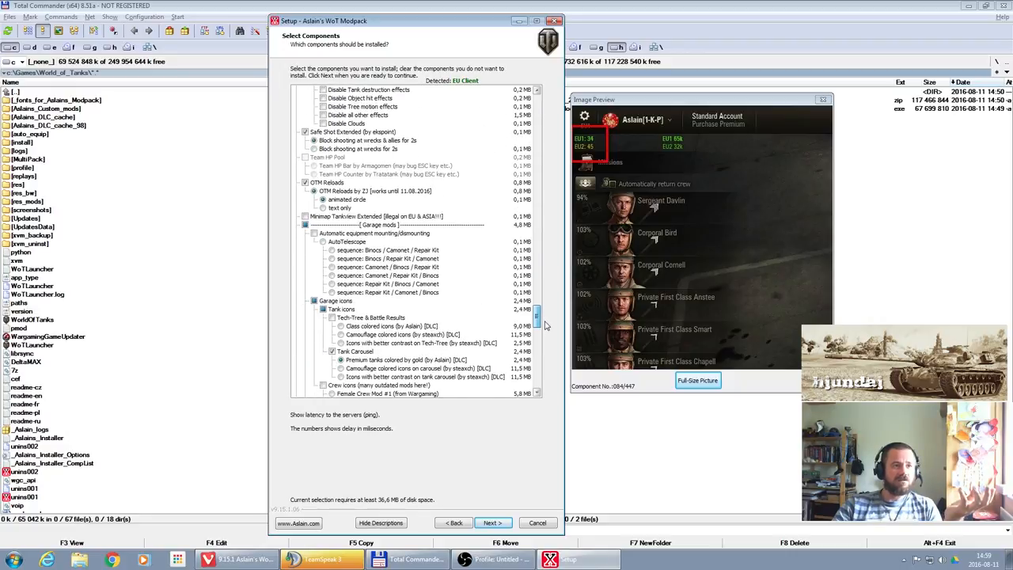
pyautogui.scroll(-3)
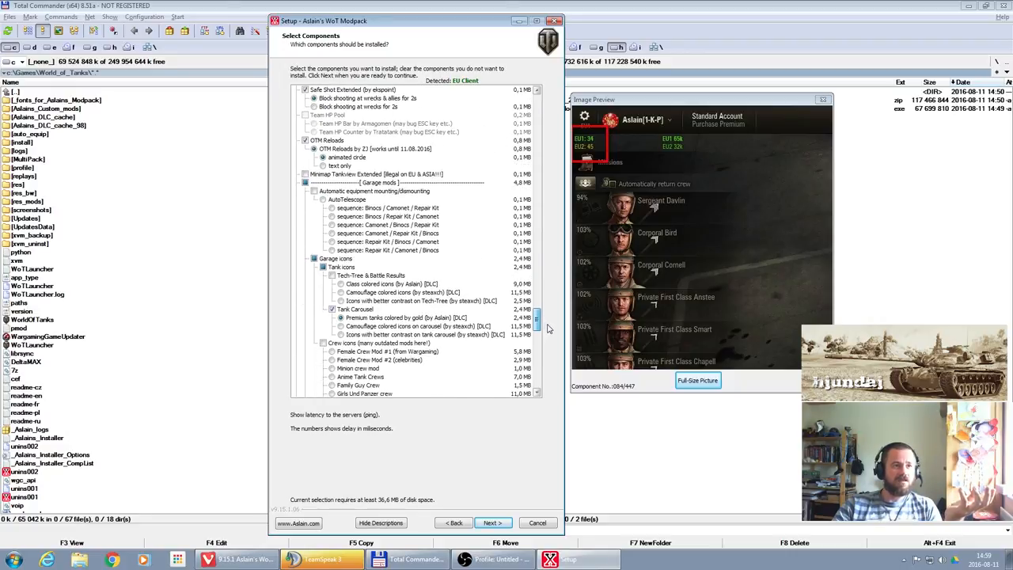
pyautogui.scroll(-3)
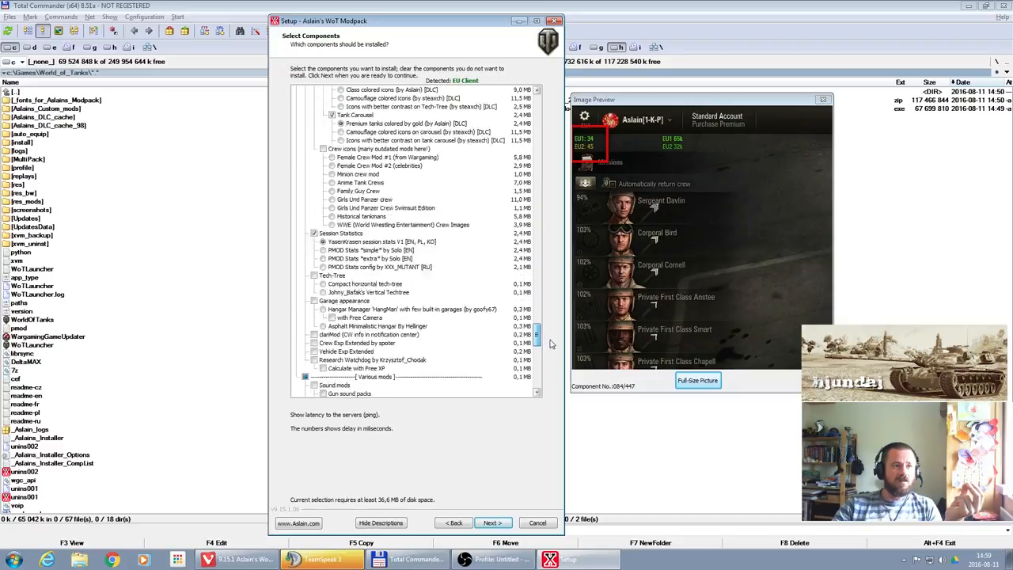
pyautogui.scroll(-3)
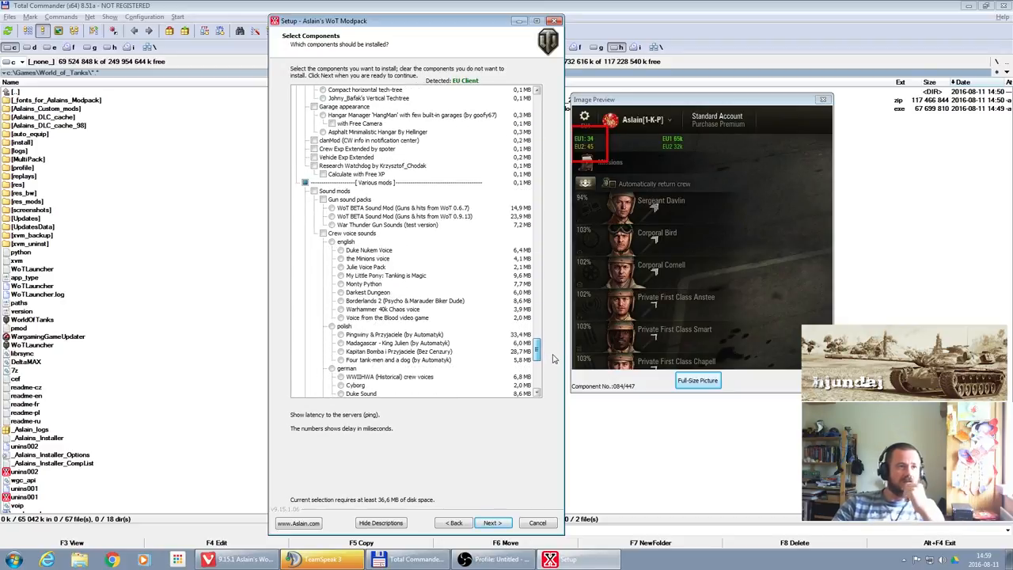
pyautogui.scroll(-3)
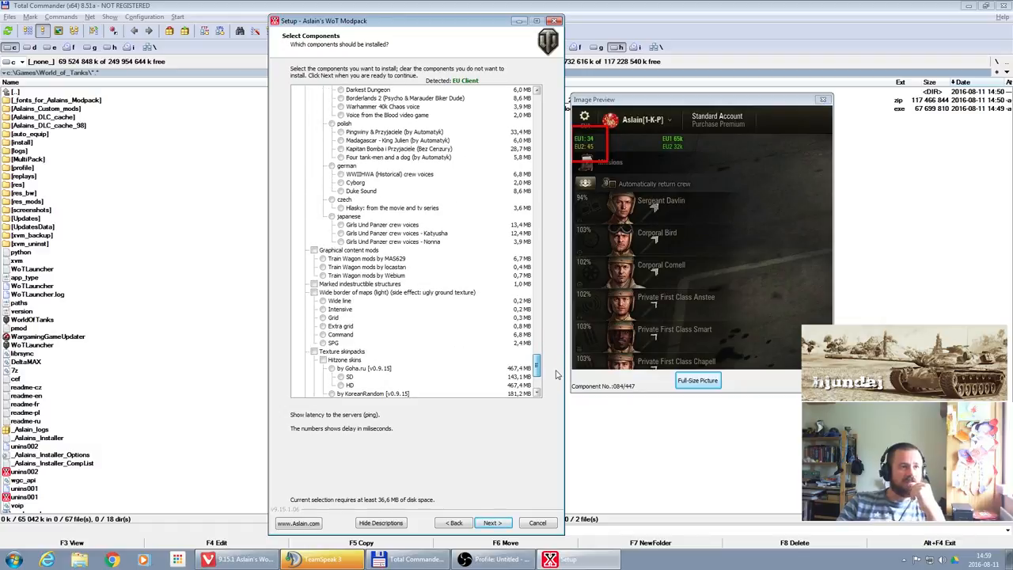
pyautogui.scroll(-3)
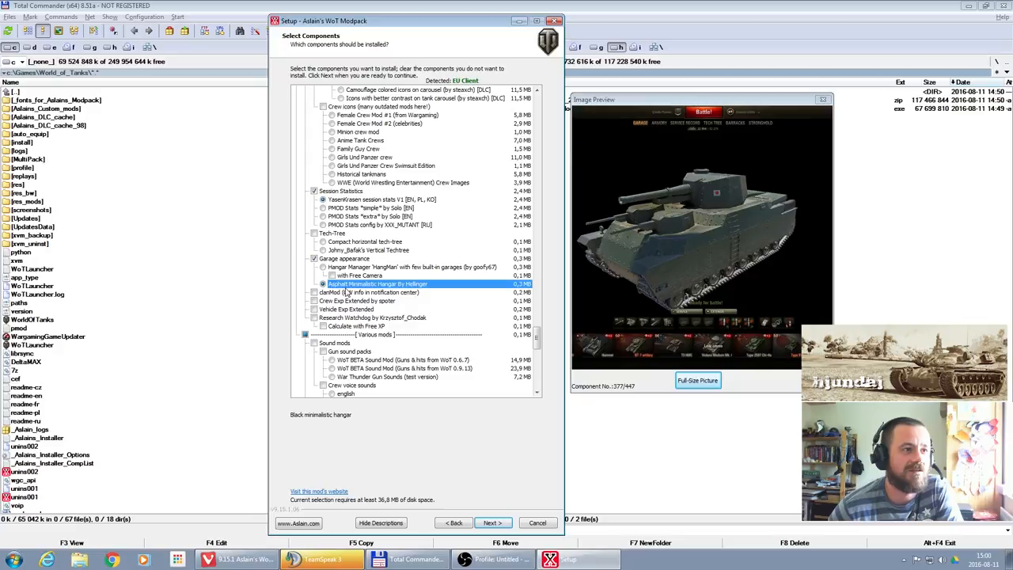
# - Tick clanMod and Crew/Vehicle Exp Extended, preview Asphalt, then choose HangMan with Free Camera
pyautogui.click(368, 292)
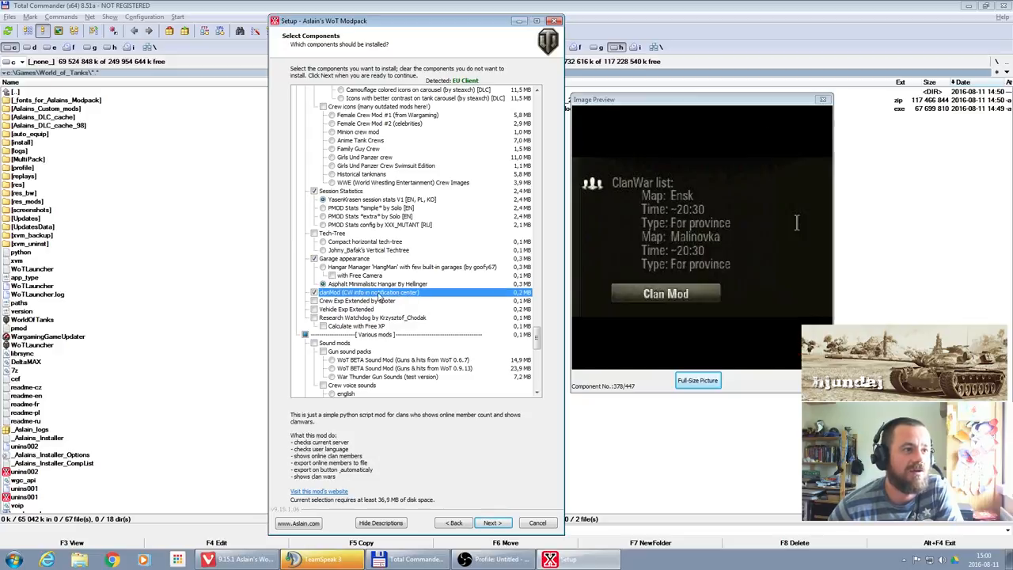
pyautogui.click(344, 309)
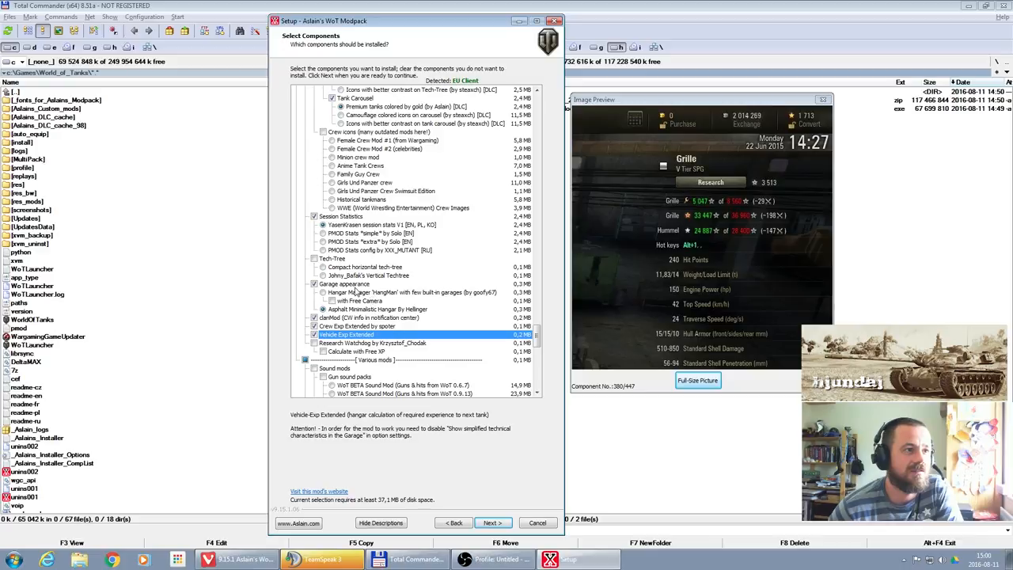
pyautogui.click(412, 292)
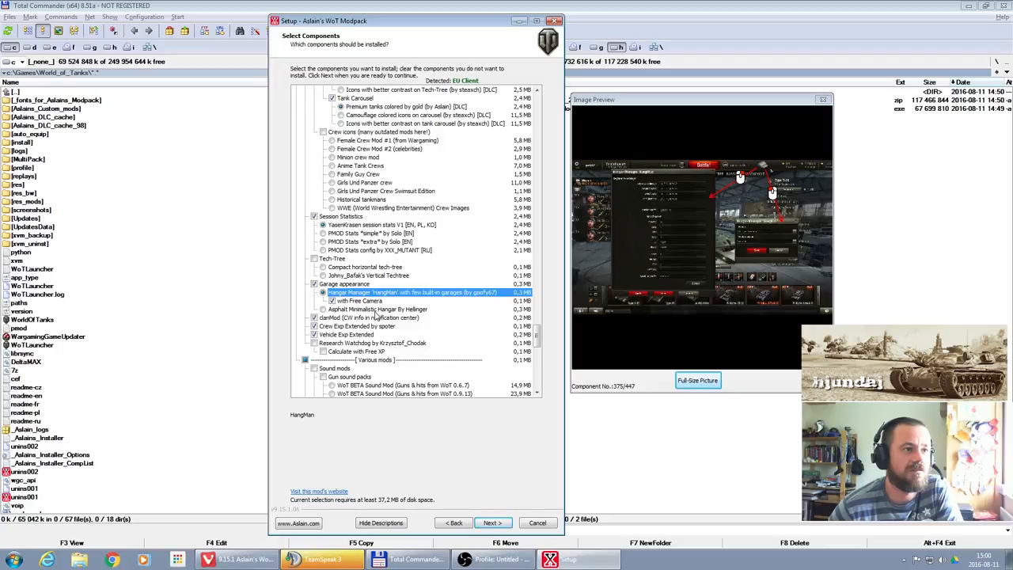
pyautogui.click(377, 309)
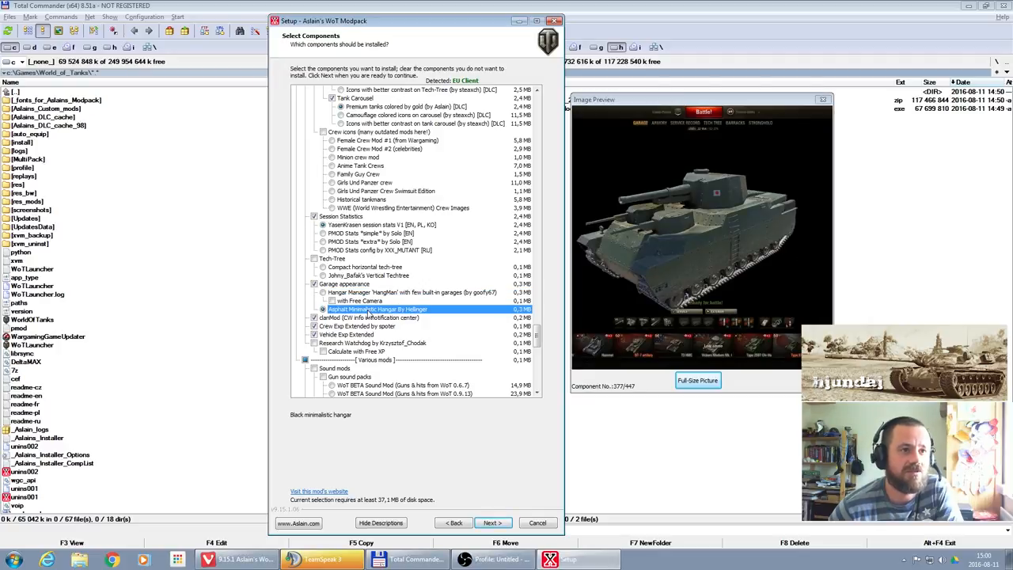
pyautogui.click(411, 292)
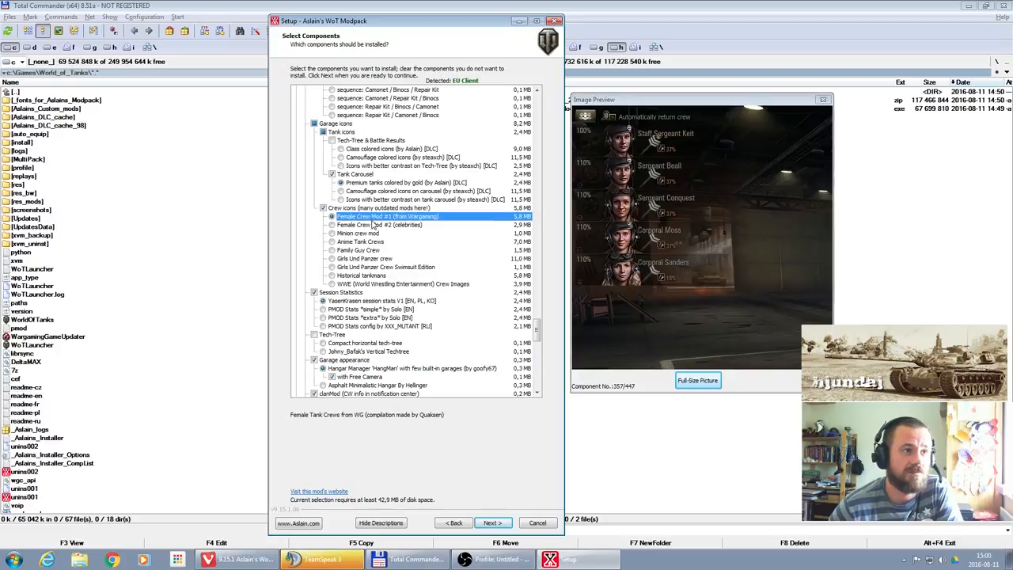
# - Preview Minion and Anime crew icons, untick Session Statistics, select Historical tankmans
pyautogui.click(359, 233)
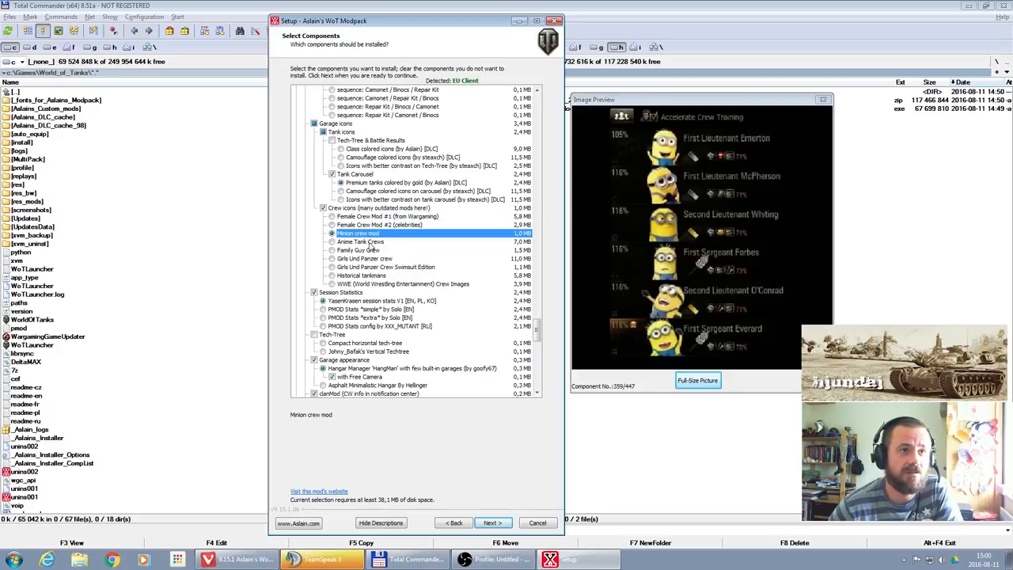
pyautogui.click(330, 241)
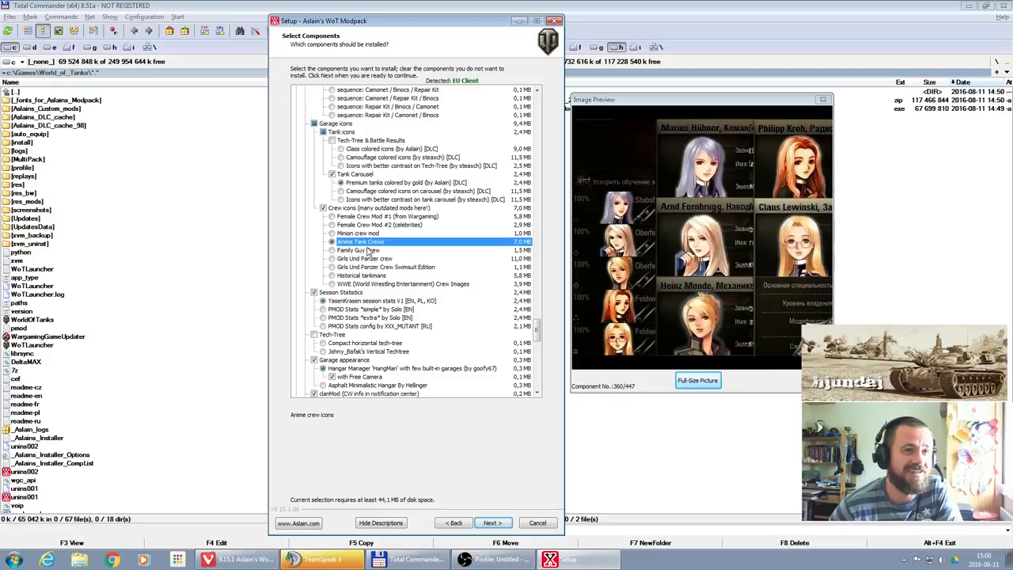
pyautogui.click(386, 267)
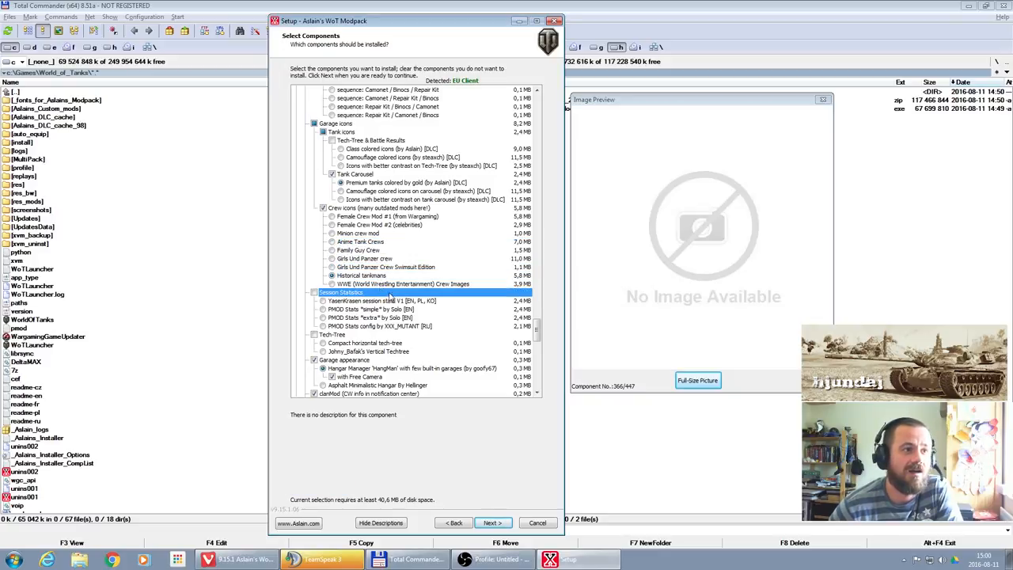
pyautogui.click(357, 275)
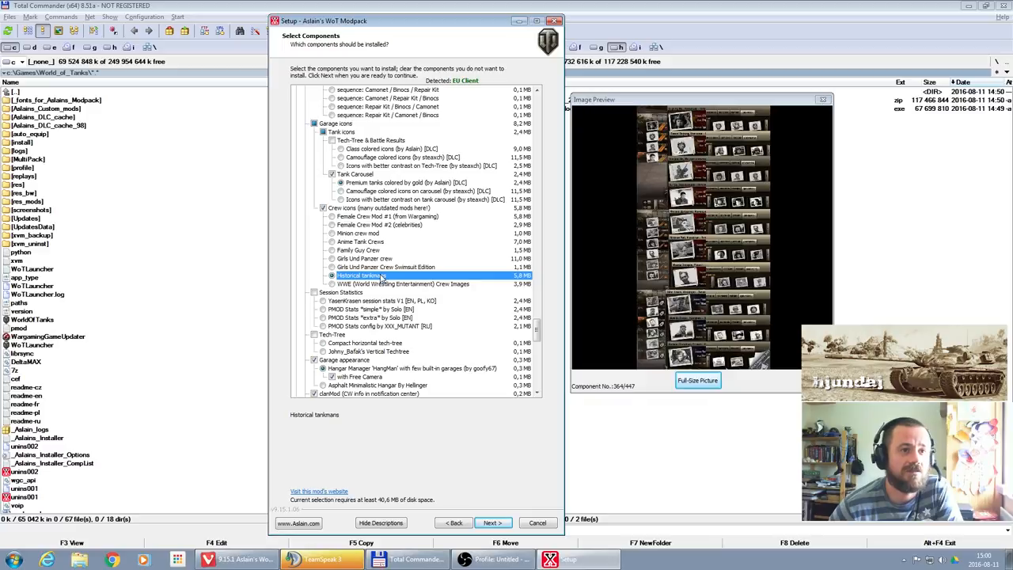
pyautogui.moveTo(699, 280)
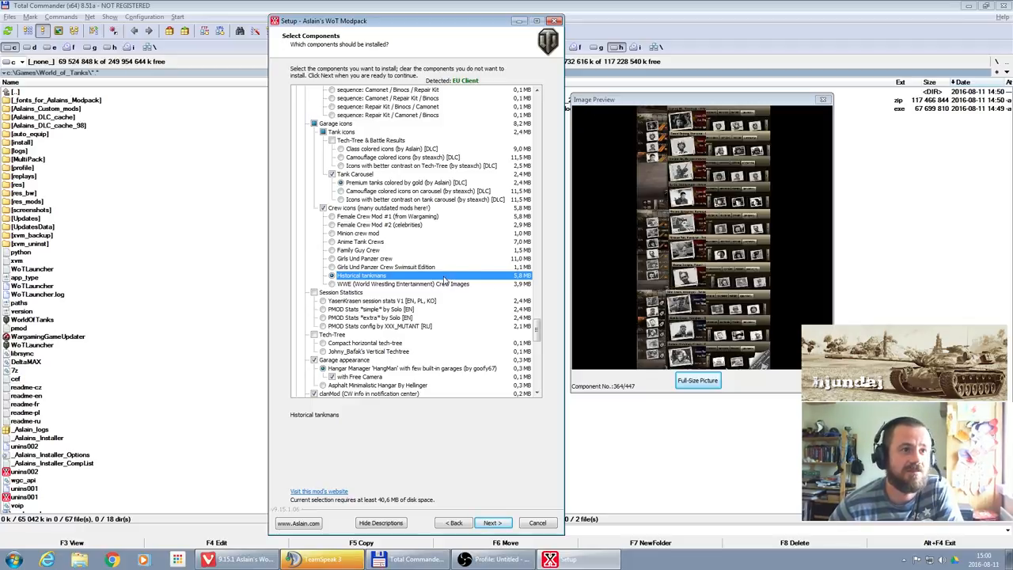
pyautogui.moveTo(588, 278)
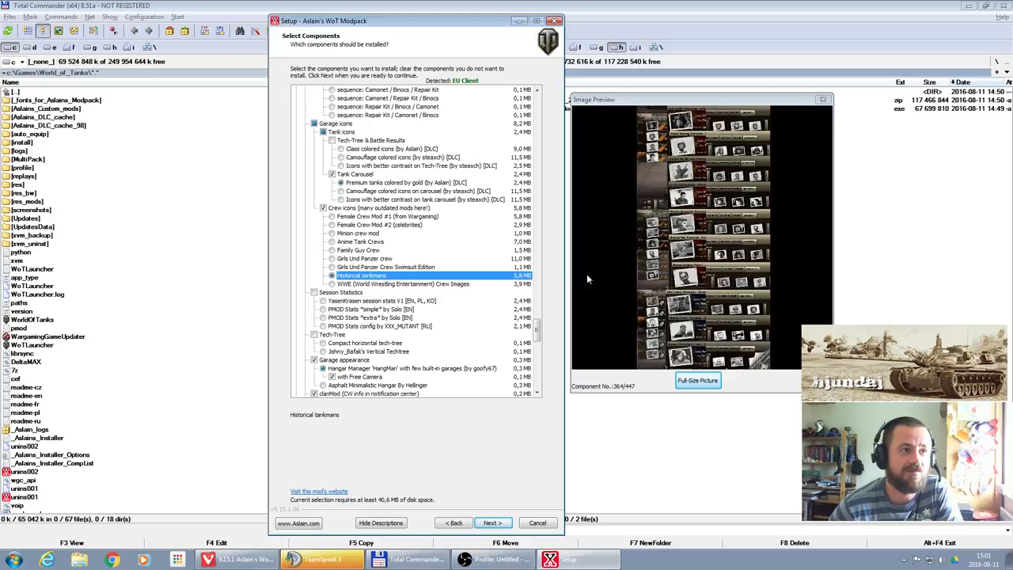
pyautogui.moveTo(384, 288)
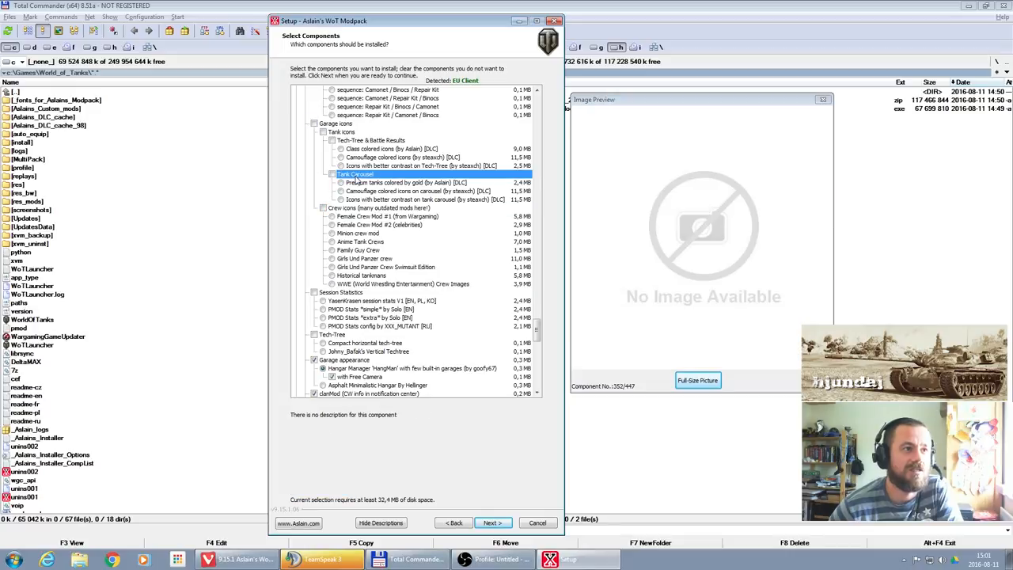
# - Keep gold premium carousel tanks and select steaxch's camouflage colored tech-tree icons
pyautogui.click(339, 182)
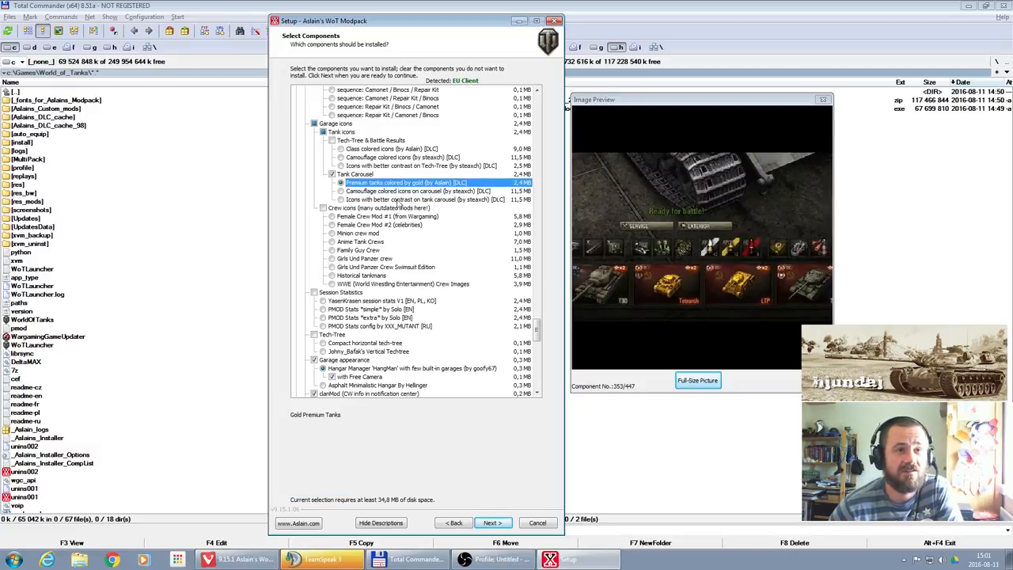
pyautogui.moveTo(611, 304)
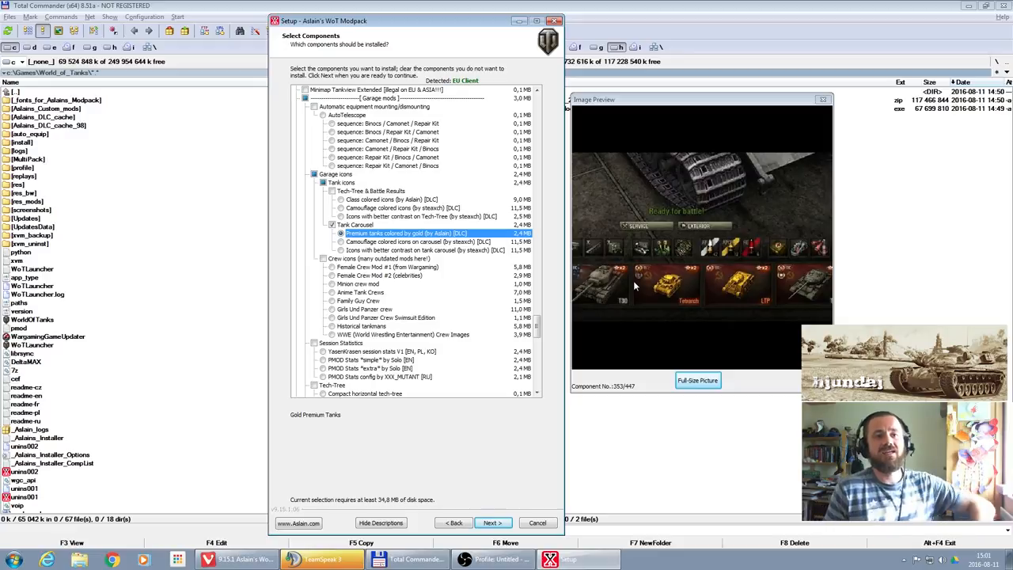
pyautogui.moveTo(660, 178)
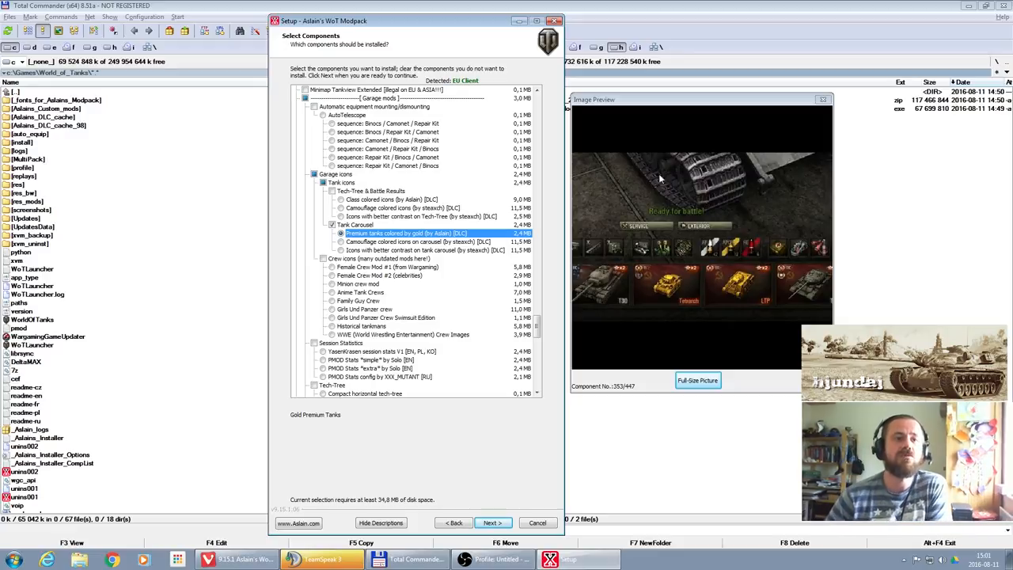
pyautogui.moveTo(751, 307)
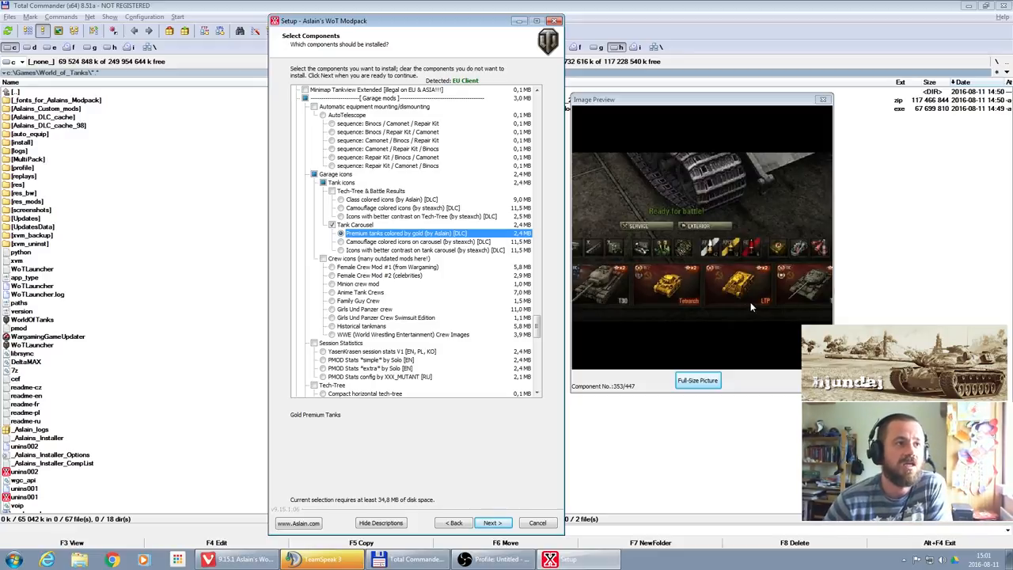
pyautogui.click(332, 216)
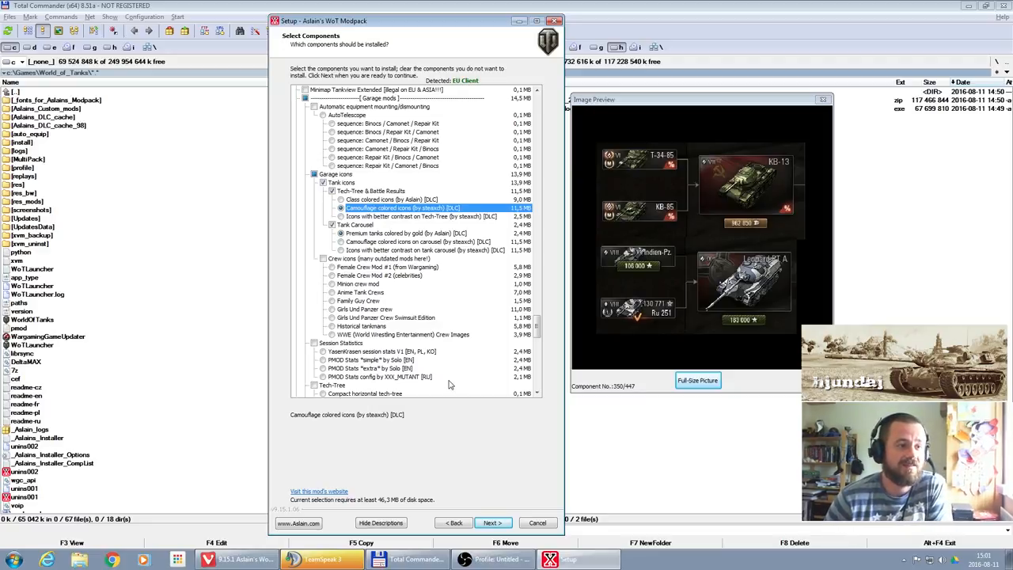
pyautogui.moveTo(456, 333)
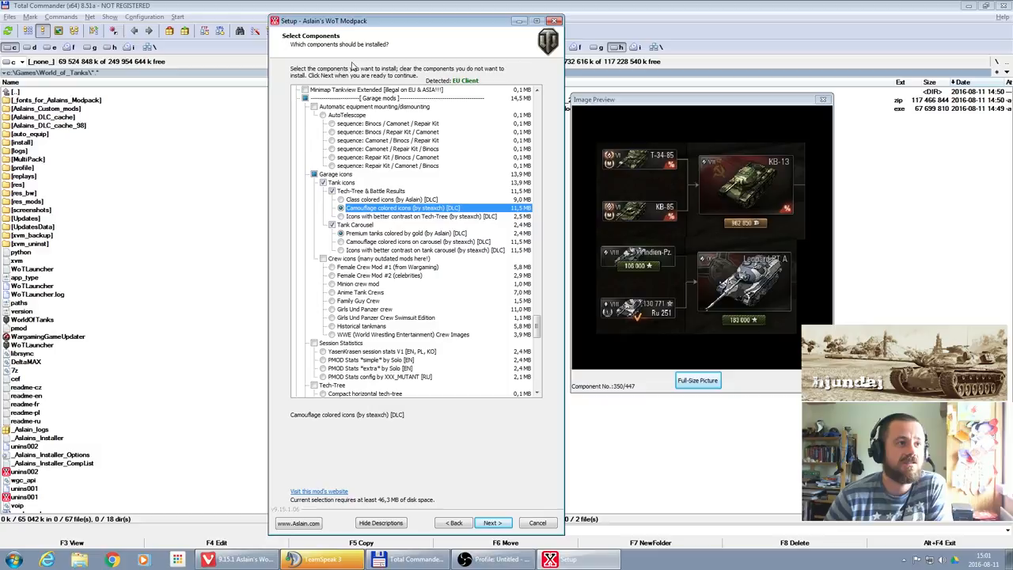
pyautogui.scroll(-3)
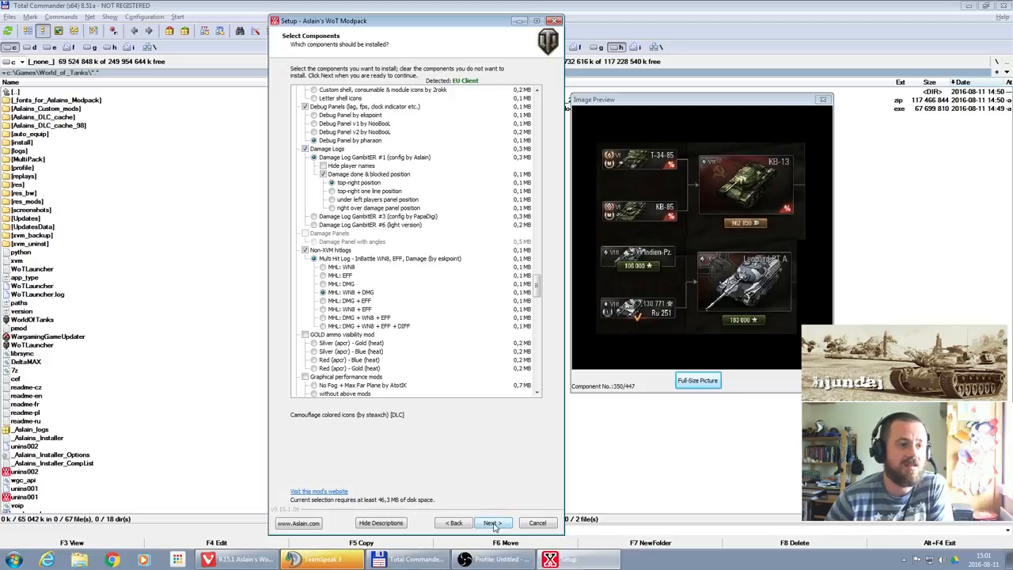
# - Try Normal install and both cleanup boxes, then revert to Clean install with boxes unticked
pyautogui.click(491, 523)
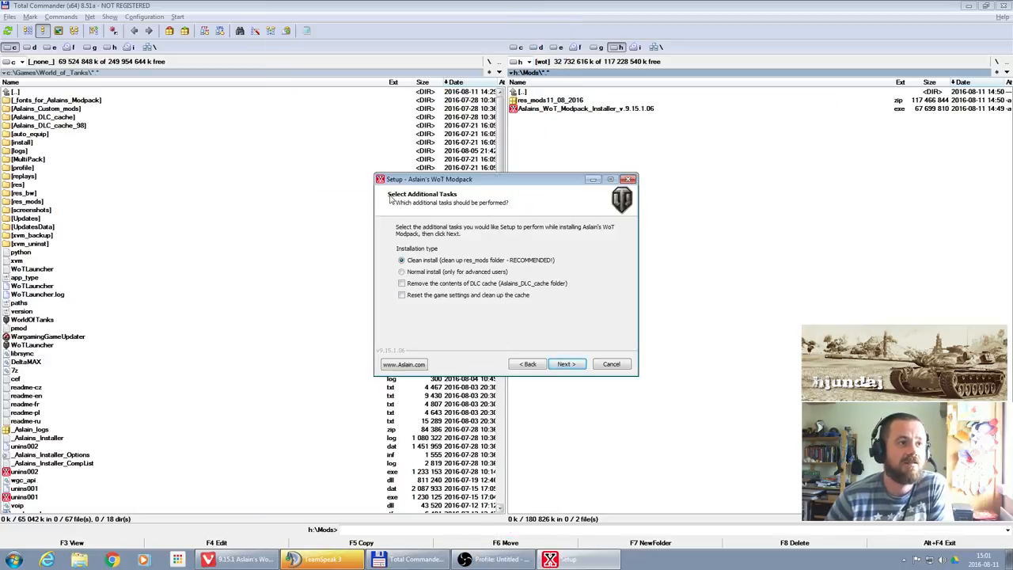
pyautogui.moveTo(429, 179); pyautogui.dragTo(465, 161)
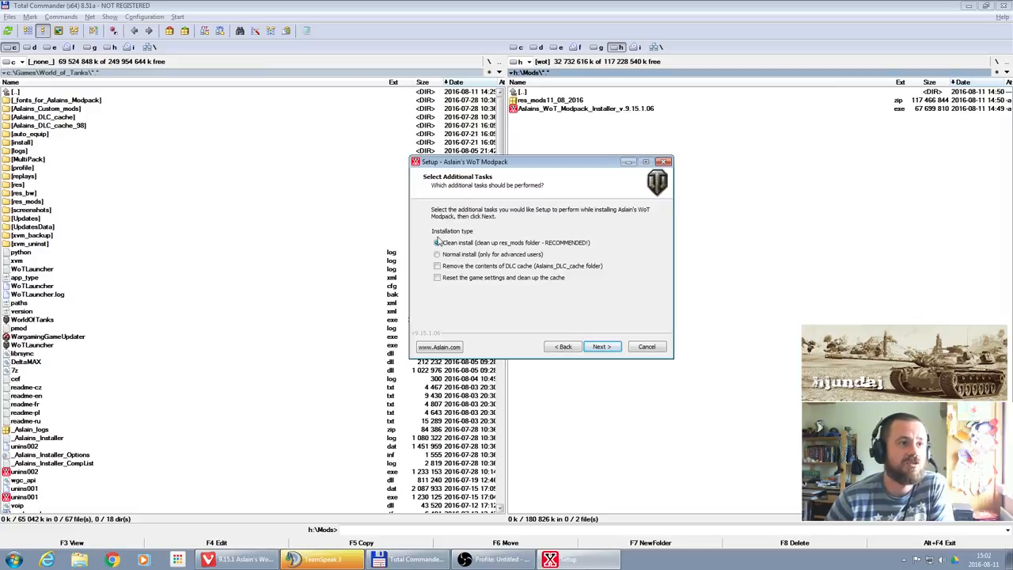
pyautogui.click(438, 243)
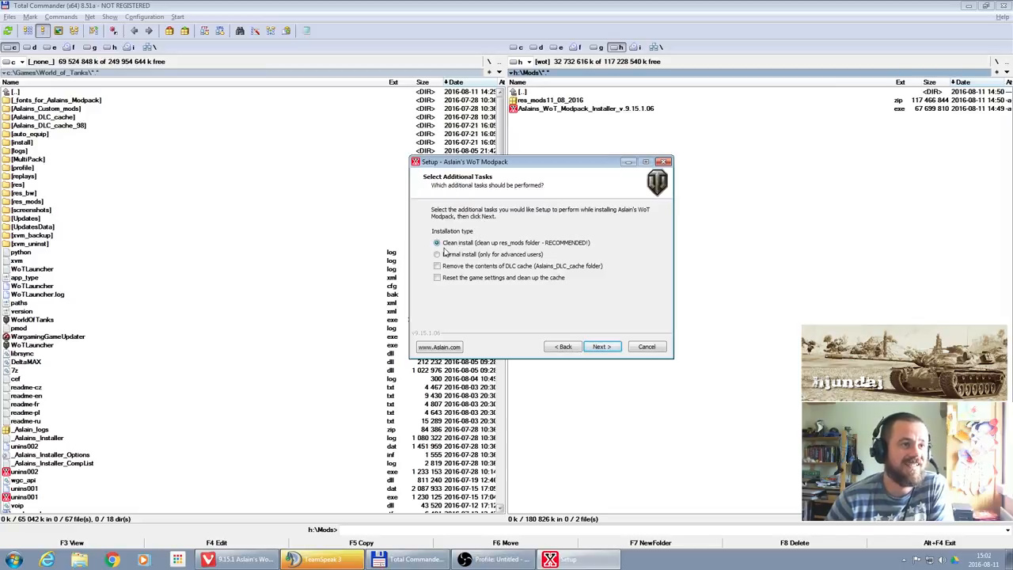
pyautogui.moveTo(463, 253)
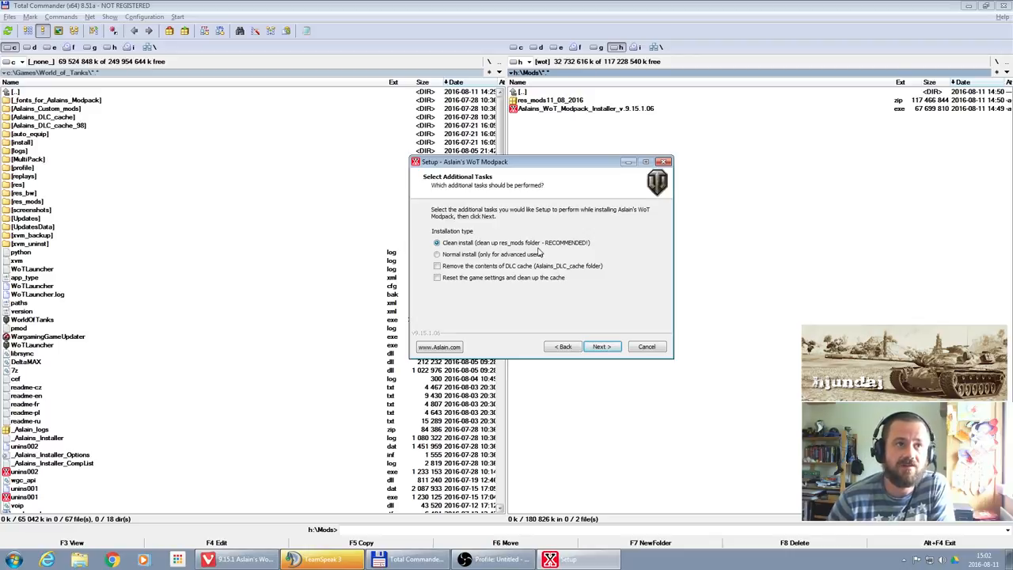
pyautogui.moveTo(497, 258)
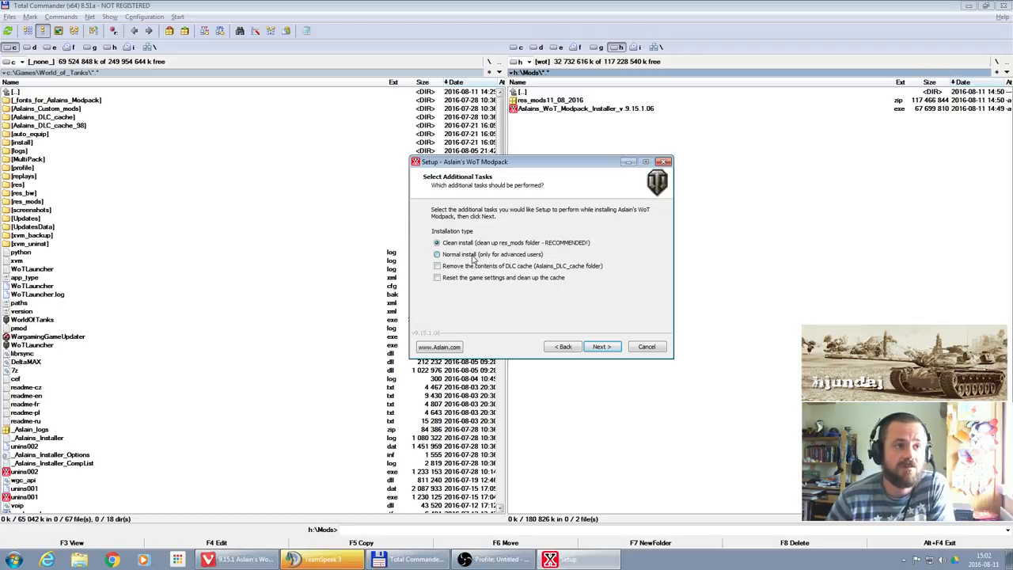
pyautogui.click(436, 254)
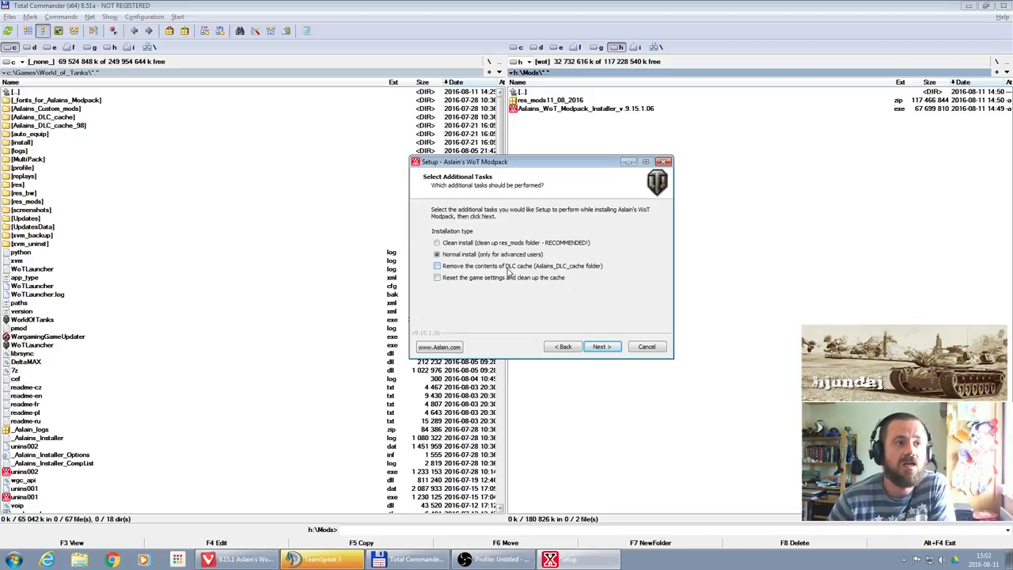
pyautogui.click(438, 266)
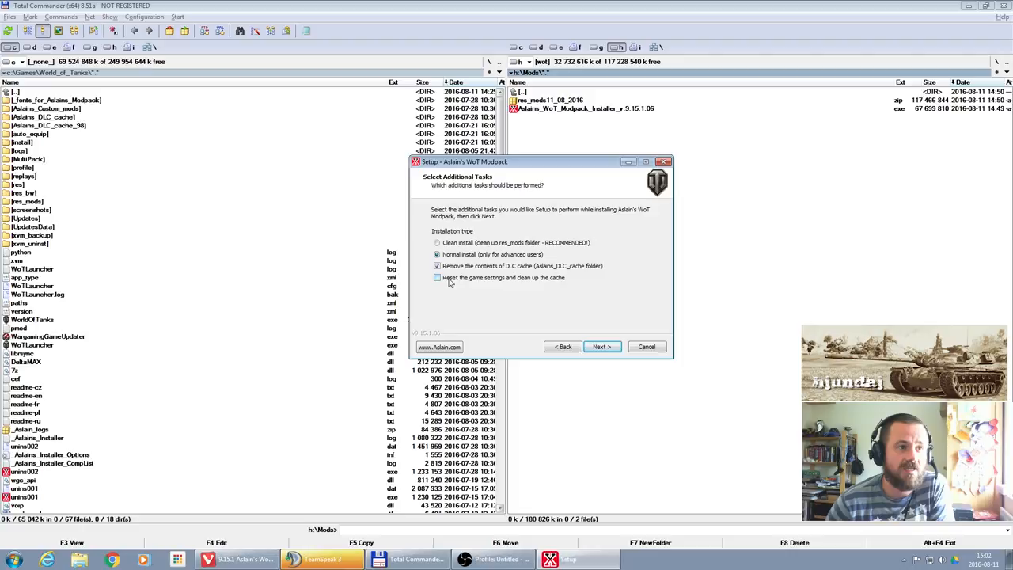
pyautogui.click(437, 278)
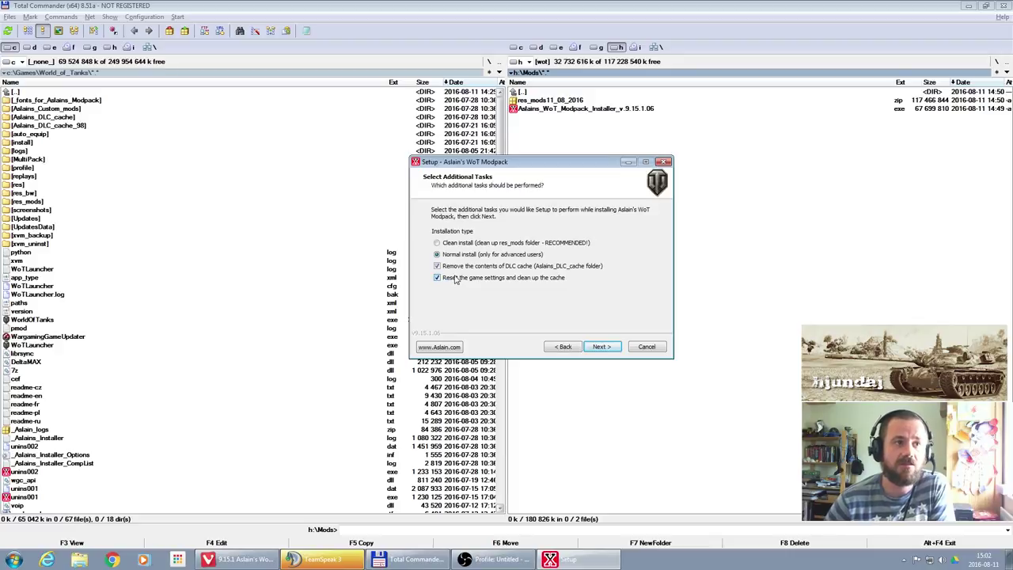
pyautogui.click(437, 266)
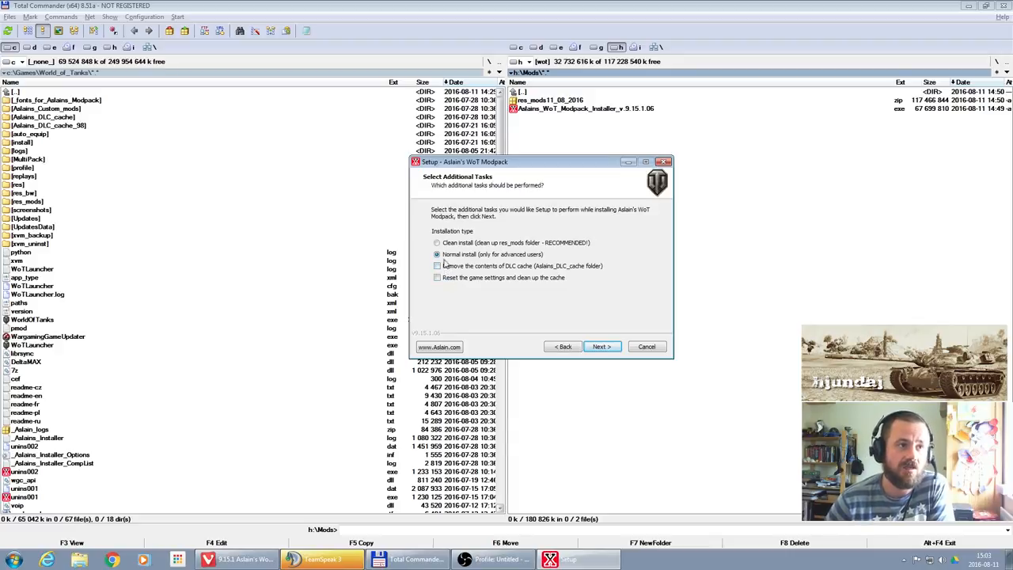
pyautogui.click(437, 242)
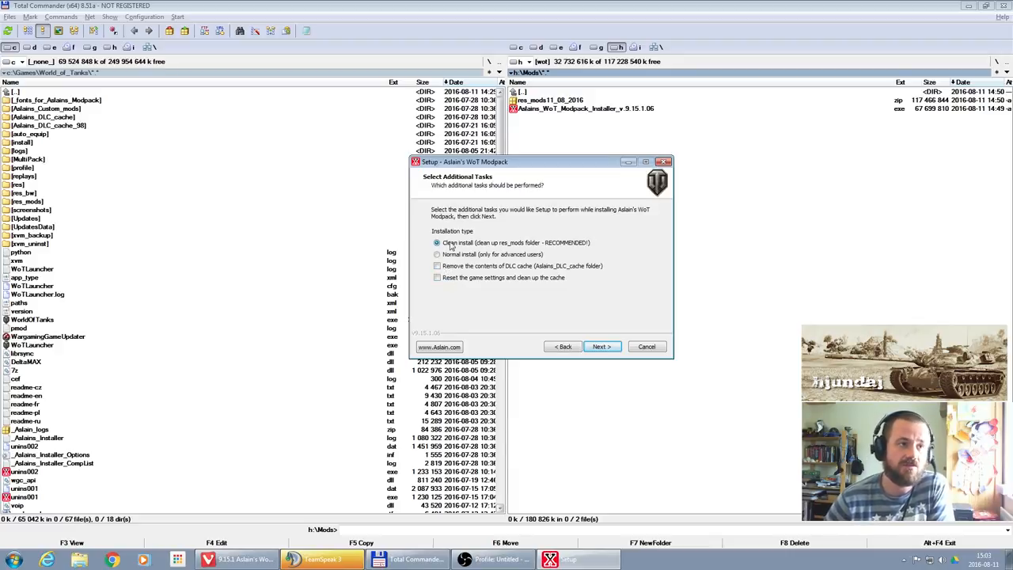
pyautogui.moveTo(554, 316)
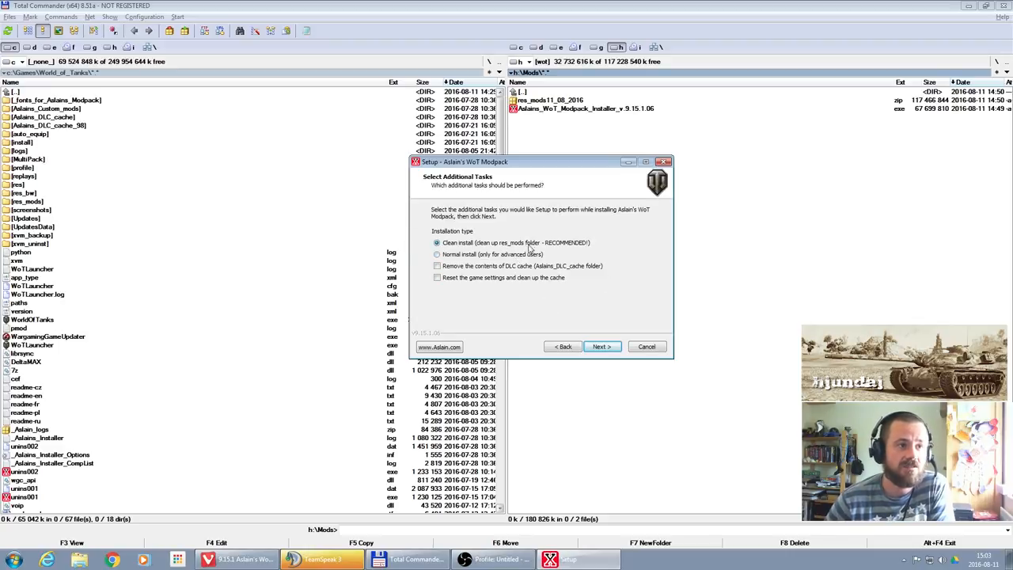
pyautogui.moveTo(601, 346)
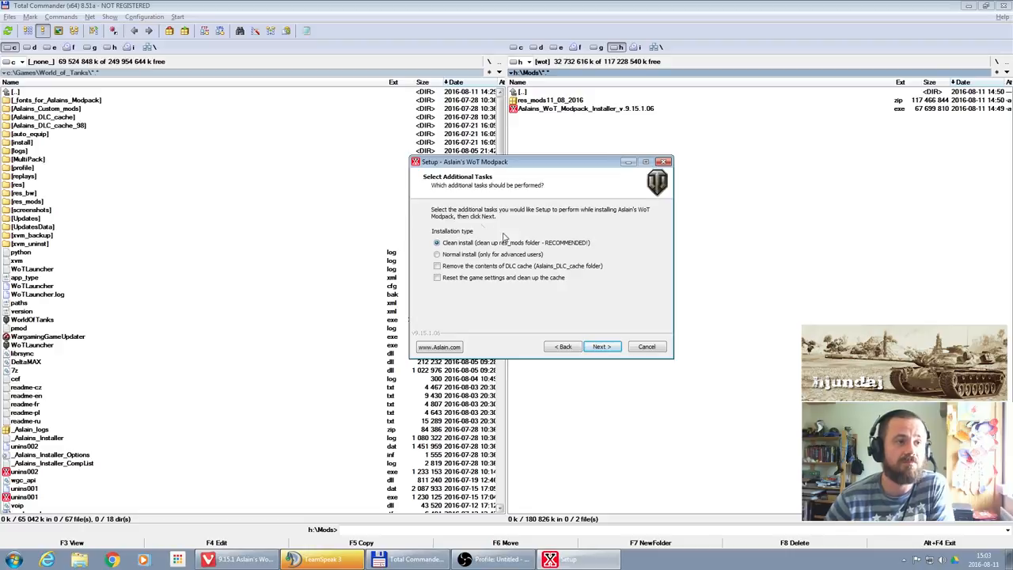
pyautogui.click(601, 346)
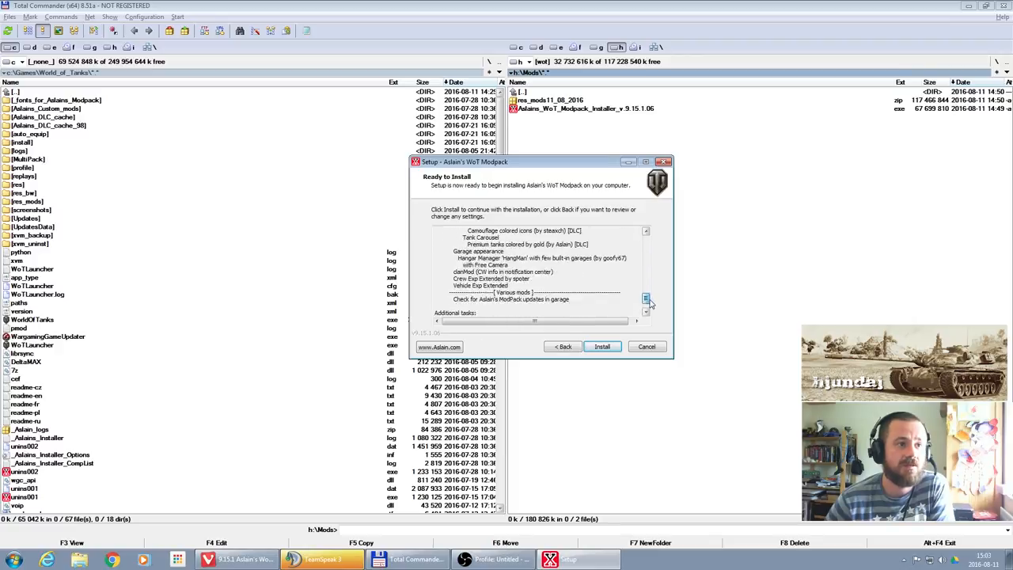
# - Start the modpack install and let it download and extract files
pyautogui.click(602, 346)
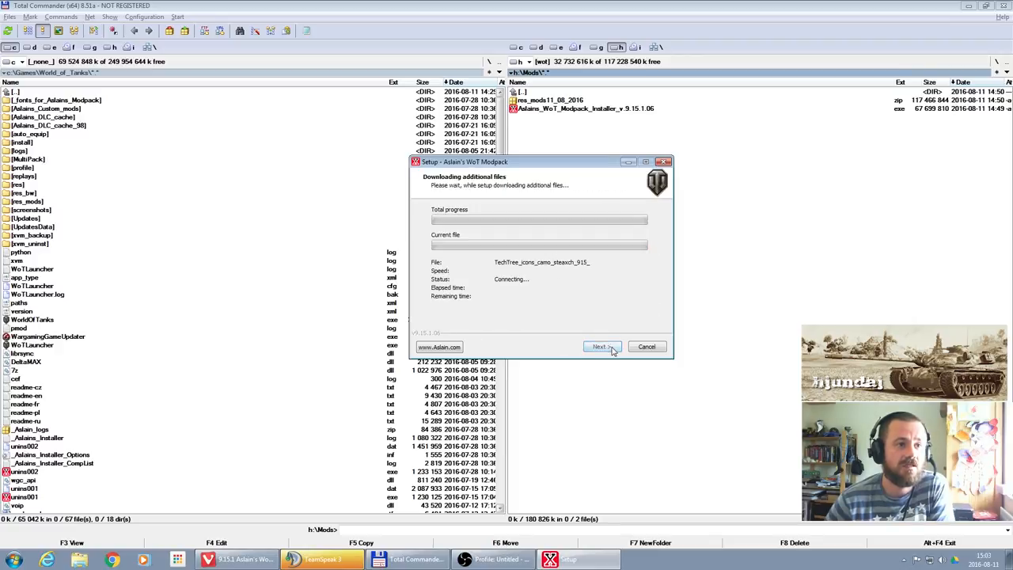
pyautogui.click(601, 347)
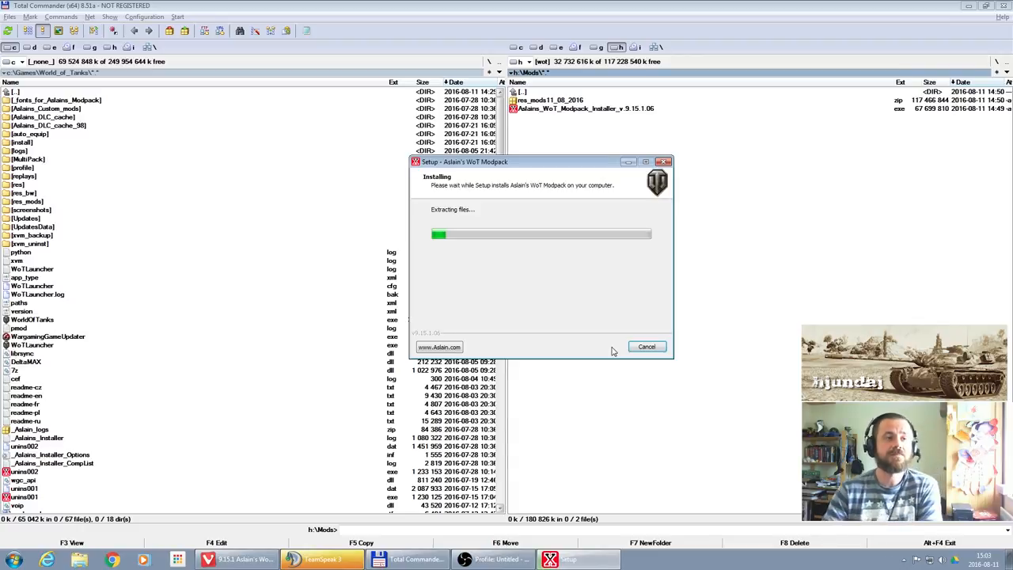
pyautogui.moveTo(558, 276)
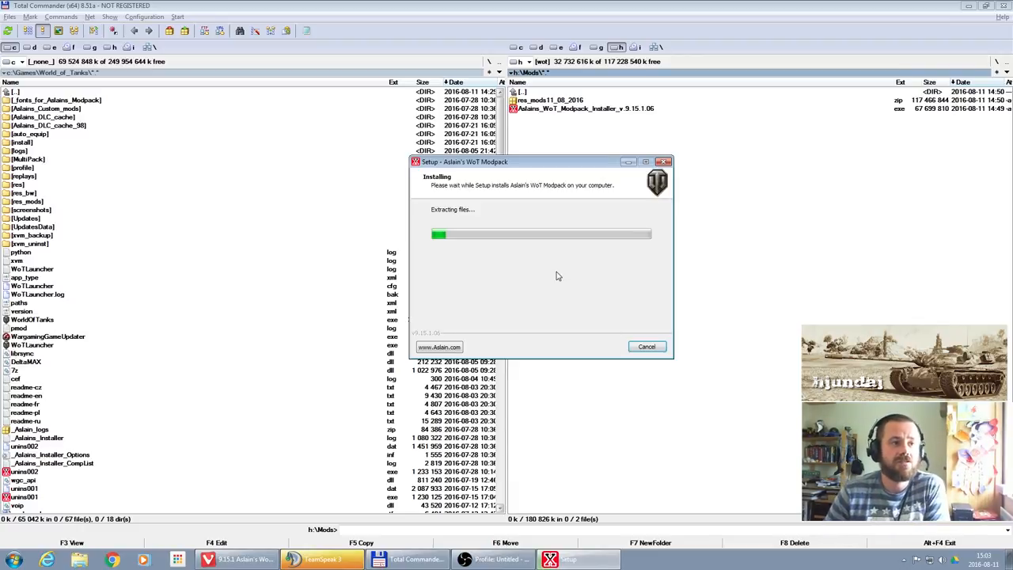
pyautogui.moveTo(543, 259)
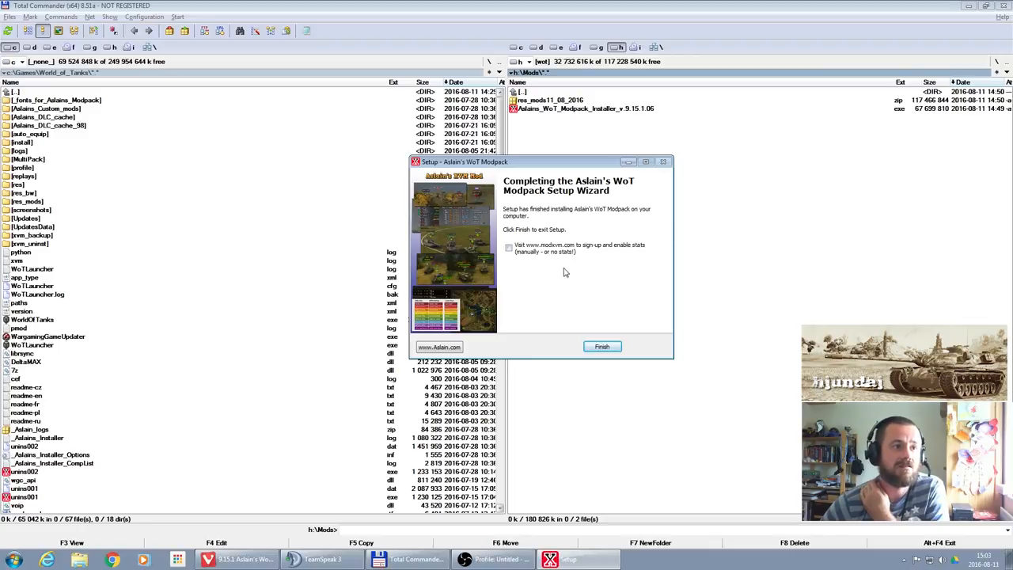
pyautogui.moveTo(525, 279)
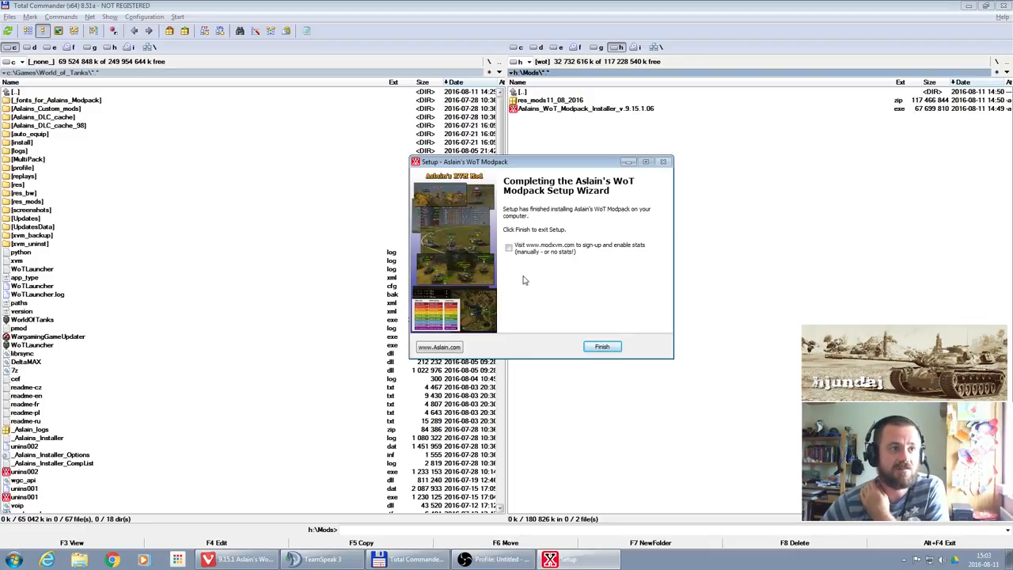
pyautogui.moveTo(565, 284)
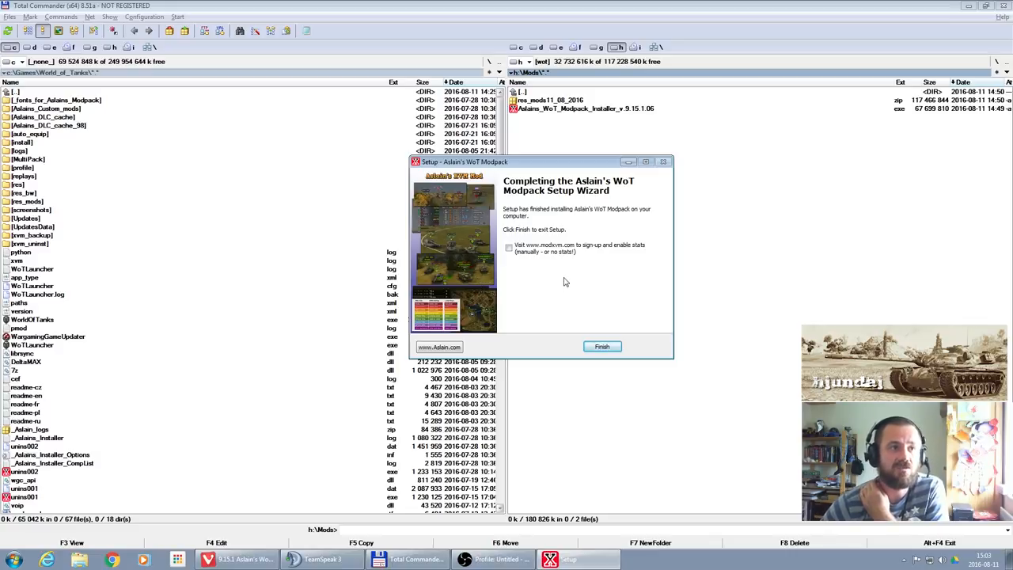
pyautogui.moveTo(562, 273)
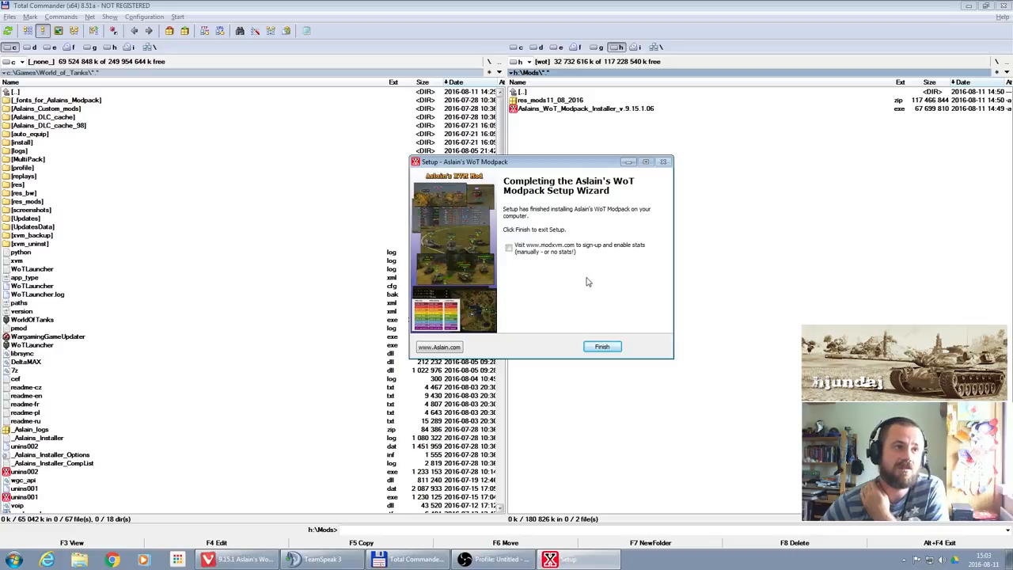
pyautogui.moveTo(563, 270)
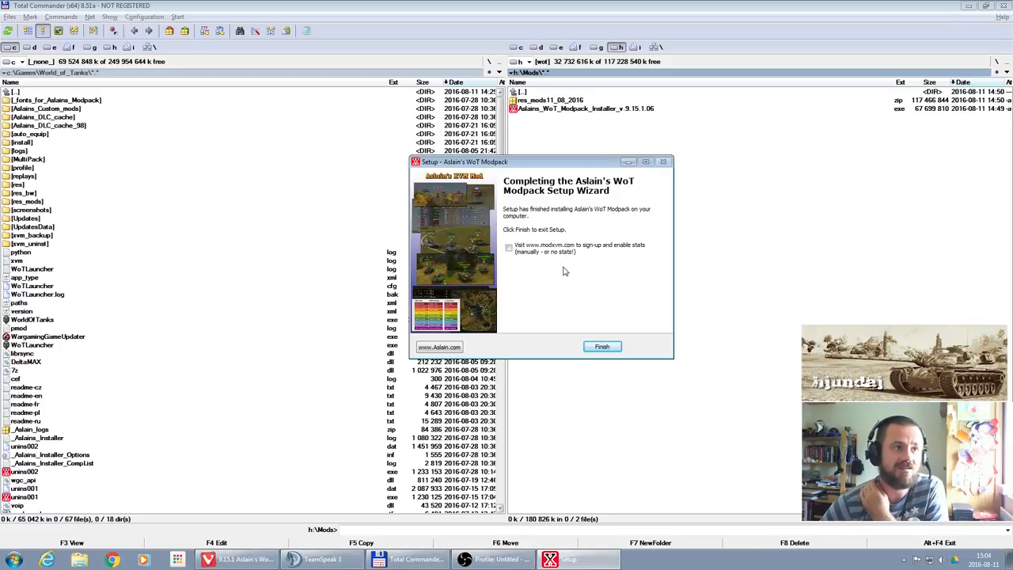
pyautogui.moveTo(587, 278)
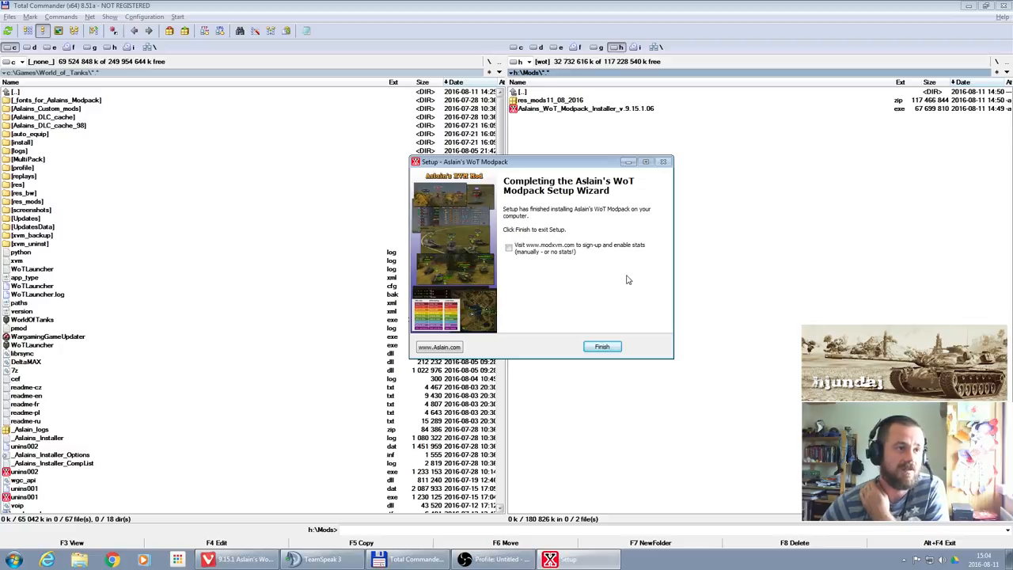
pyautogui.moveTo(593, 266)
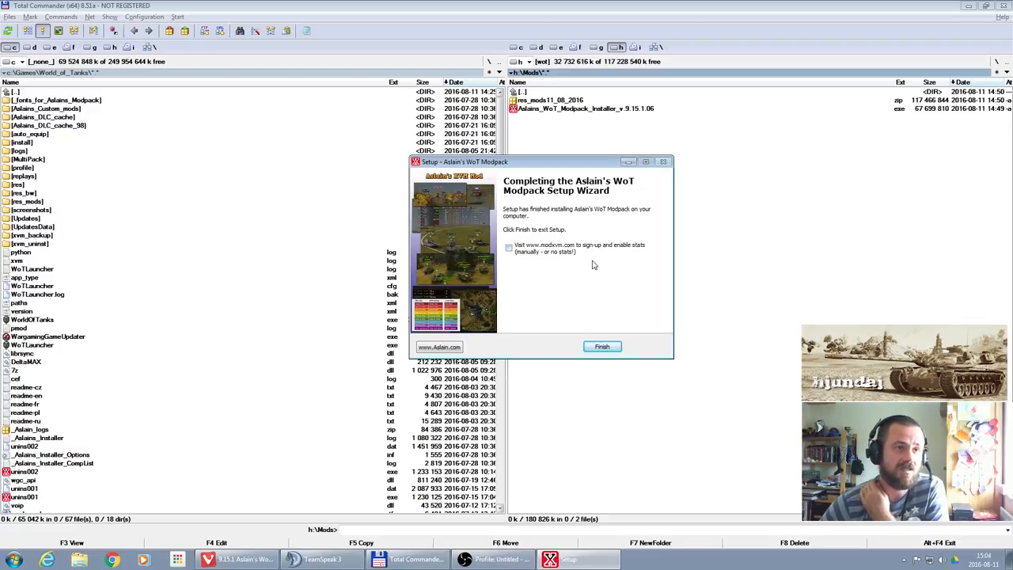
pyautogui.moveTo(606, 271)
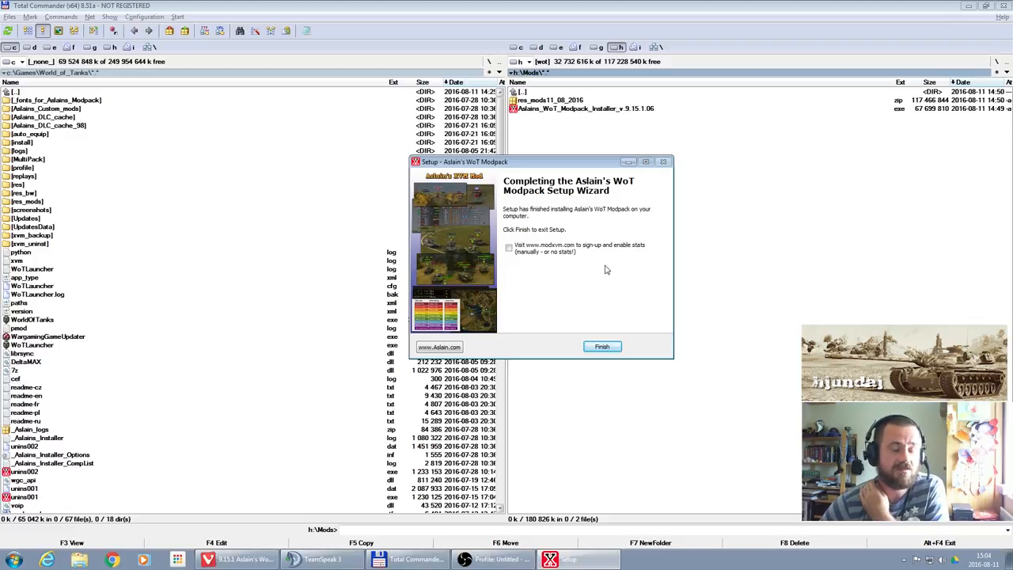
pyautogui.moveTo(456, 239)
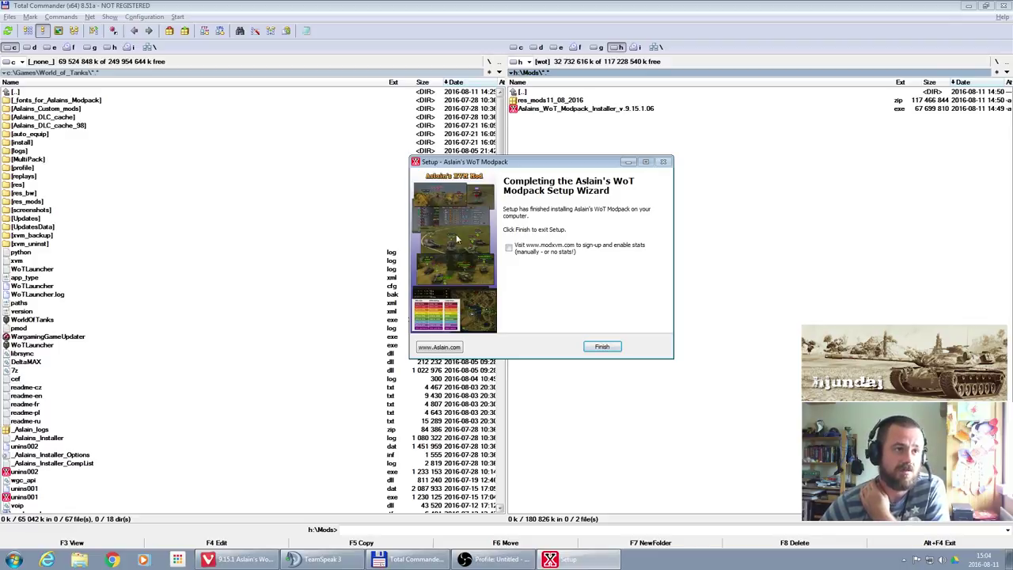
pyautogui.moveTo(484, 185)
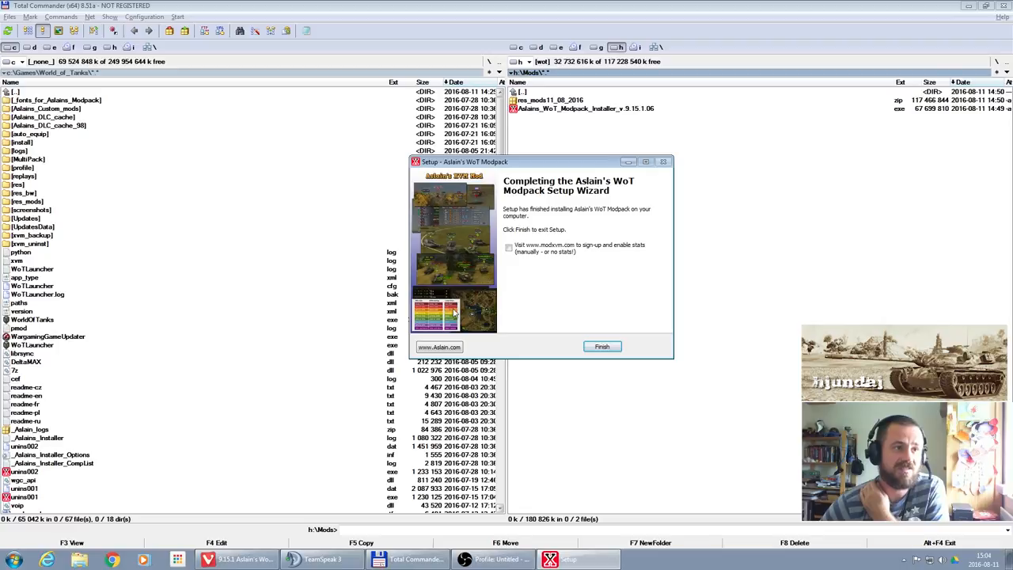
pyautogui.moveTo(453, 315)
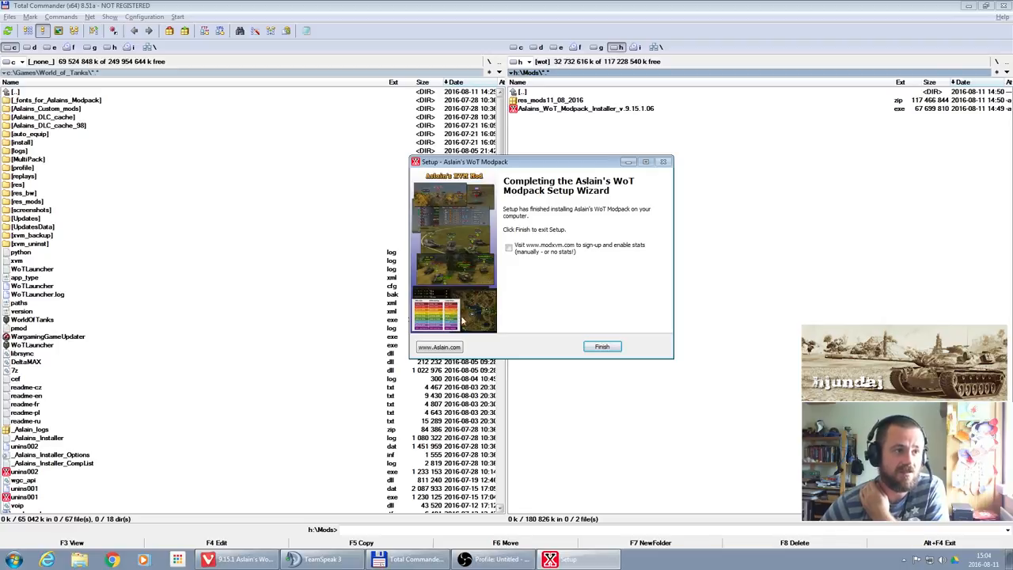
pyautogui.moveTo(465, 226)
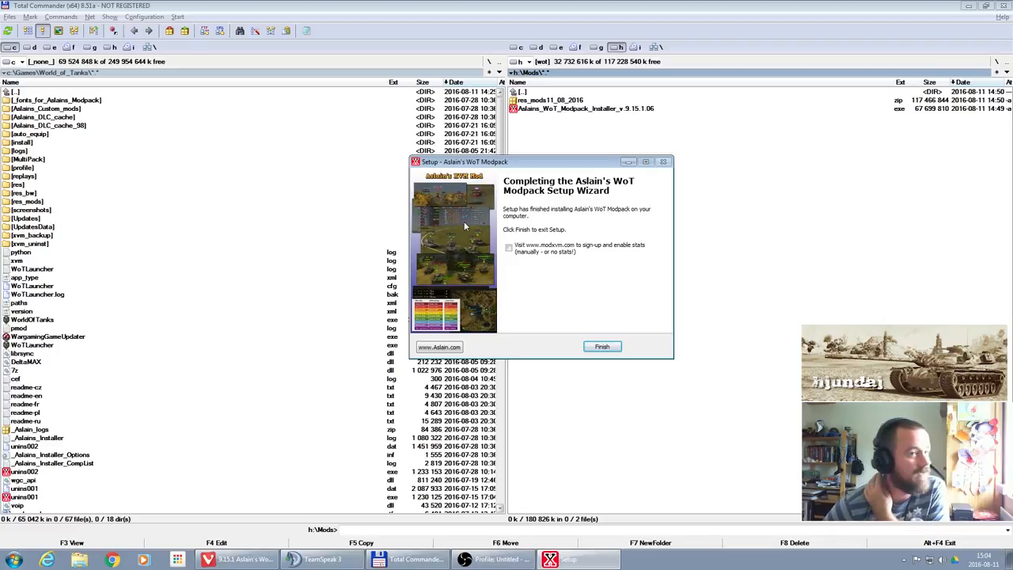
pyautogui.moveTo(437, 225)
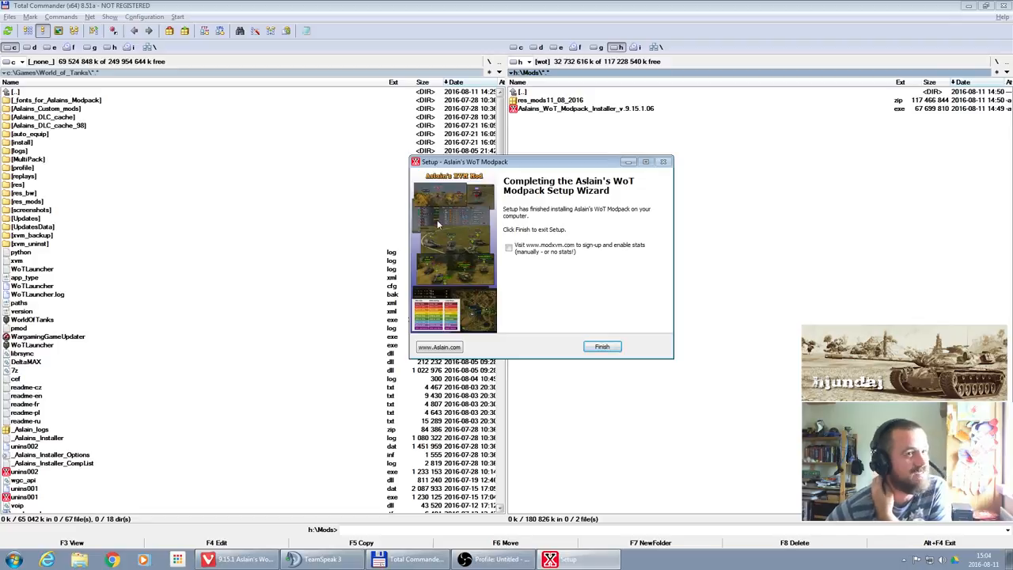
pyautogui.moveTo(454, 224)
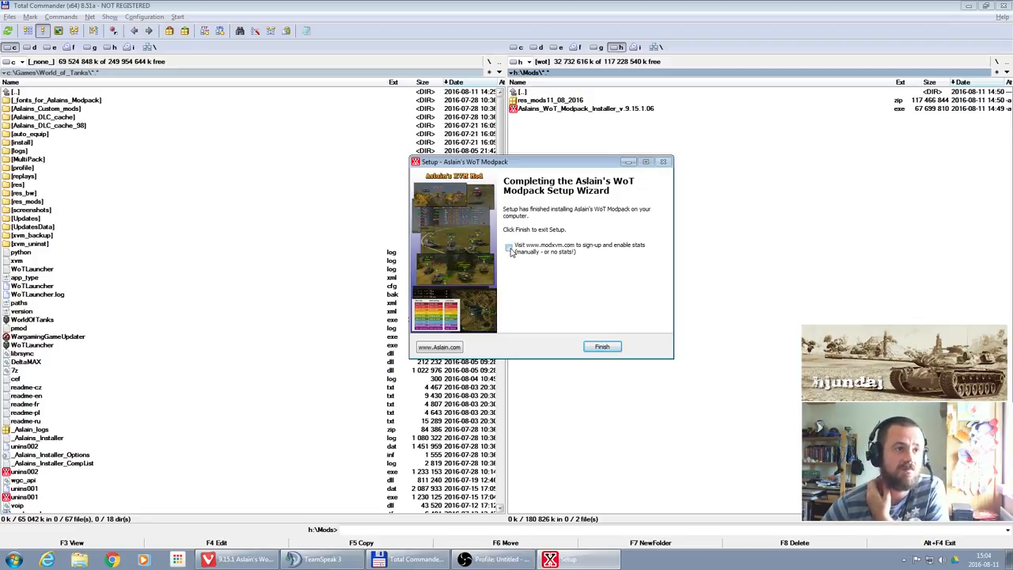
# - Leave the modxvm.com stats sign-up unchecked and finish the setup wizard
pyautogui.click(509, 247)
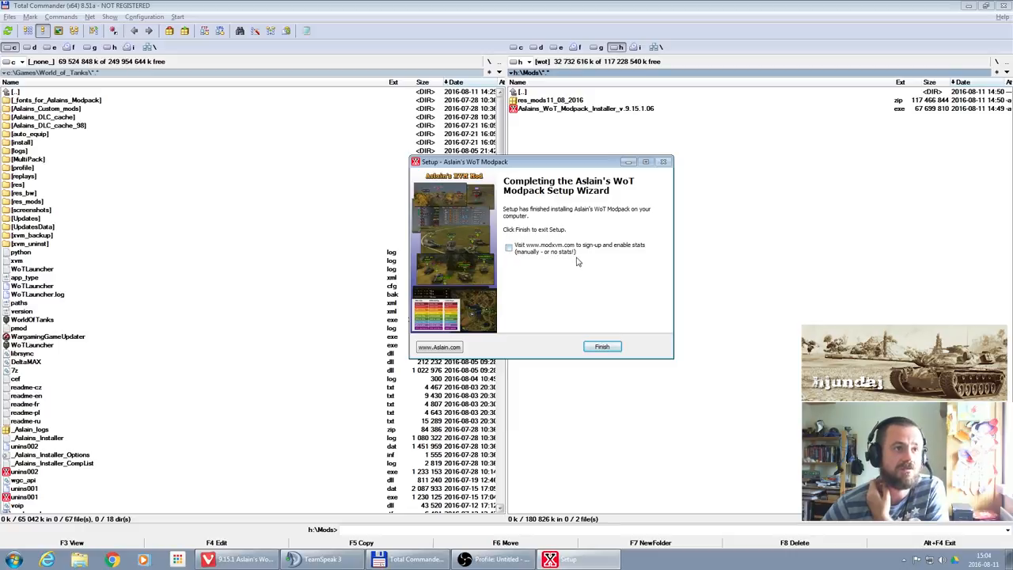
pyautogui.moveTo(643, 254)
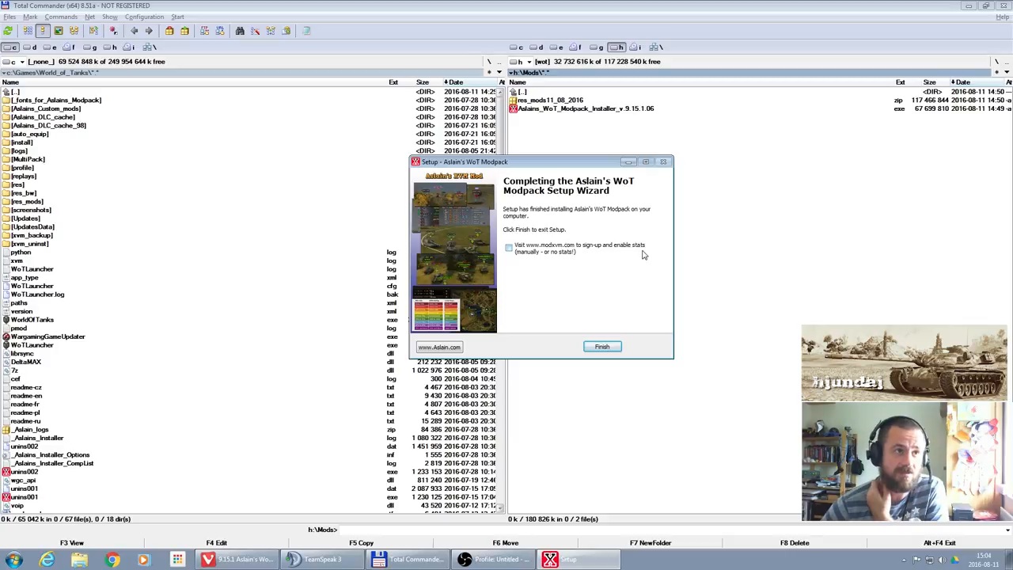
pyautogui.moveTo(540, 255)
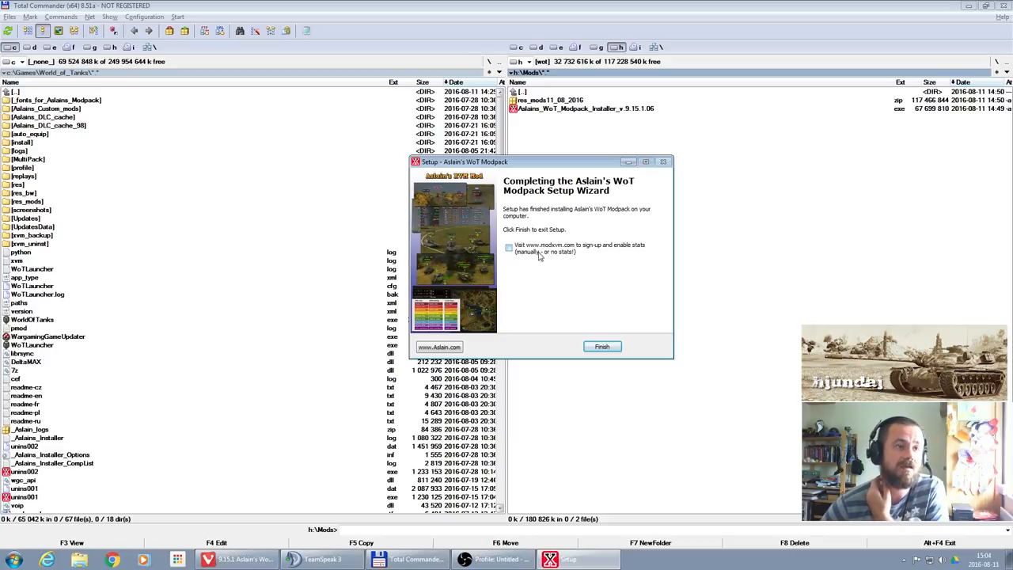
pyautogui.moveTo(599, 256)
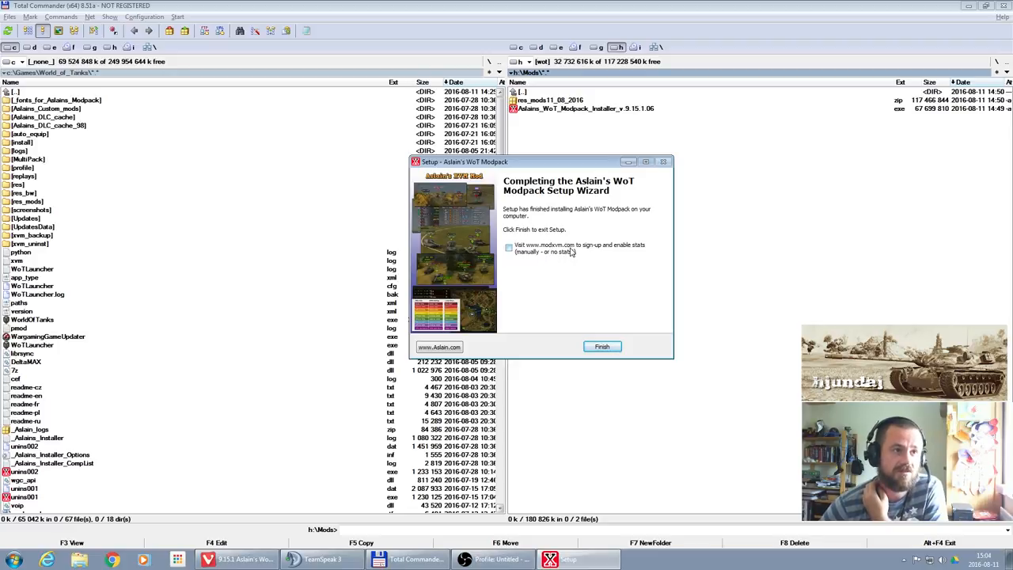
pyautogui.moveTo(602, 347)
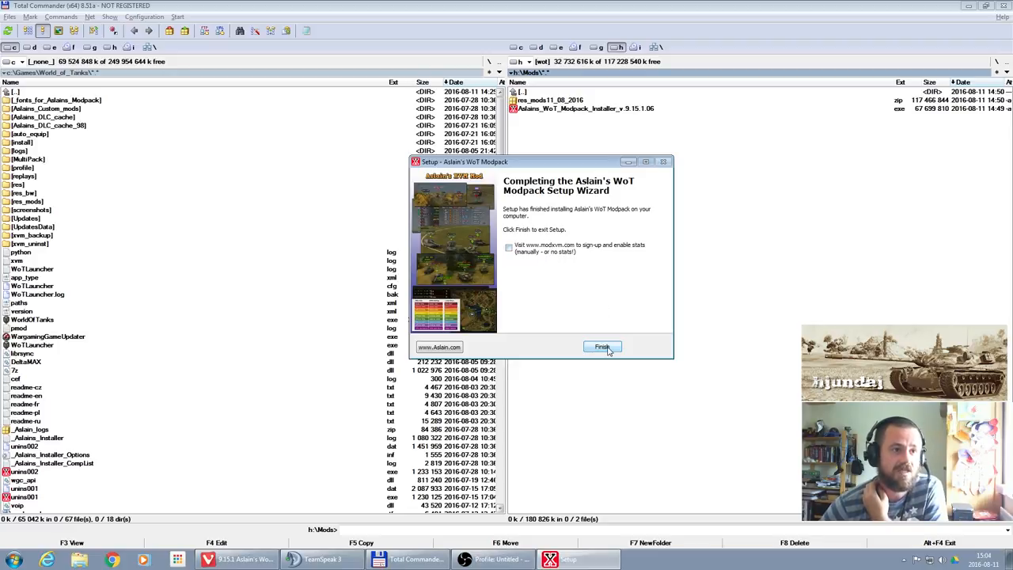
pyautogui.click(602, 347)
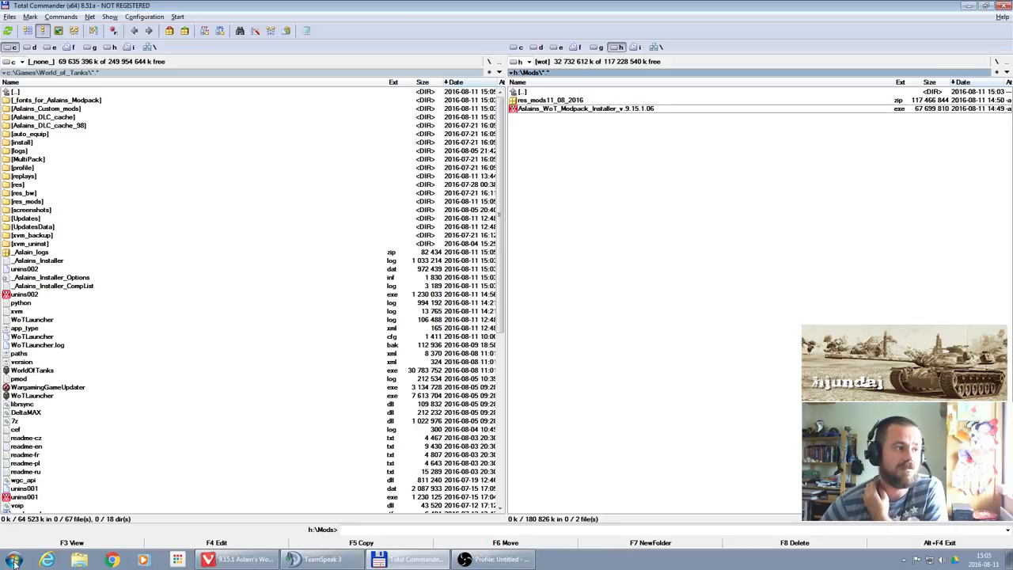
# - Launch World of Tanks, click GRAJ, and dismiss the missing res_mods/0.9.15.1.1 error
pyautogui.click(13, 560)
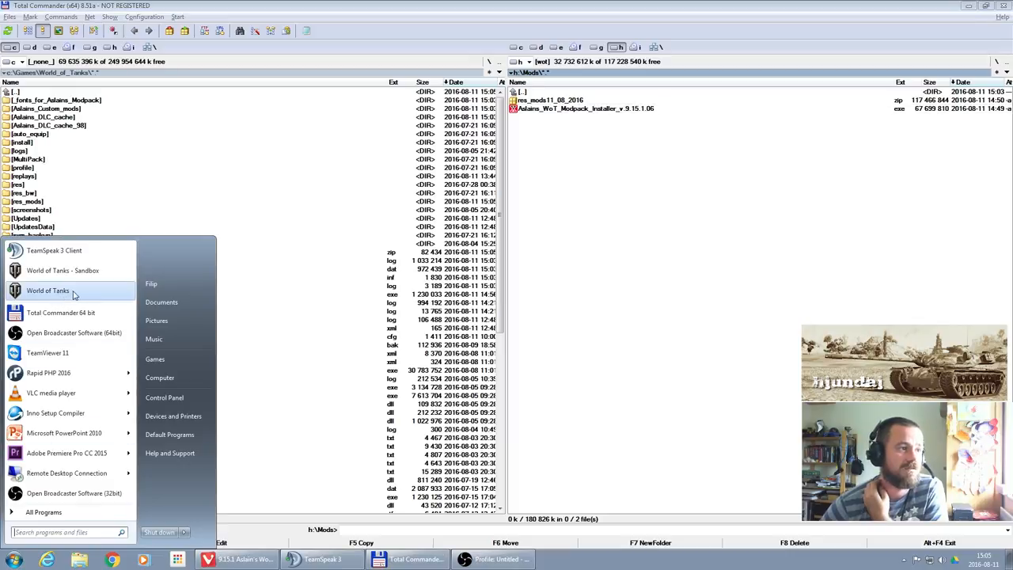
pyautogui.click(73, 291)
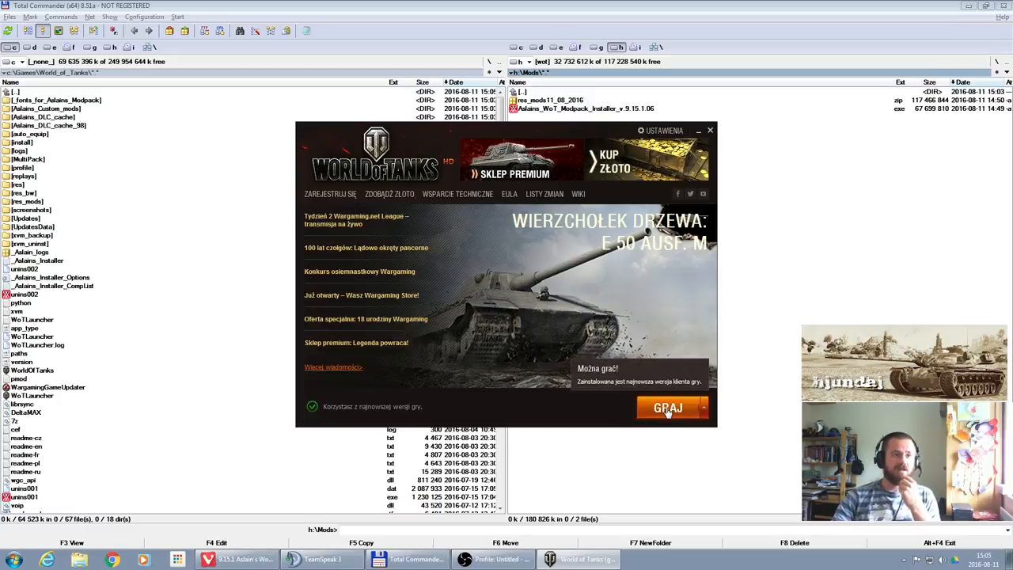
pyautogui.click(670, 408)
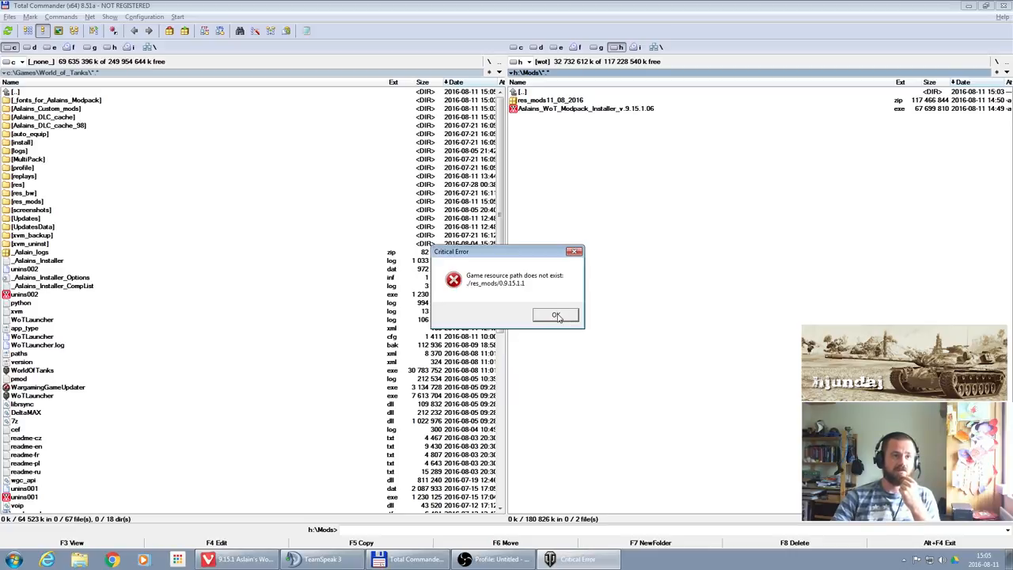
pyautogui.click(556, 315)
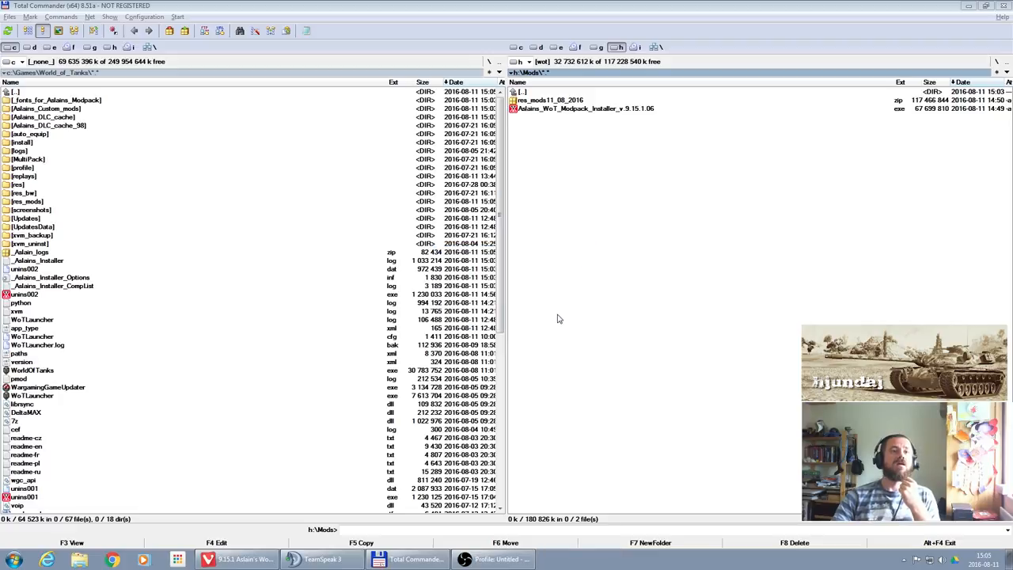
# - Rename res_mods\0.9.15.1 to 0.9.15.1.1 in Total Commander
pyautogui.doubleClick(23, 209)
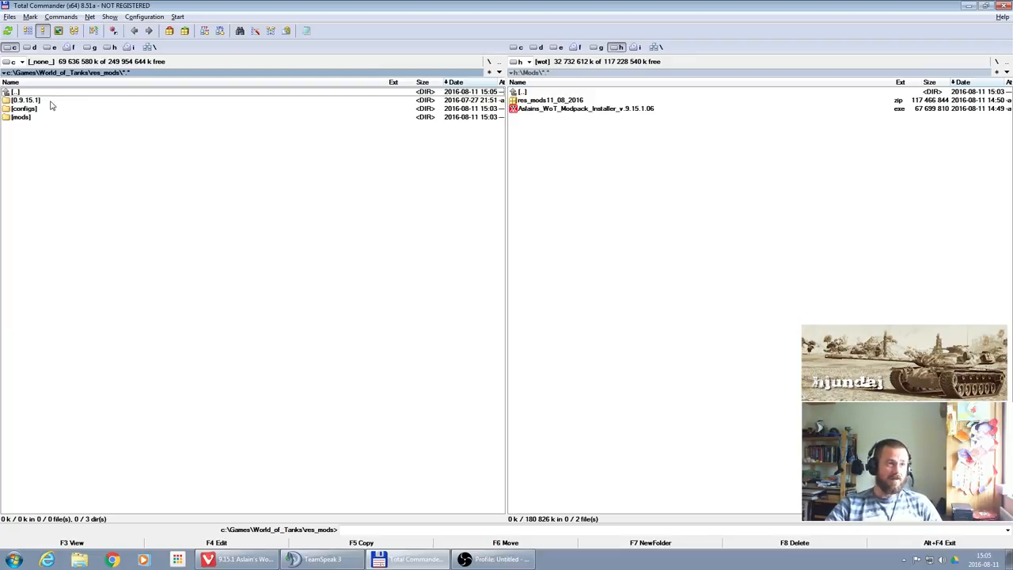
pyautogui.click(617, 111)
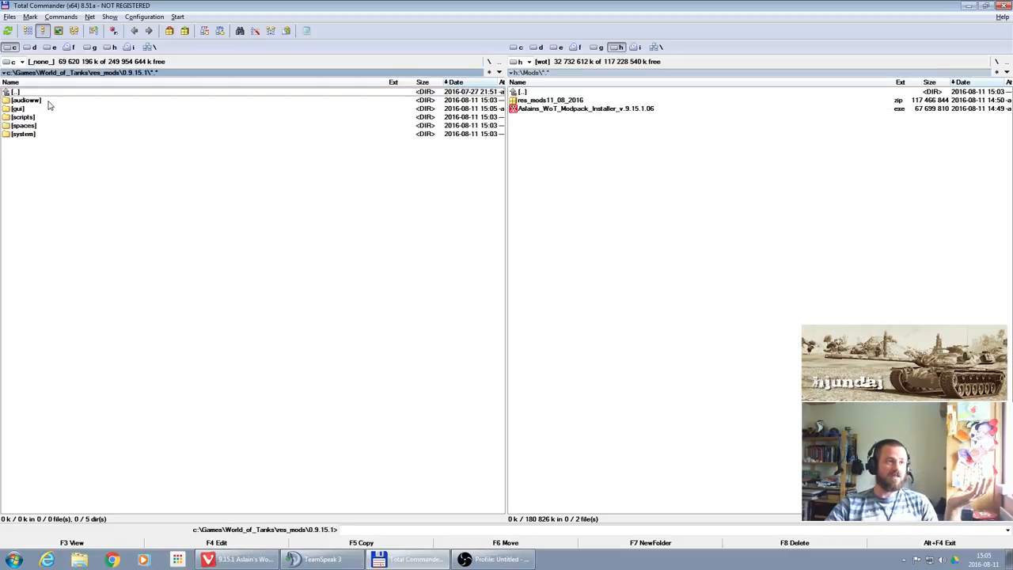
pyautogui.doubleClick(15, 92)
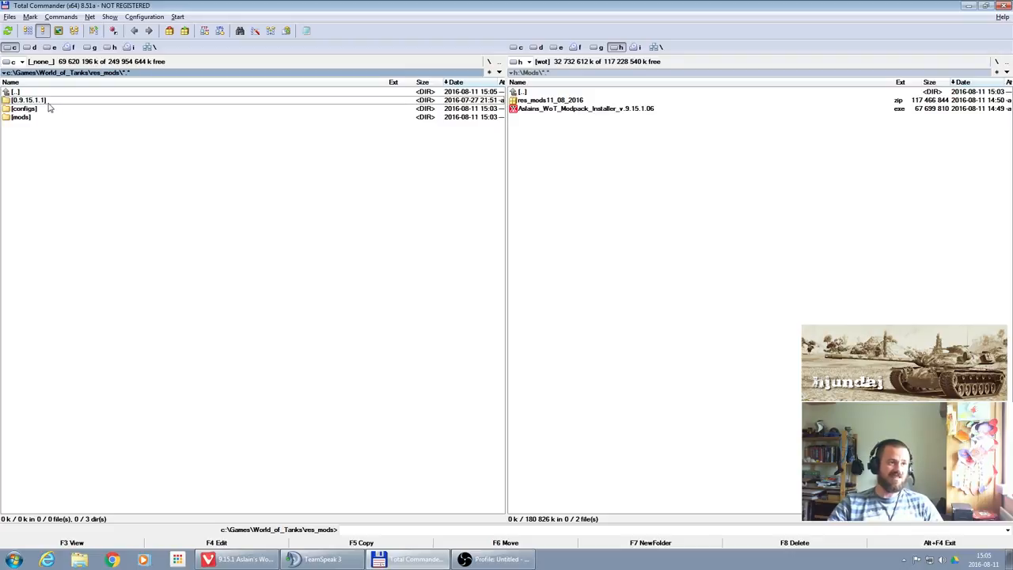
pyautogui.click(9, 556)
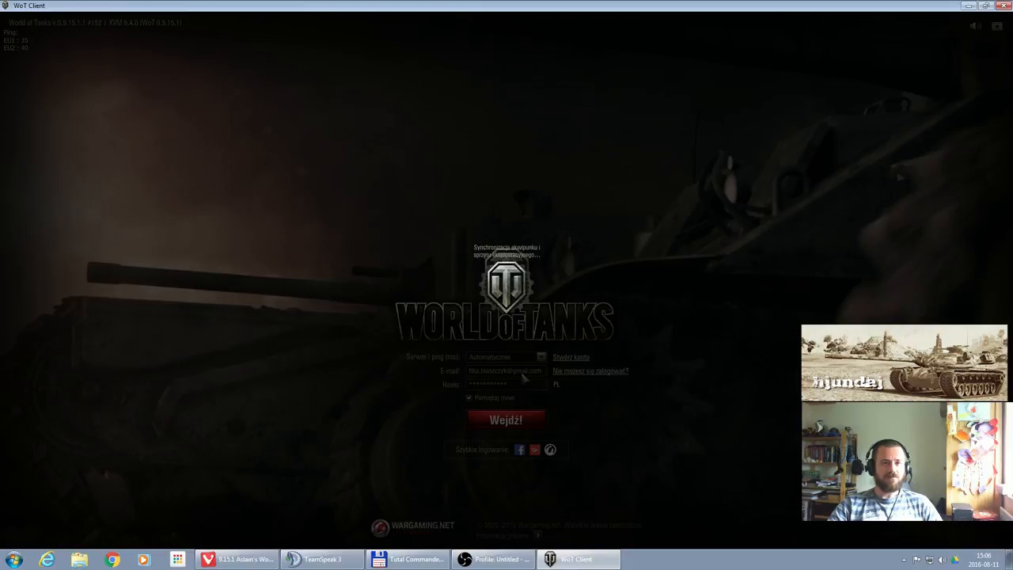
# - Log in with Wejdź! and select the KV-4 in the modded garage
pyautogui.click(506, 420)
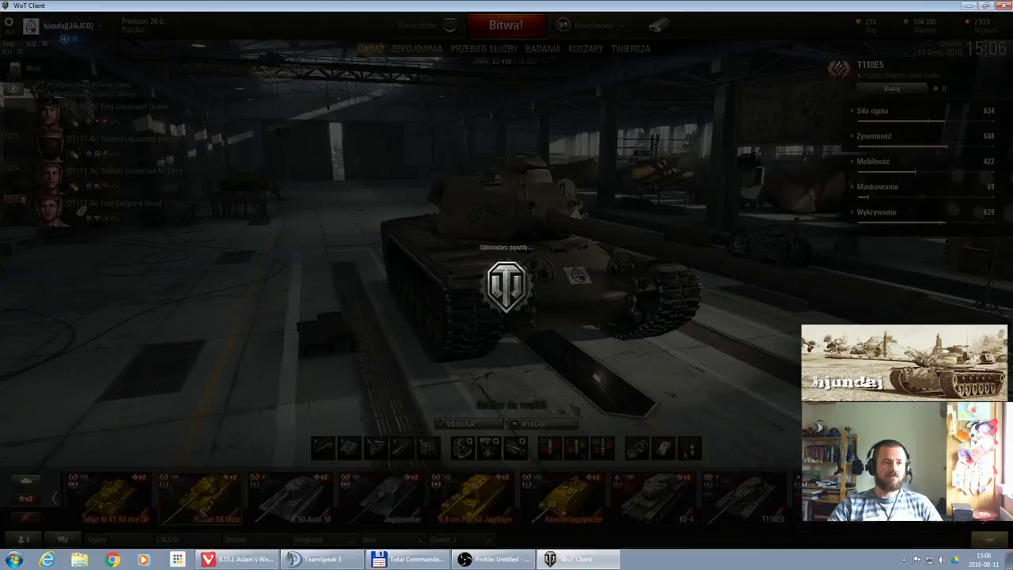
pyautogui.click(207, 504)
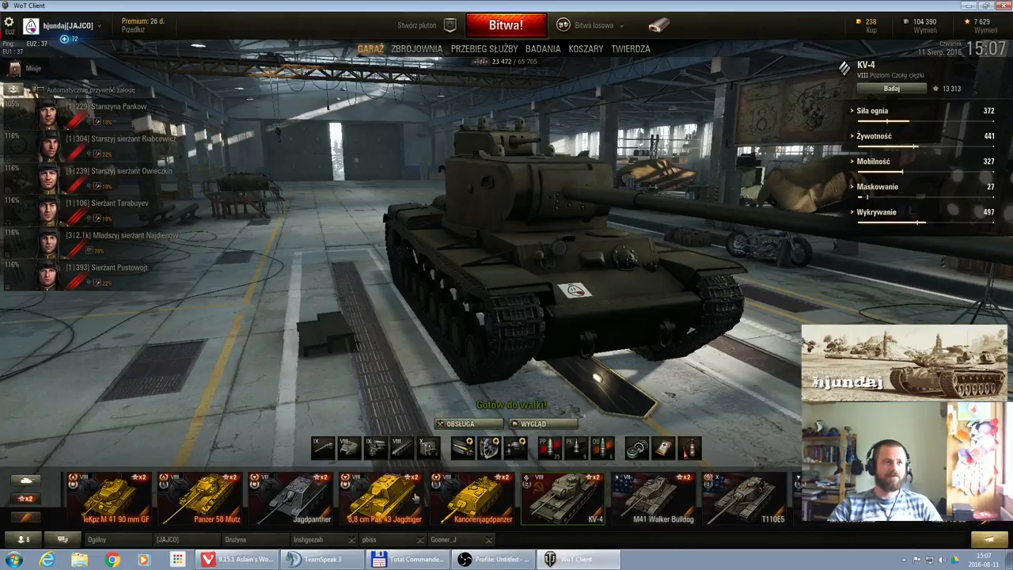
pyautogui.moveTo(780, 174)
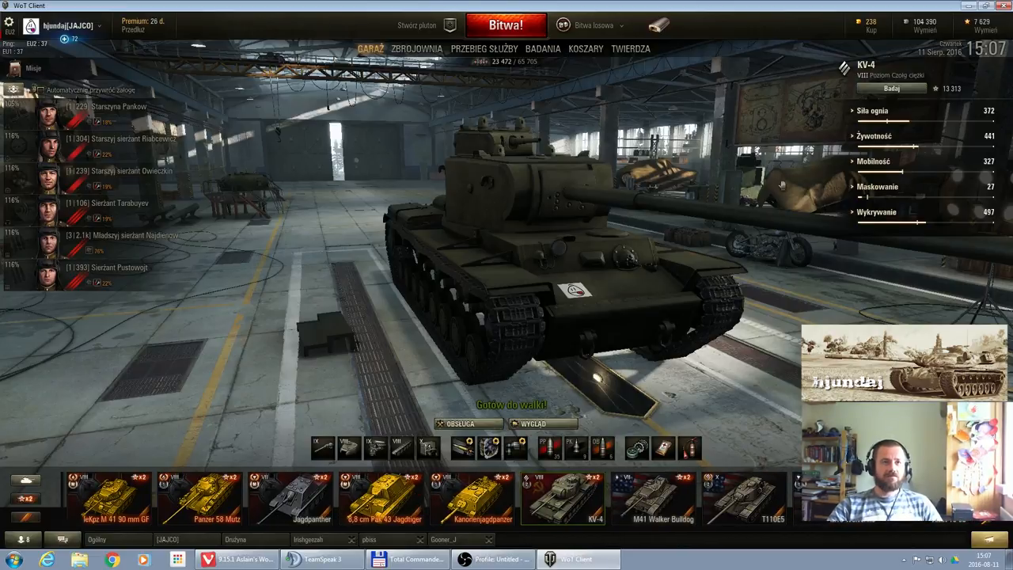